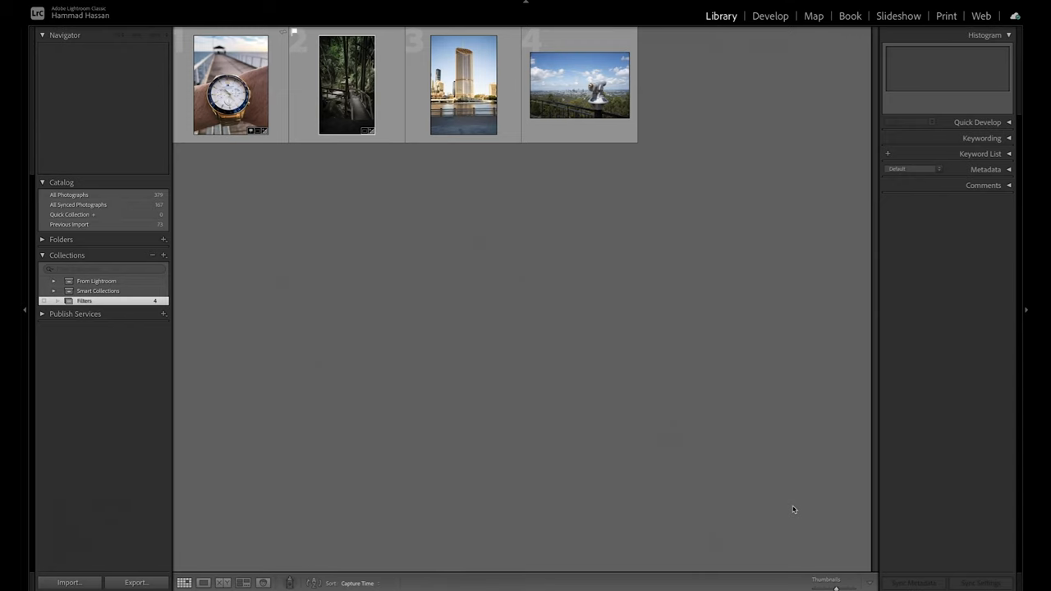
{"action": "mouse_move", "coordinate": [277, 184]}
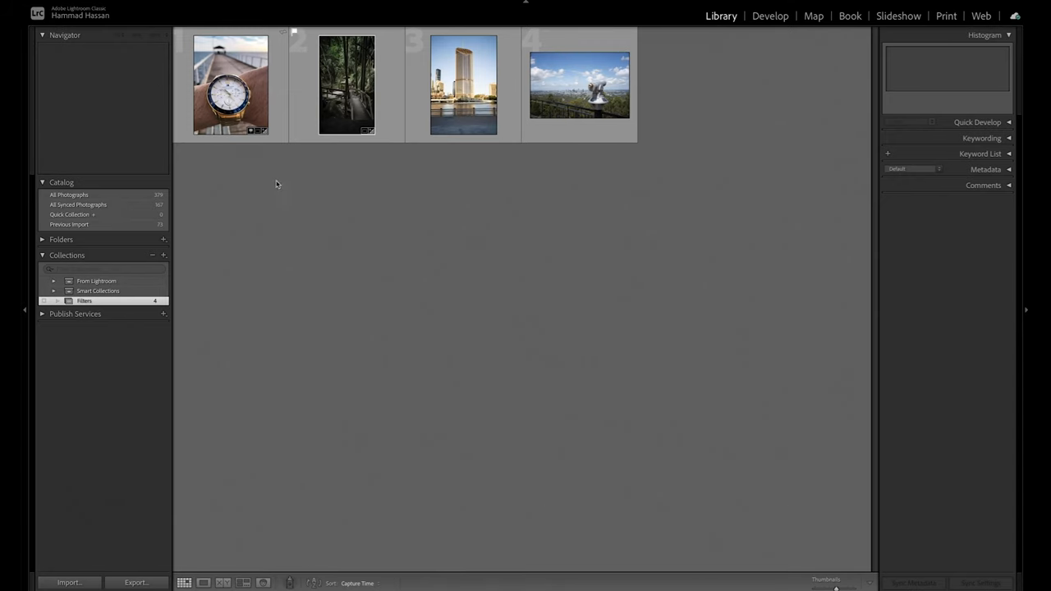
{"action": "mouse_move", "coordinate": [393, 281]}
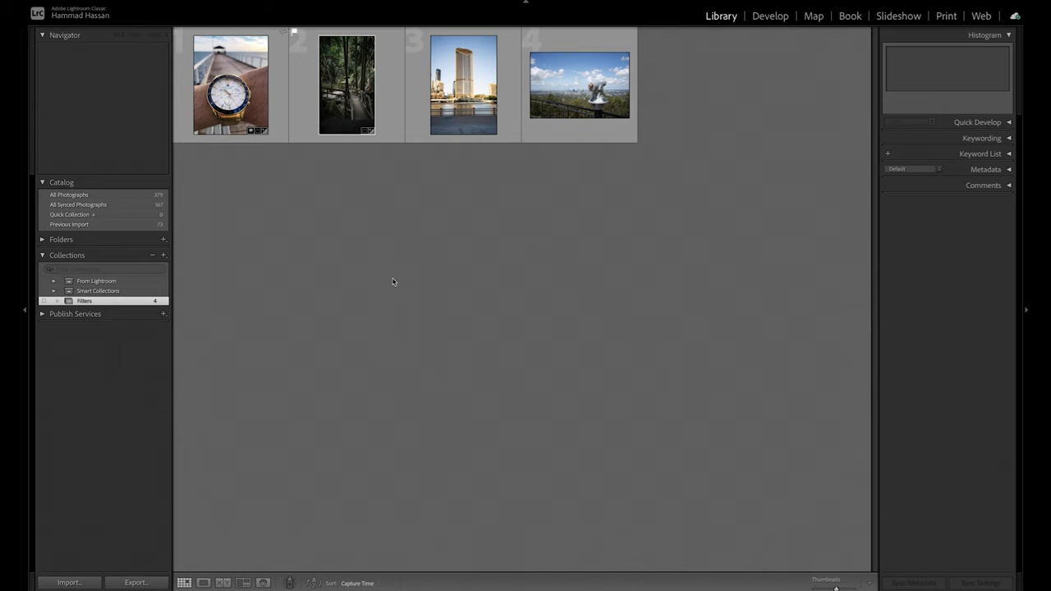
- Open the wristwatch-on-pier photo as a single large Loupe image
{"action": "left_click", "coordinate": [230, 85]}
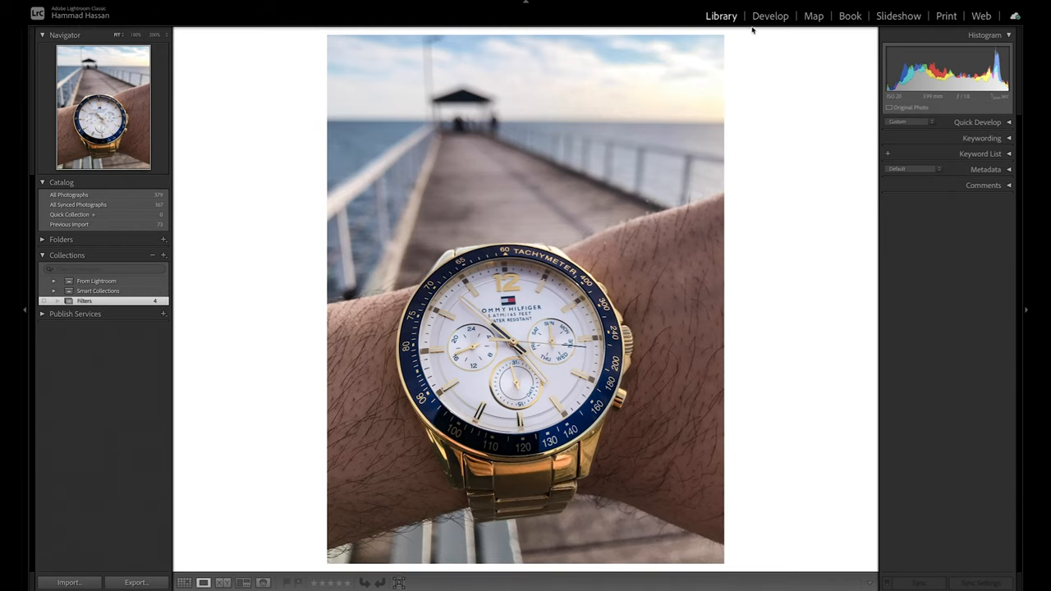
- Switch the watch photo into the Develop module
{"action": "left_click", "coordinate": [769, 15]}
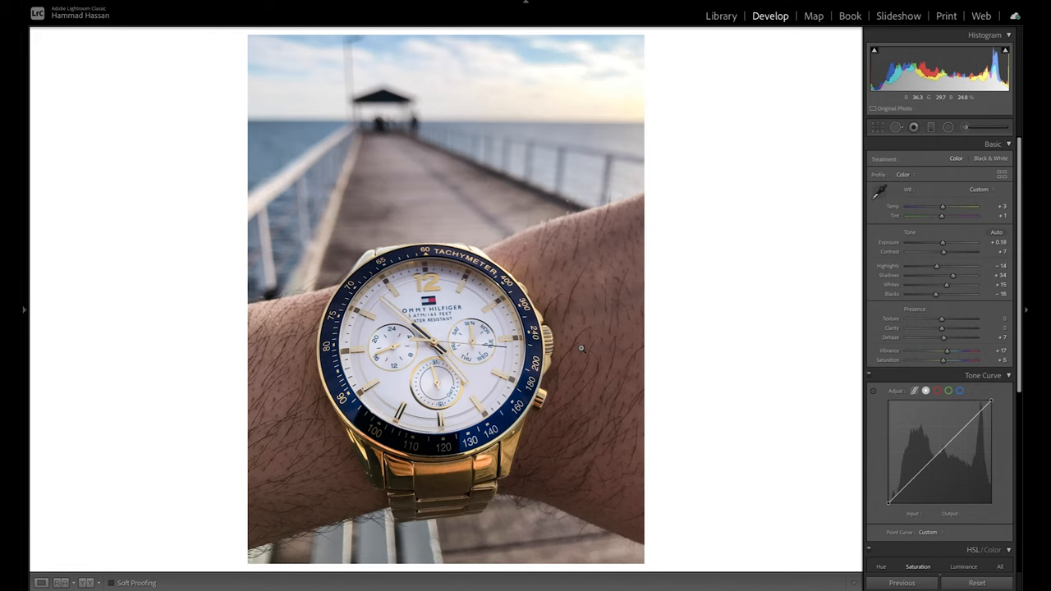
{"action": "mouse_move", "coordinate": [664, 358]}
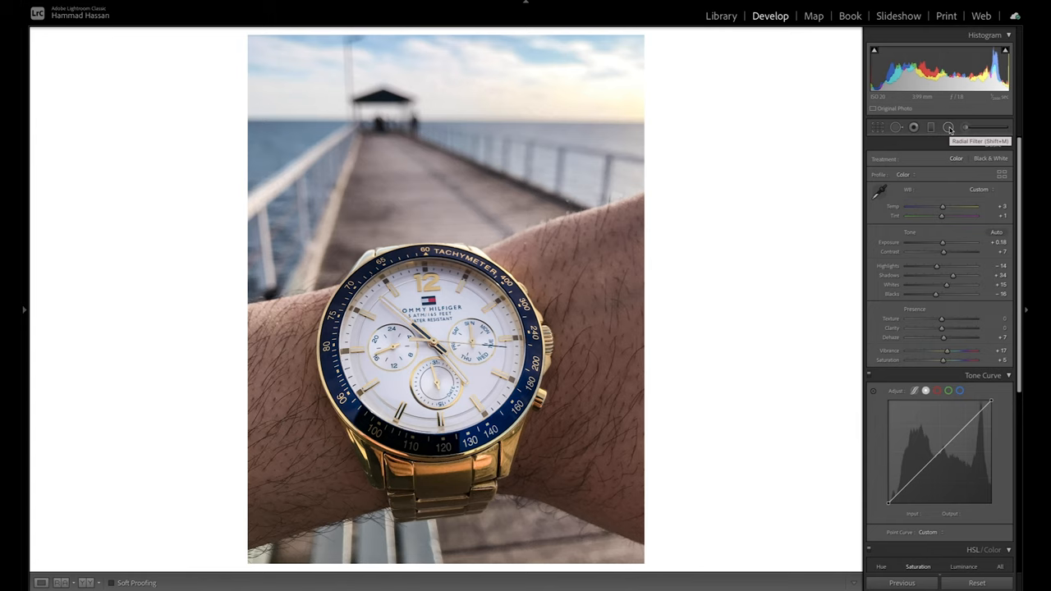
- Select the Radial Filter tool to place an ellipse around the watch
{"action": "left_click", "coordinate": [948, 127]}
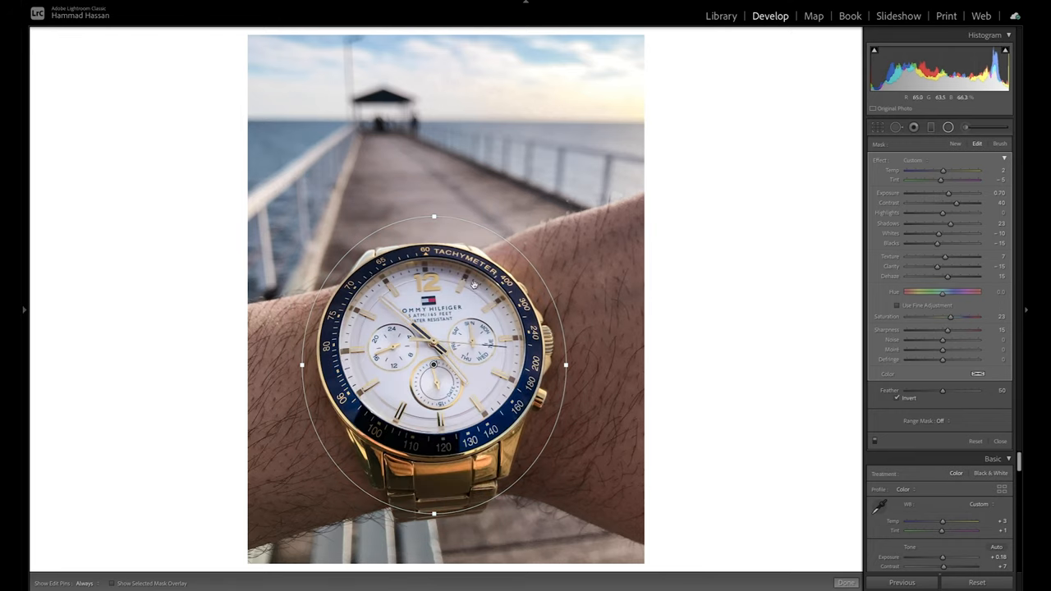
{"action": "mouse_move", "coordinate": [573, 285]}
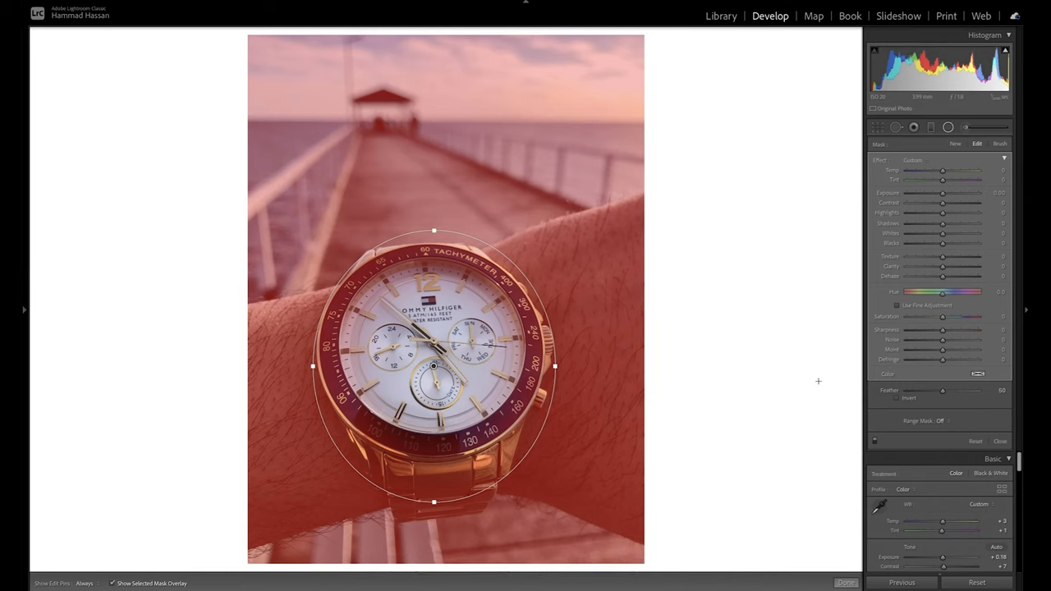
{"action": "mouse_move", "coordinate": [589, 231]}
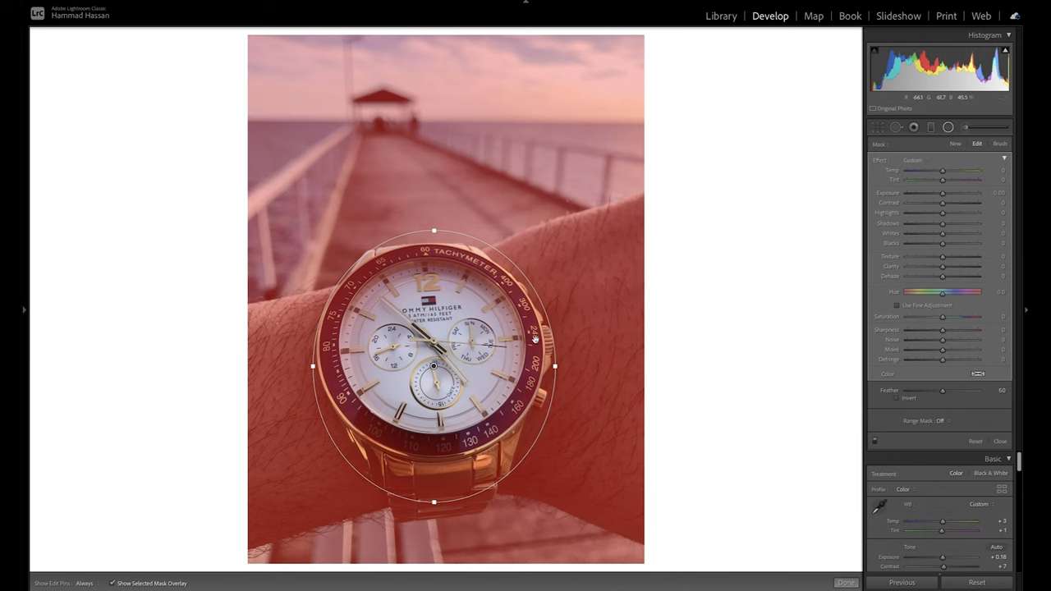
{"action": "mouse_move", "coordinate": [484, 353]}
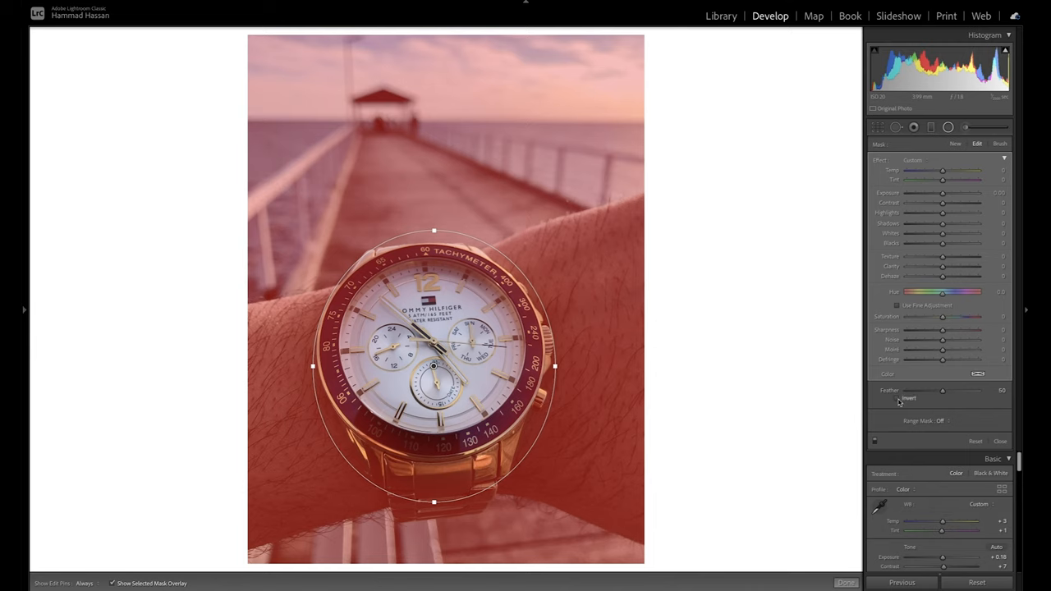
- Invert the radial filter to cover the watch and keep the red mask overlay hidden
{"action": "left_click", "coordinate": [897, 399]}
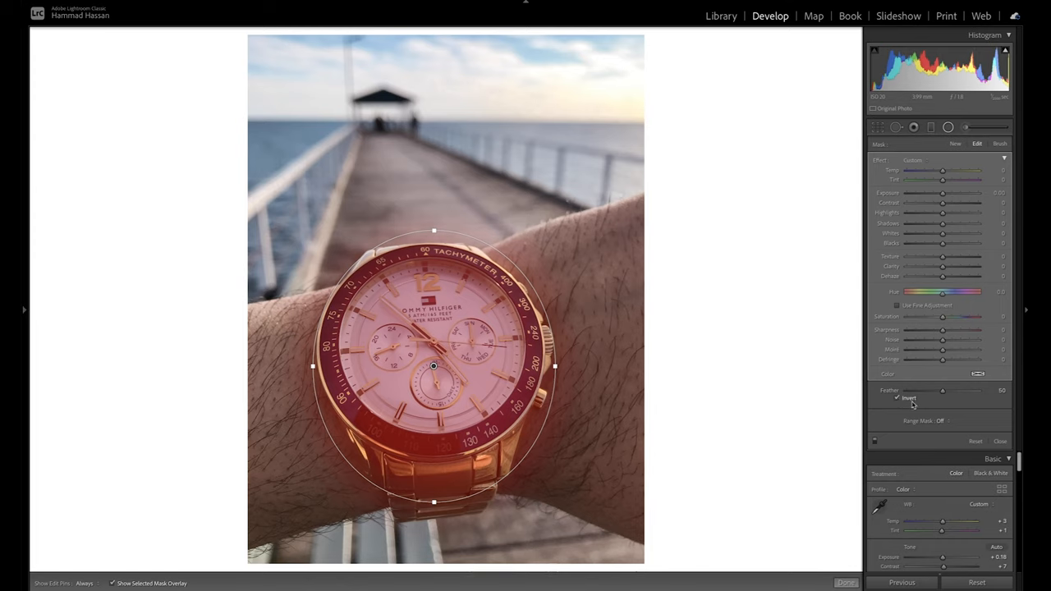
{"action": "mouse_move", "coordinate": [436, 374]}
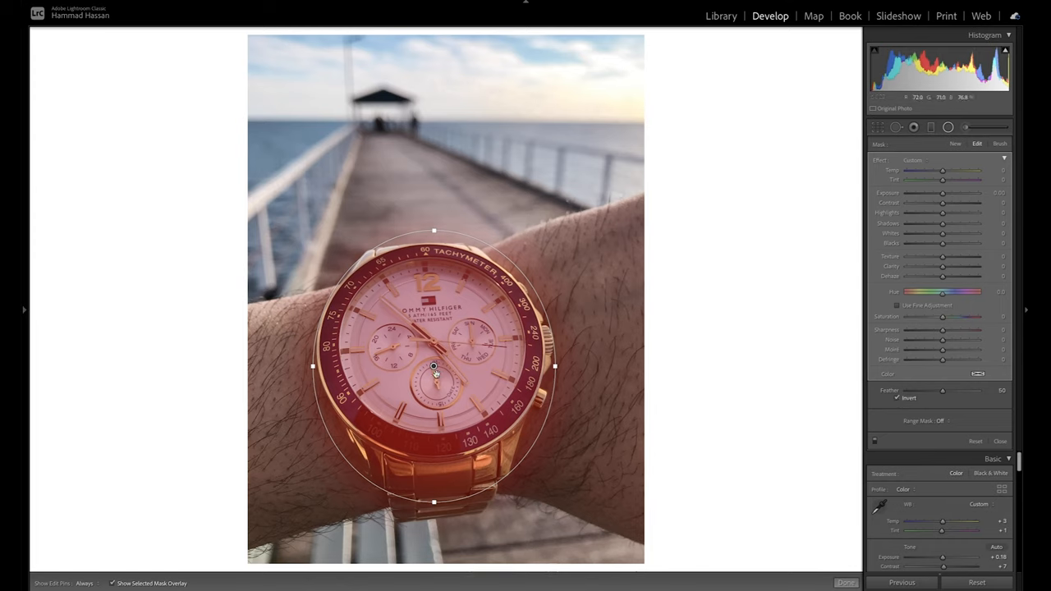
{"action": "mouse_move", "coordinate": [507, 329]}
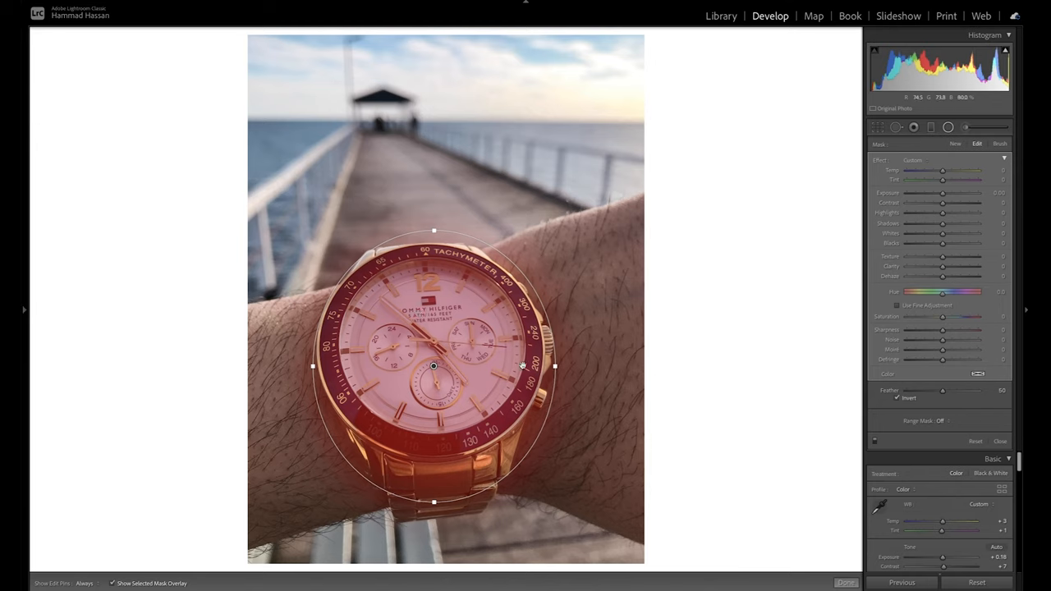
{"action": "mouse_move", "coordinate": [731, 311]}
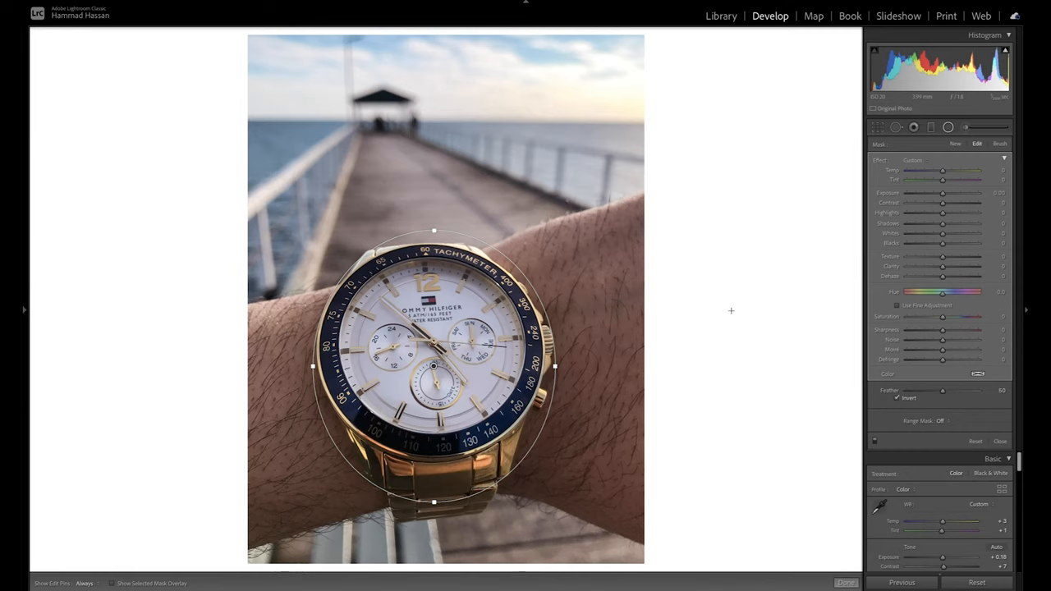
{"action": "mouse_move", "coordinate": [681, 326]}
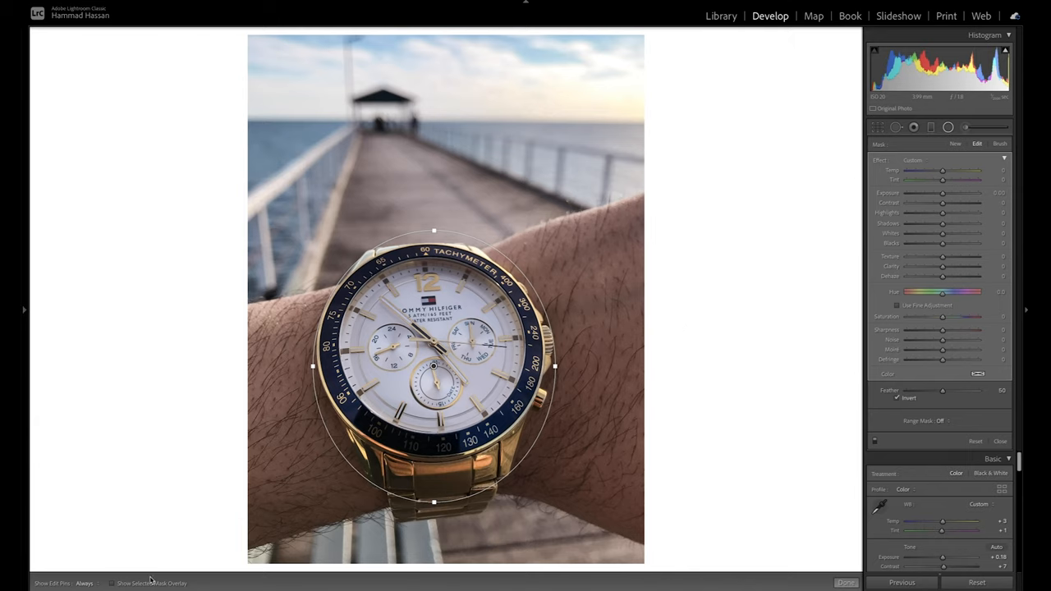
{"action": "left_click", "coordinate": [111, 583]}
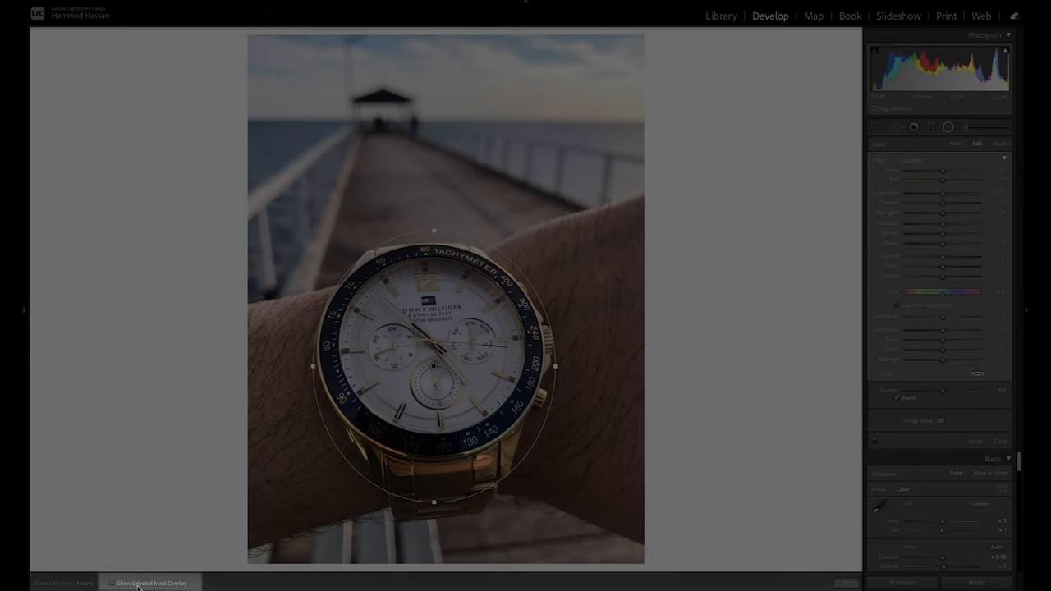
{"action": "left_click", "coordinate": [111, 583]}
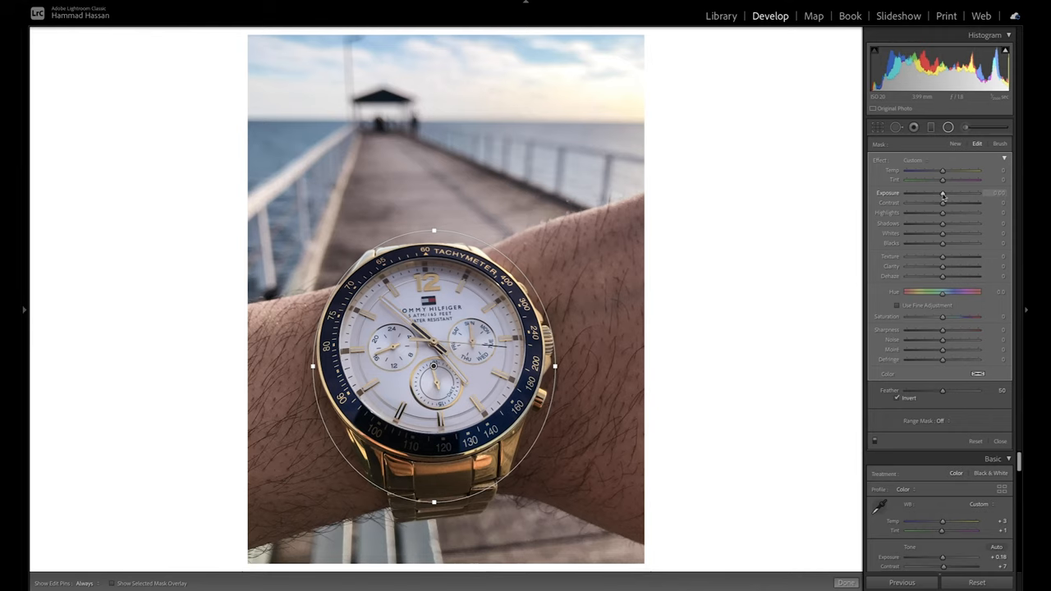
- Give the watch filter exposure 0.67, contrast 20, highlights 20, whites 27, shadows −15, blacks −7, slight warmth
{"action": "left_click_drag", "start_coordinate": [942, 192], "coordinate": [951, 192]}
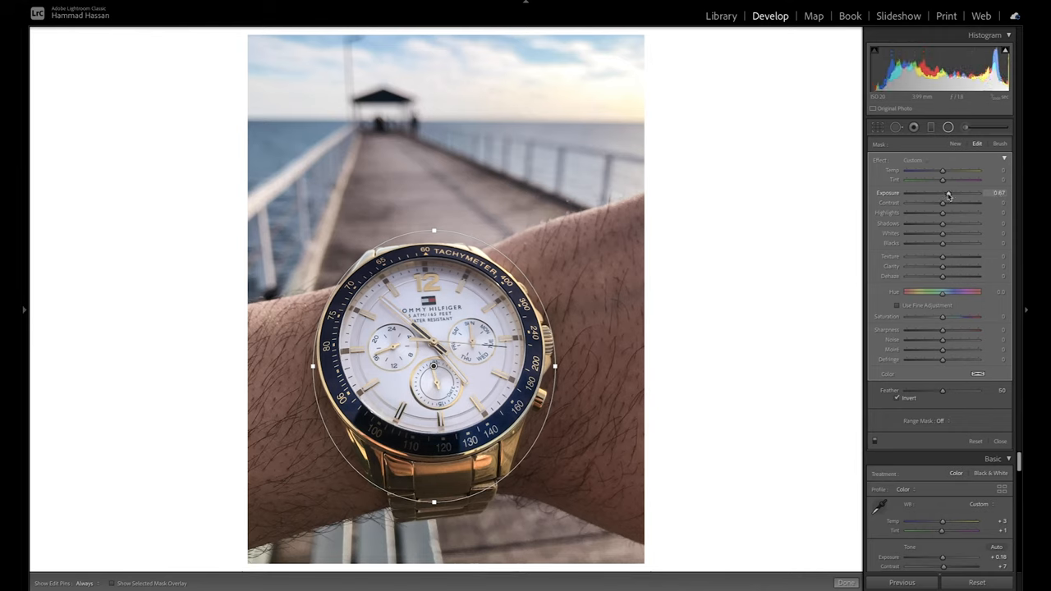
{"action": "mouse_move", "coordinate": [945, 206]}
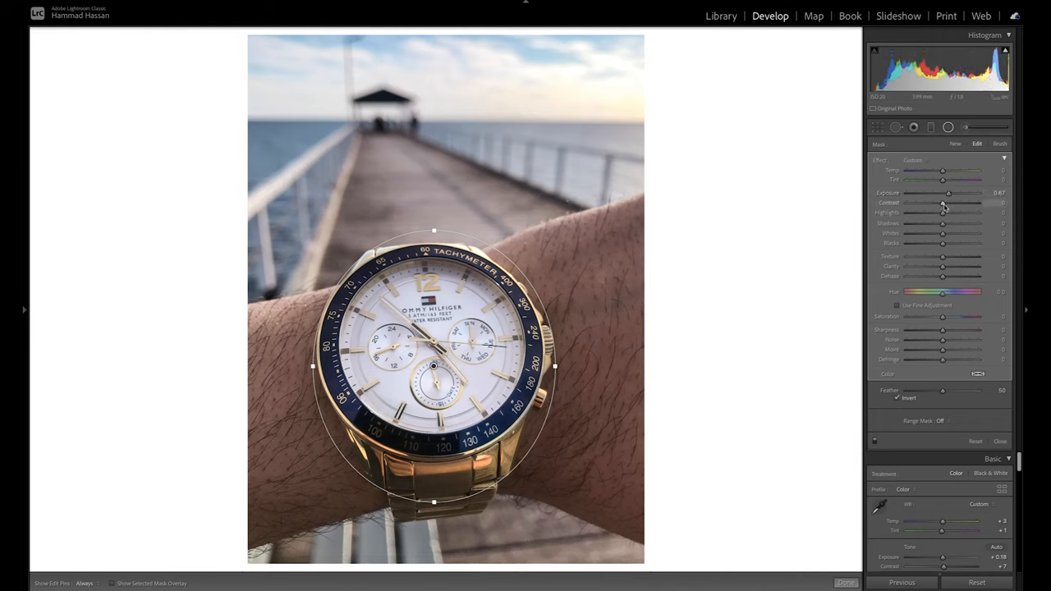
{"action": "left_click_drag", "start_coordinate": [943, 202], "coordinate": [951, 202]}
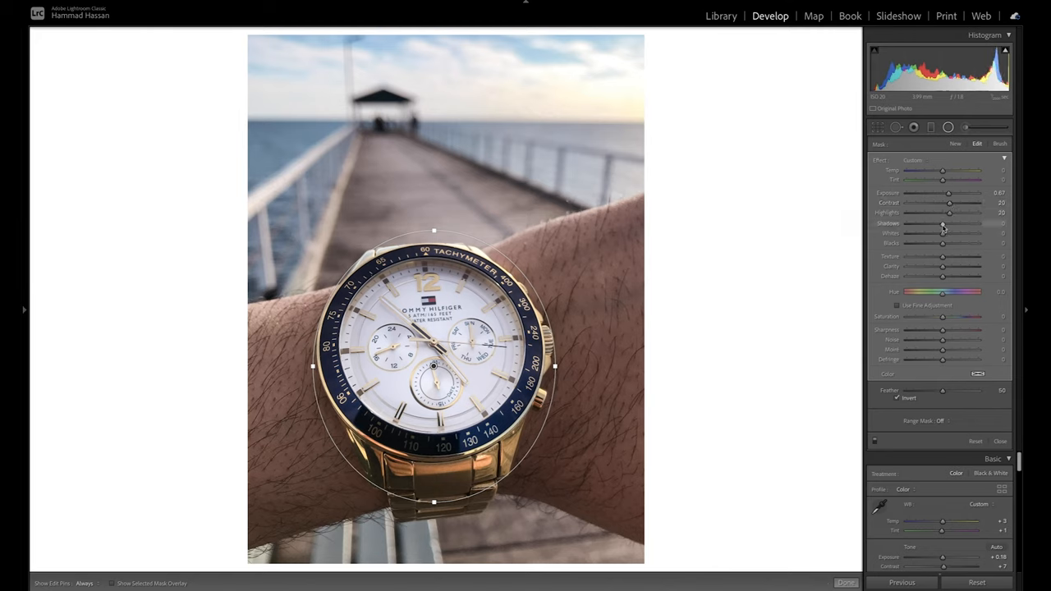
{"action": "left_click_drag", "start_coordinate": [942, 222], "coordinate": [936, 222]}
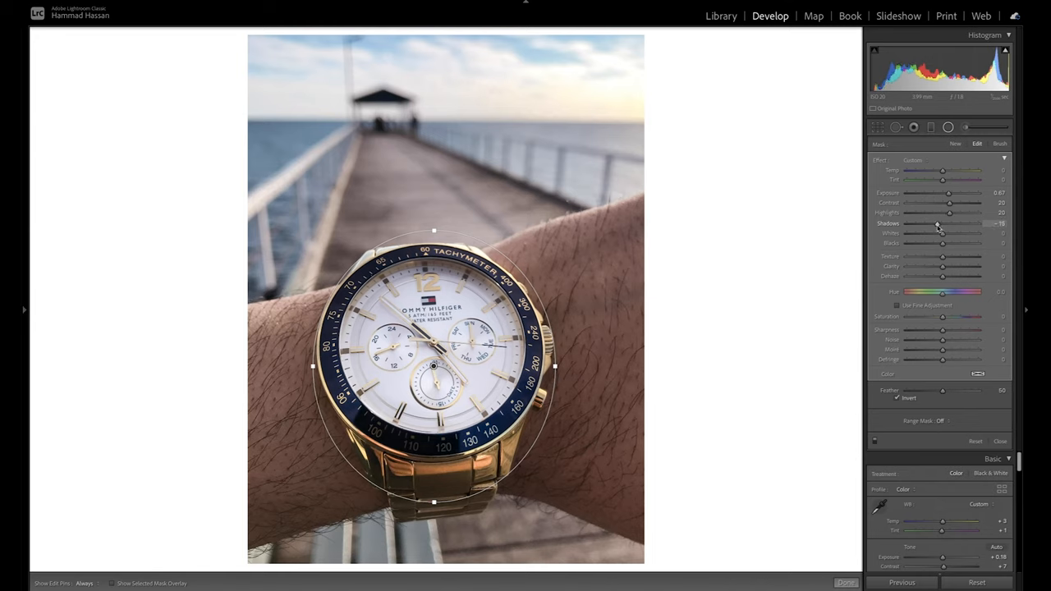
{"action": "left_click_drag", "start_coordinate": [941, 233], "coordinate": [946, 238]}
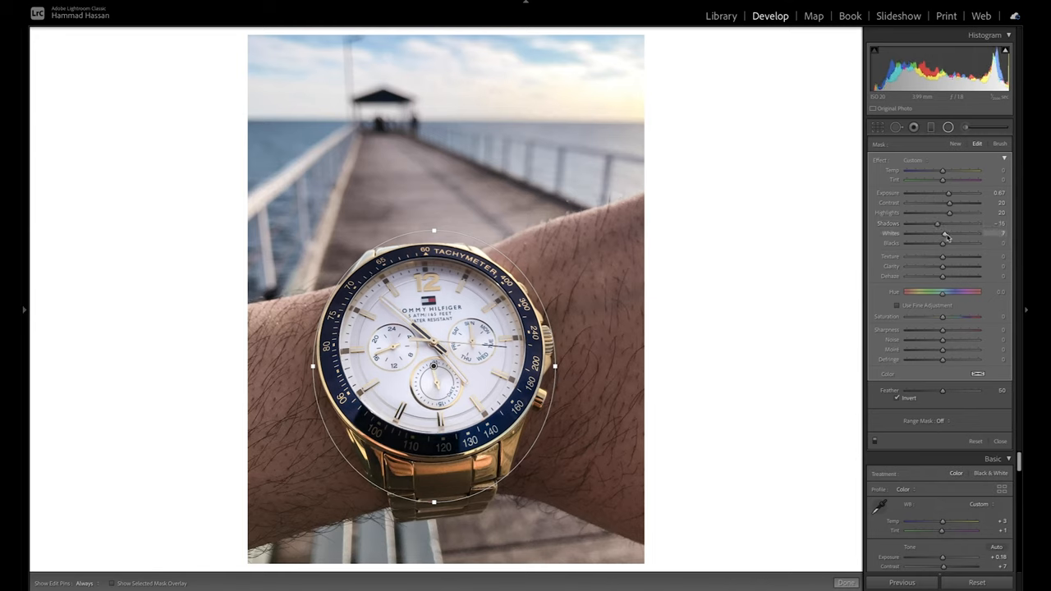
{"action": "left_click_drag", "start_coordinate": [948, 233], "coordinate": [959, 233]}
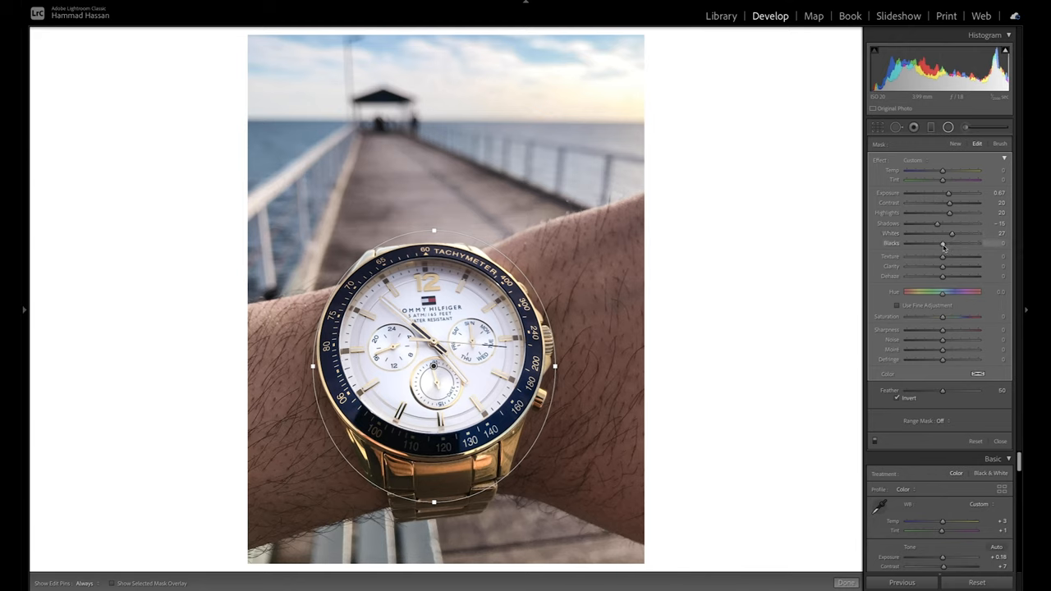
{"action": "left_click_drag", "start_coordinate": [942, 243], "coordinate": [940, 243]}
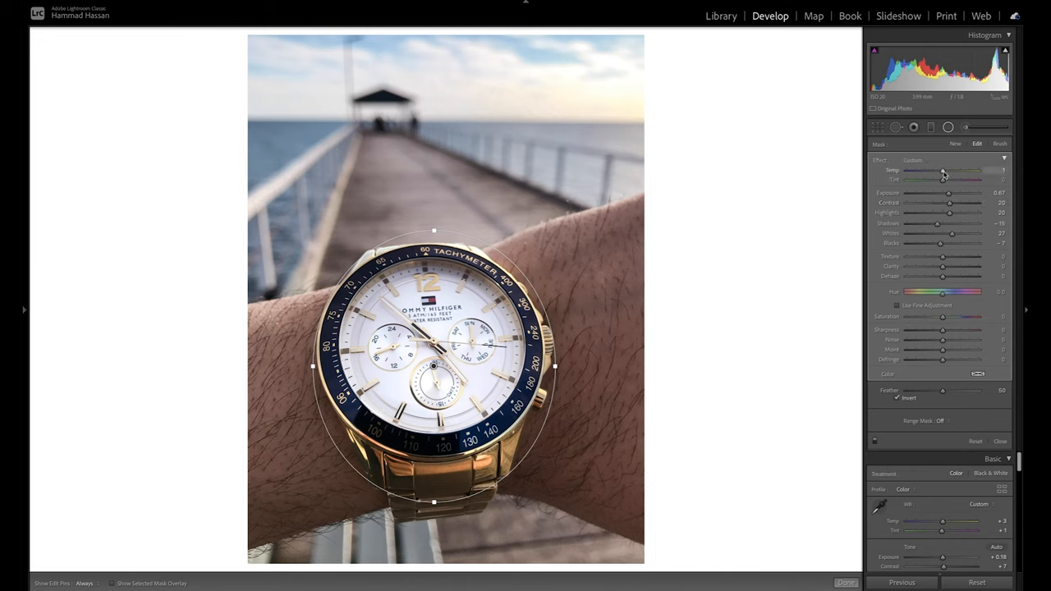
{"action": "left_click_drag", "start_coordinate": [942, 171], "coordinate": [946, 171]}
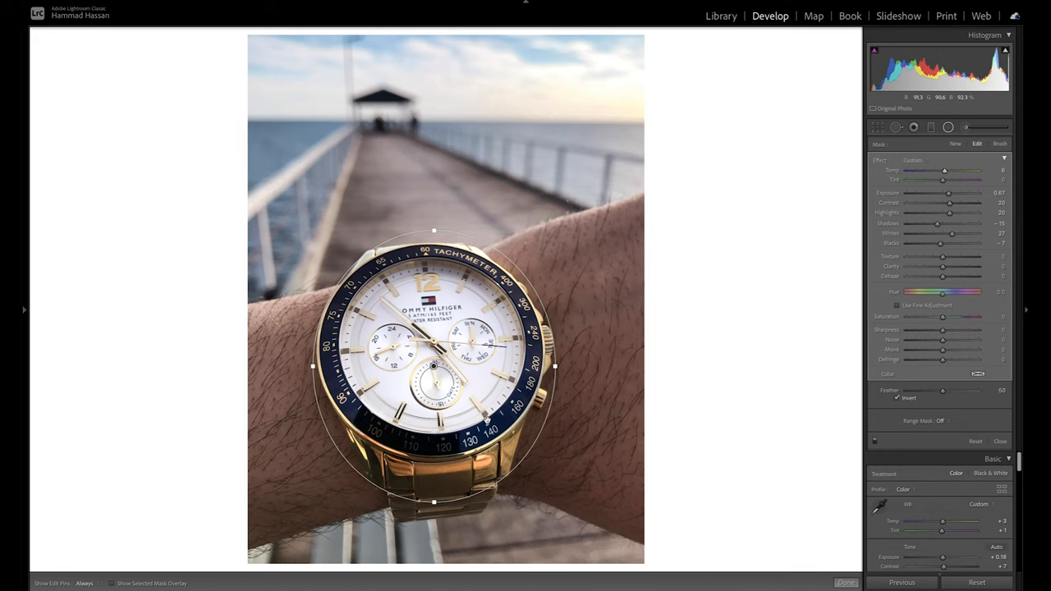
{"action": "mouse_move", "coordinate": [563, 415]}
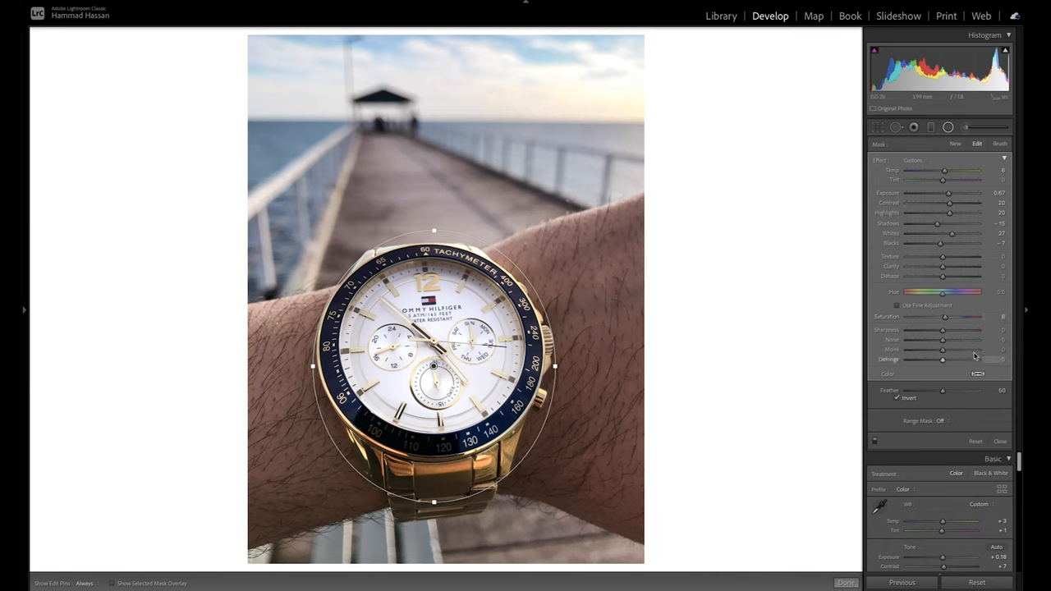
{"action": "mouse_move", "coordinate": [950, 345]}
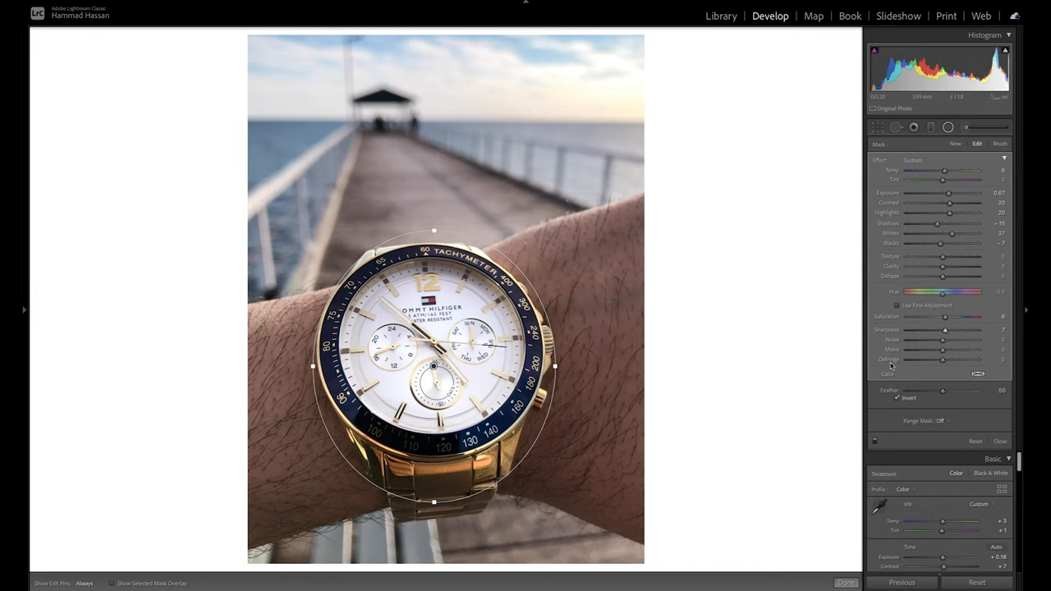
{"action": "mouse_move", "coordinate": [707, 351]}
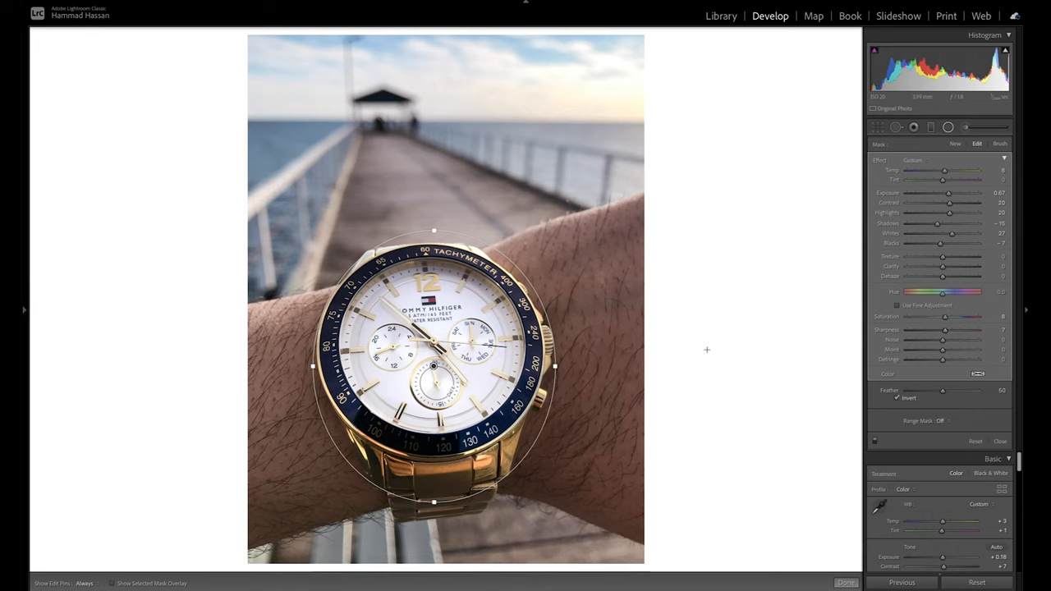
{"action": "mouse_move", "coordinate": [864, 386]}
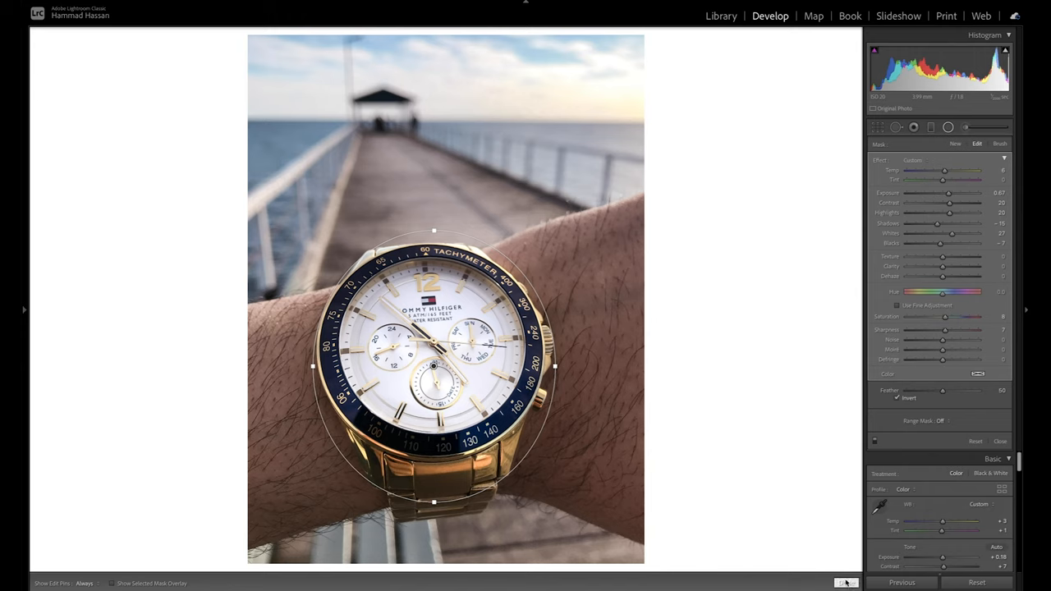
- Commit the watch's radial filter edits and return to the four-photo Library grid
{"action": "left_click", "coordinate": [1000, 441]}
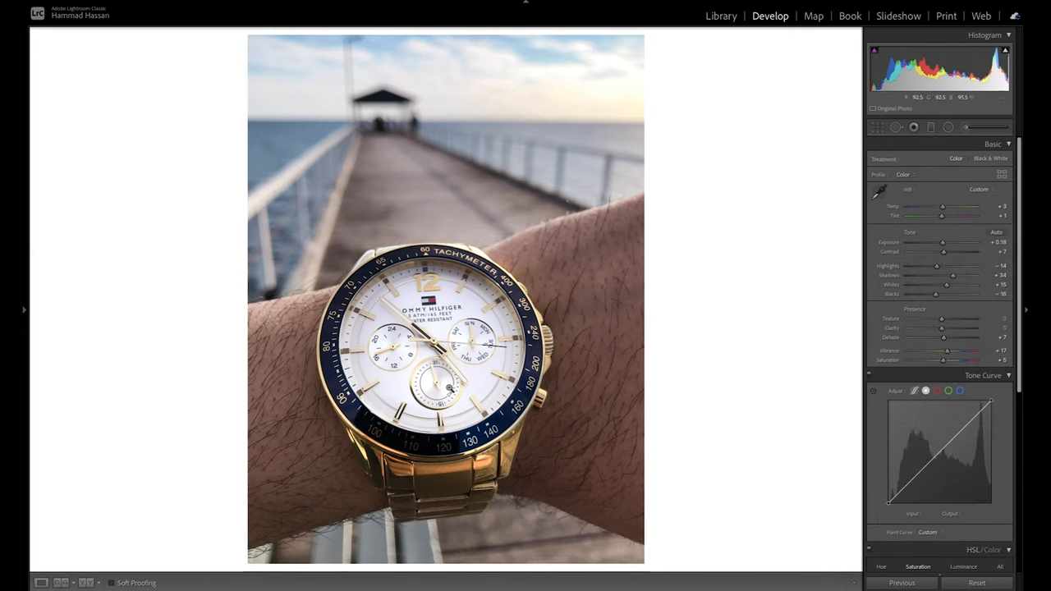
{"action": "mouse_move", "coordinate": [731, 333]}
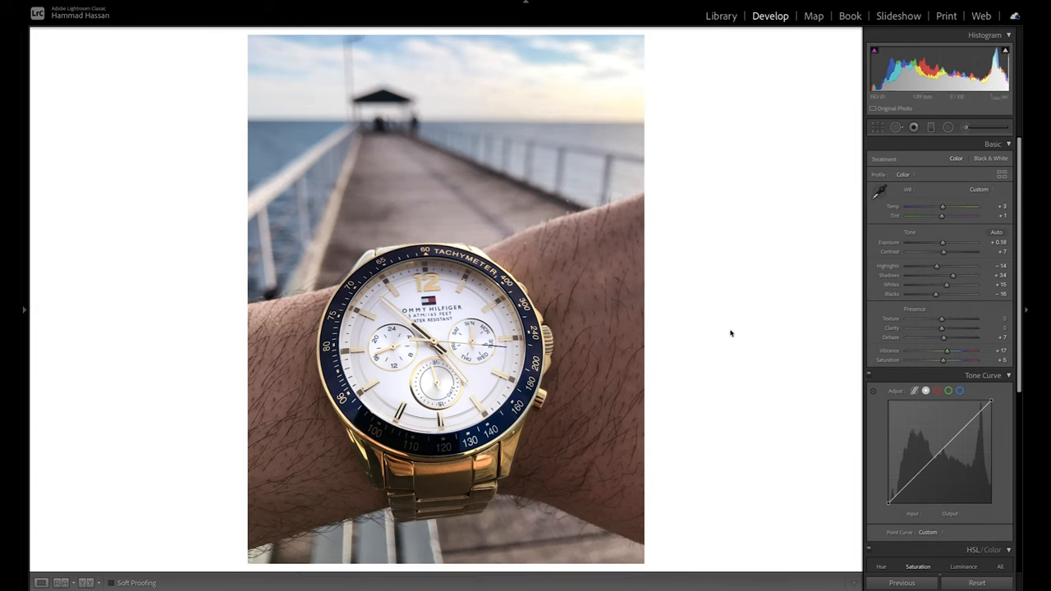
{"action": "mouse_move", "coordinate": [768, 332]}
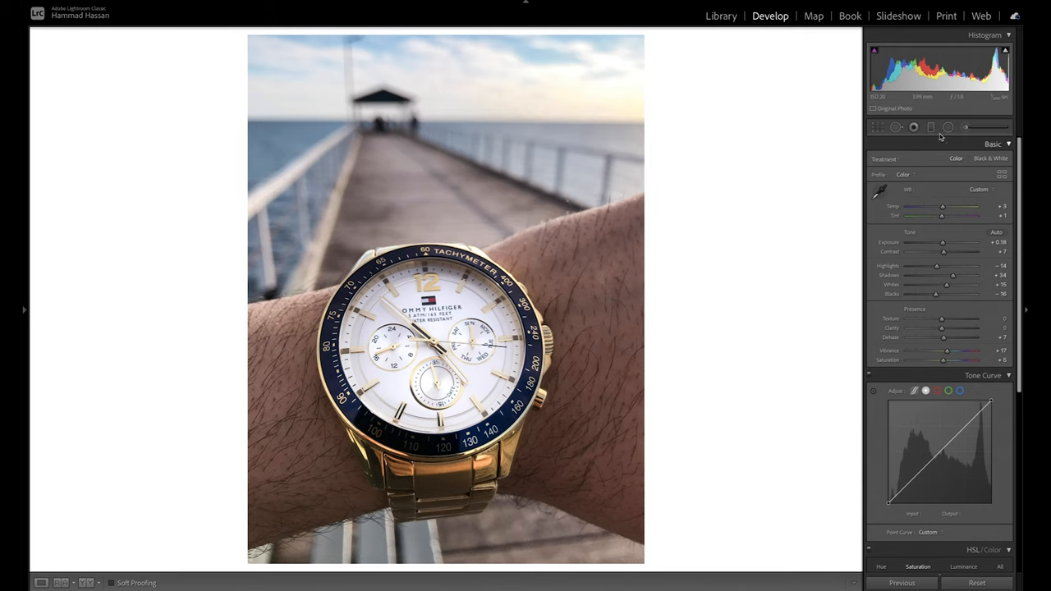
{"action": "left_click", "coordinate": [949, 127]}
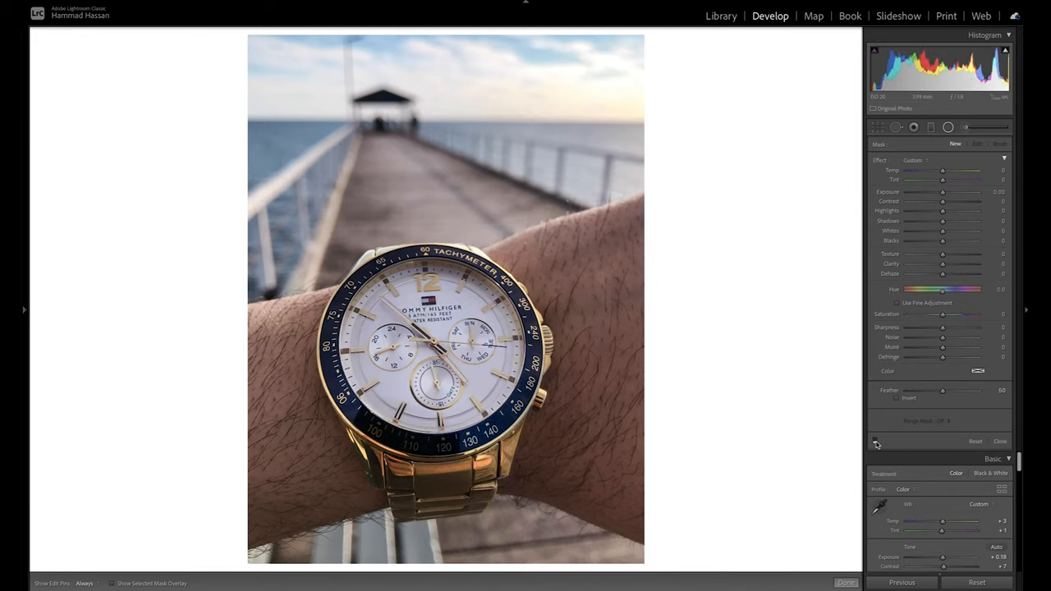
{"action": "left_click", "coordinate": [720, 15]}
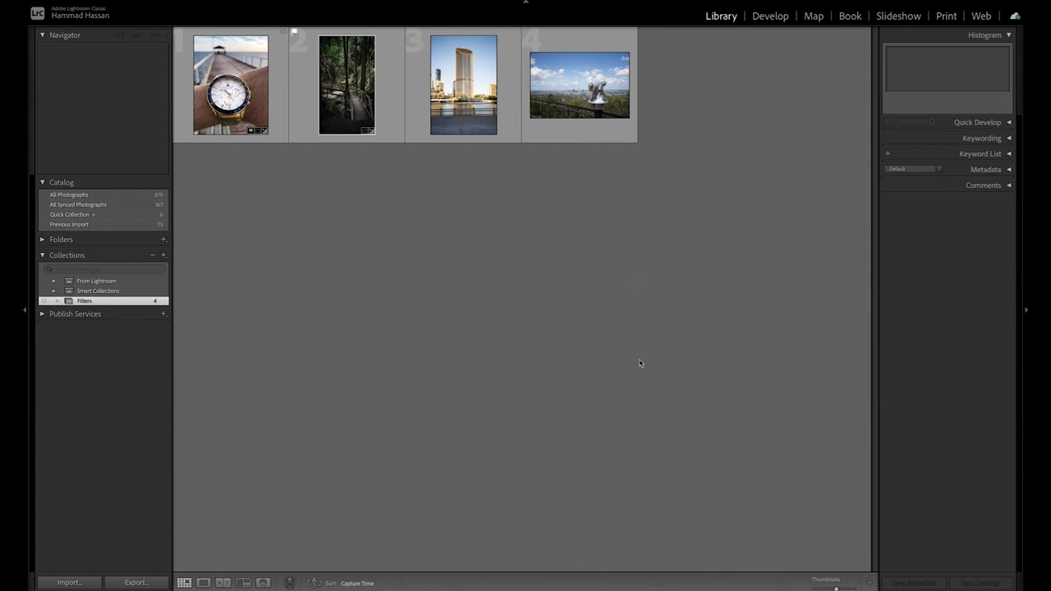
- Open the forest boardwalk photo in Develop and scroll down to Effects
{"action": "double_click", "coordinate": [346, 85]}
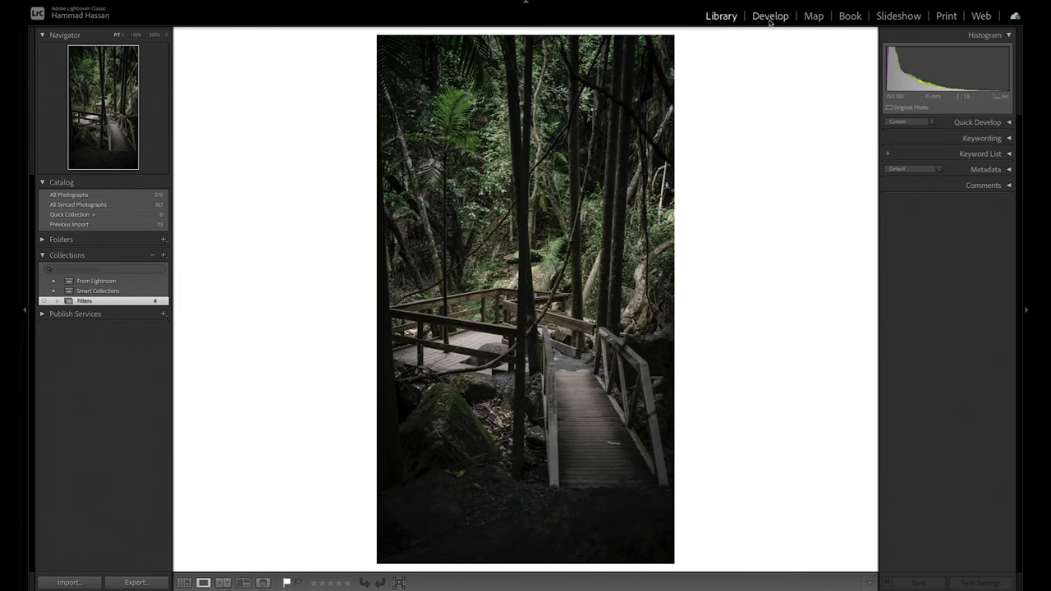
{"action": "left_click", "coordinate": [769, 16]}
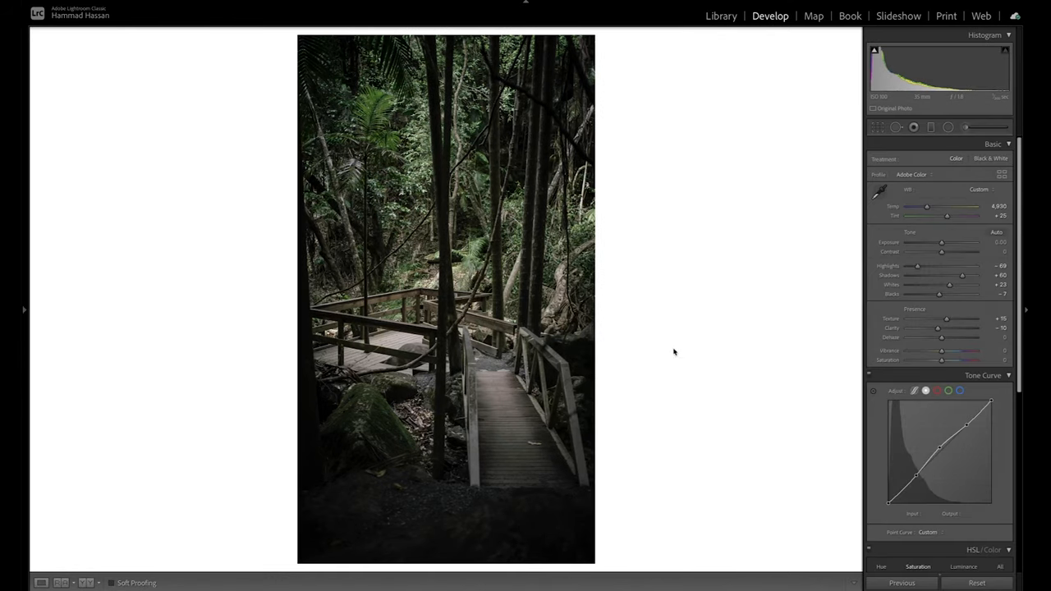
{"action": "mouse_move", "coordinate": [585, 365]}
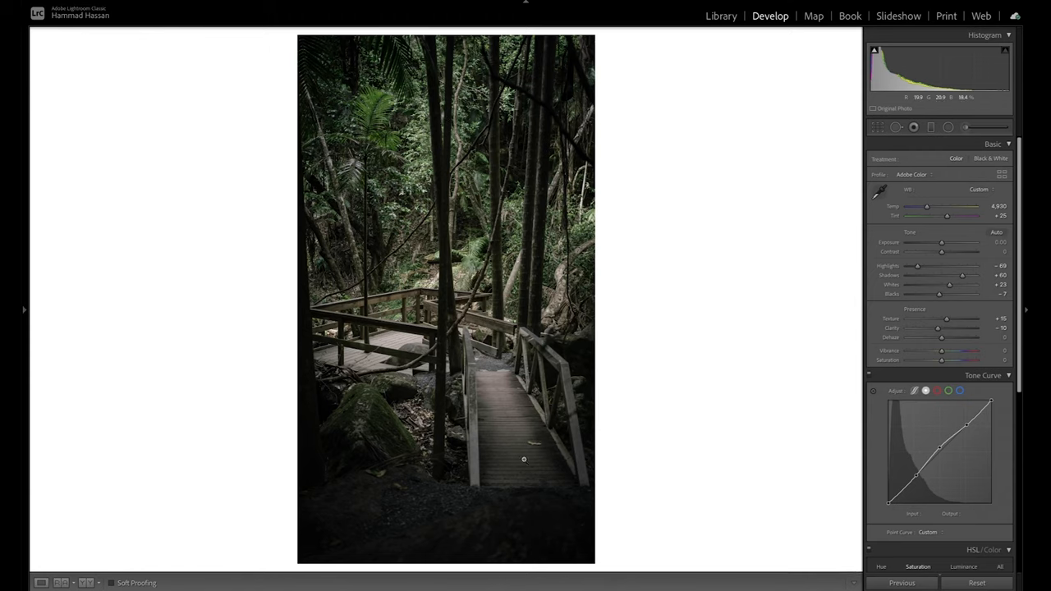
{"action": "mouse_move", "coordinate": [522, 503]}
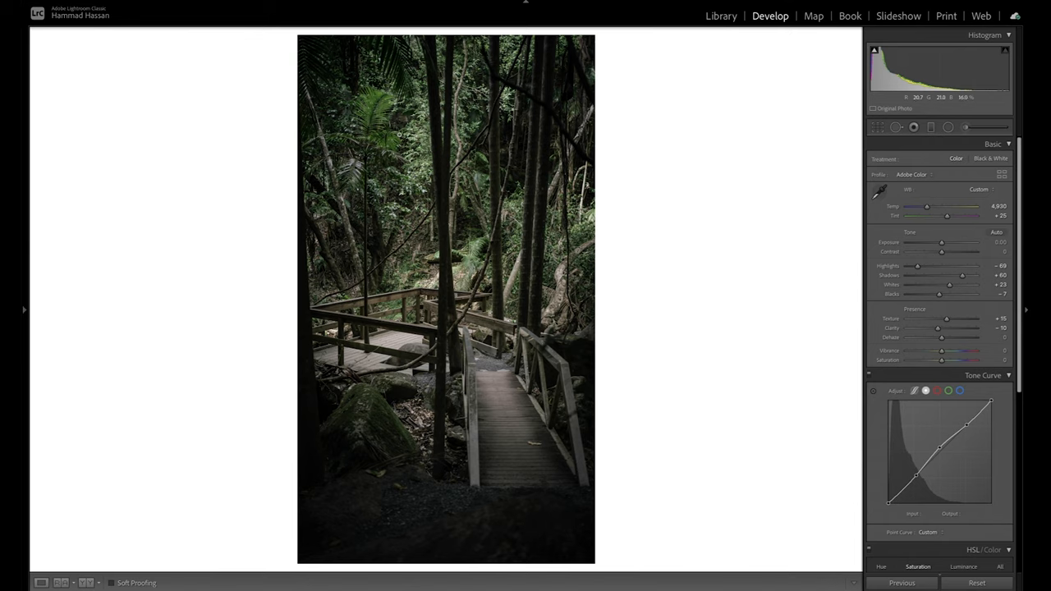
{"action": "scroll", "scroll_direction": "down", "scroll_amount": 3}
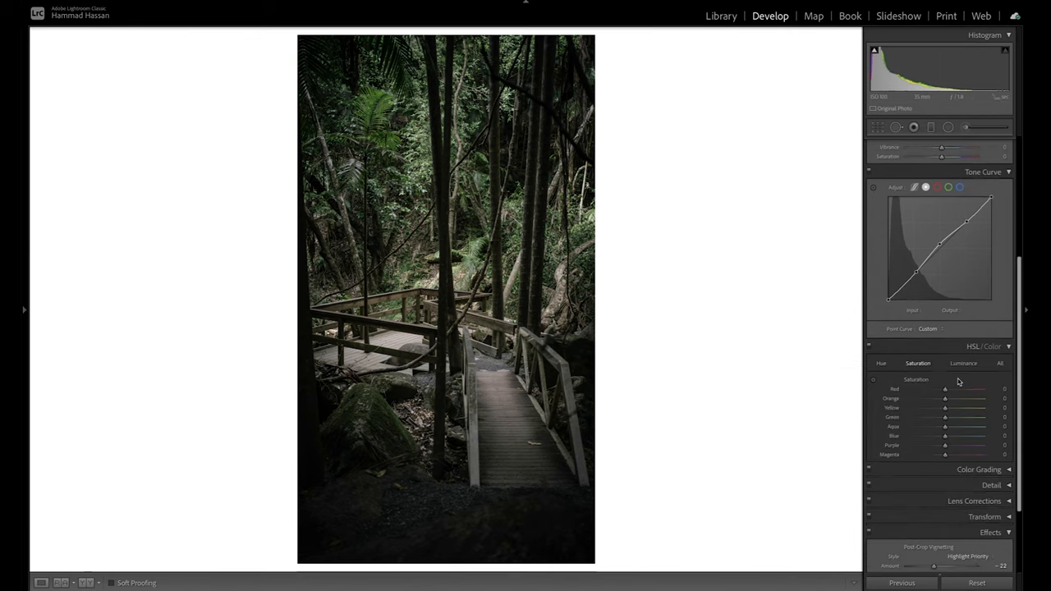
{"action": "scroll", "scroll_direction": "down", "scroll_amount": 3}
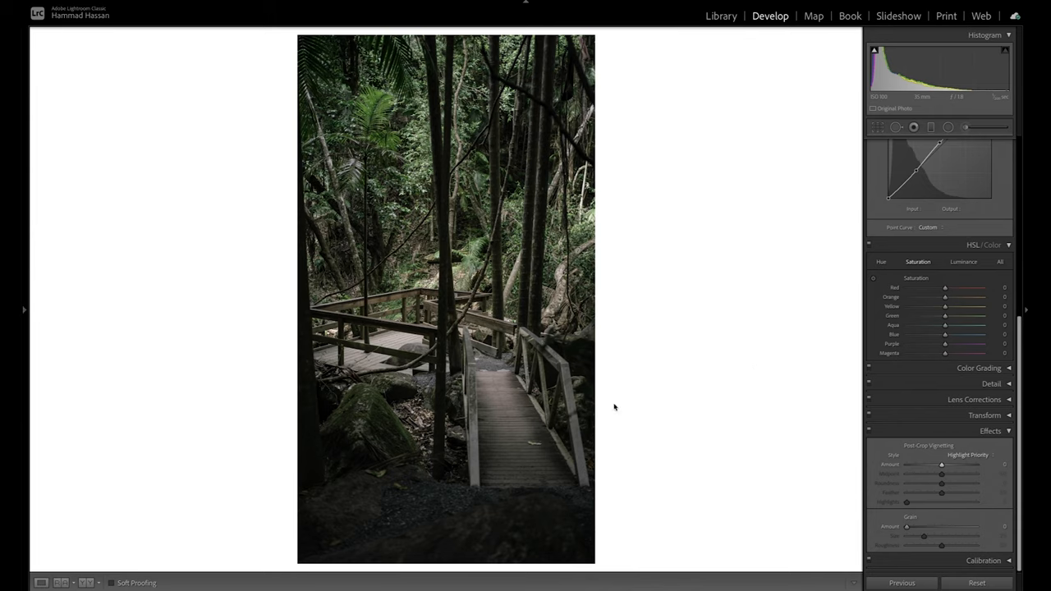
{"action": "mouse_move", "coordinate": [547, 82]}
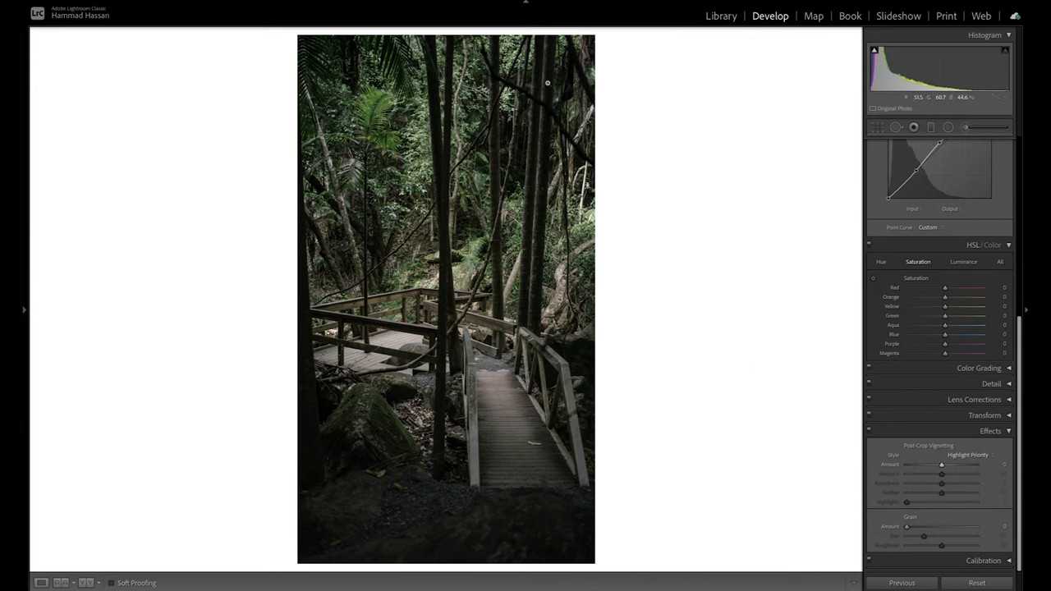
{"action": "mouse_move", "coordinate": [507, 522]}
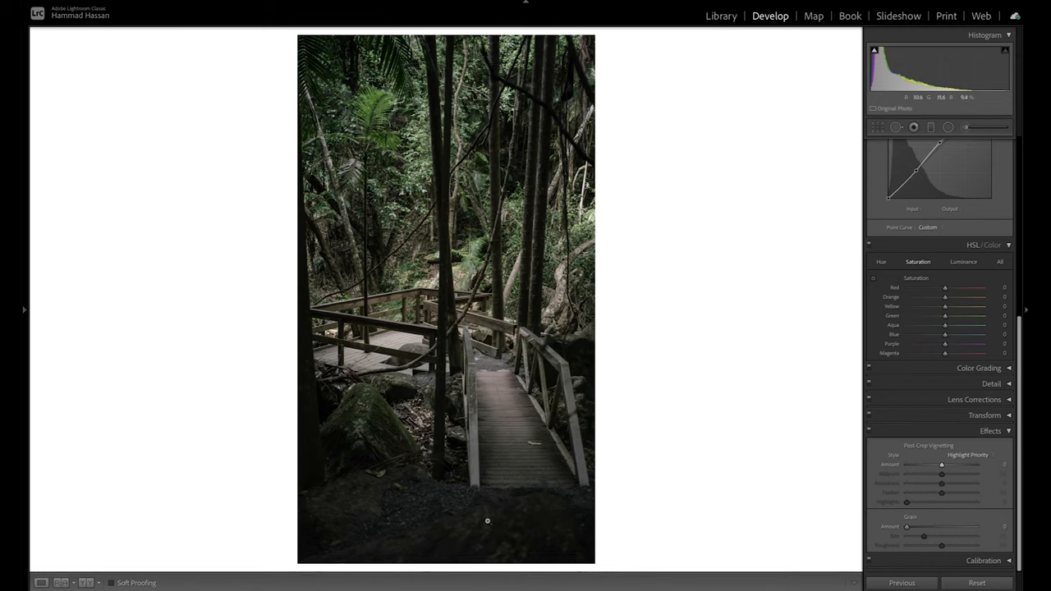
{"action": "mouse_move", "coordinate": [633, 479]}
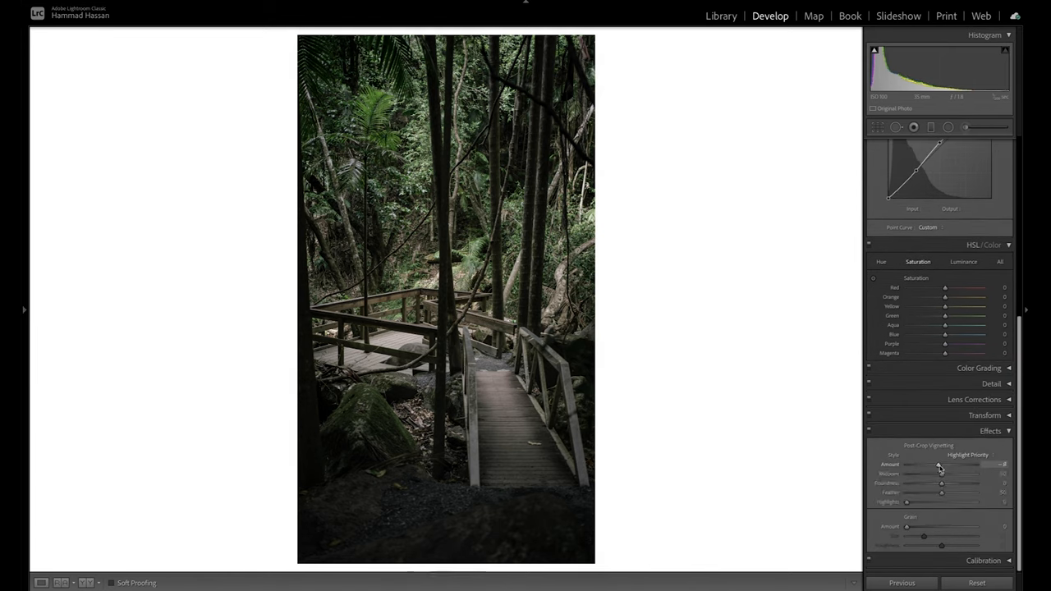
- Try a −100 post-crop vignette, then return the amount to 0
{"action": "left_click_drag", "start_coordinate": [939, 464], "coordinate": [913, 464]}
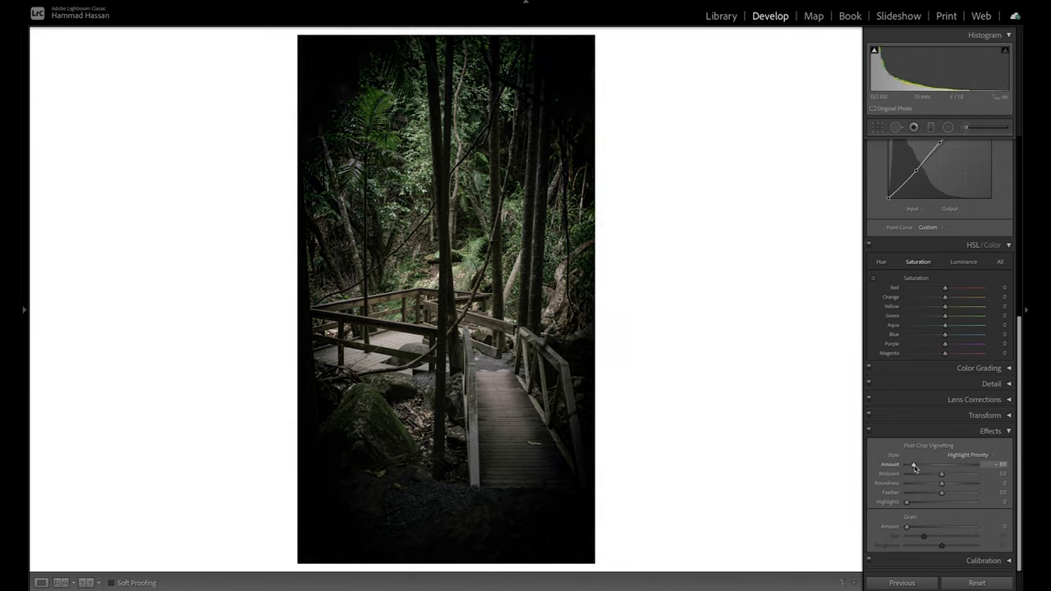
{"action": "left_click_drag", "start_coordinate": [942, 464], "coordinate": [906, 464]}
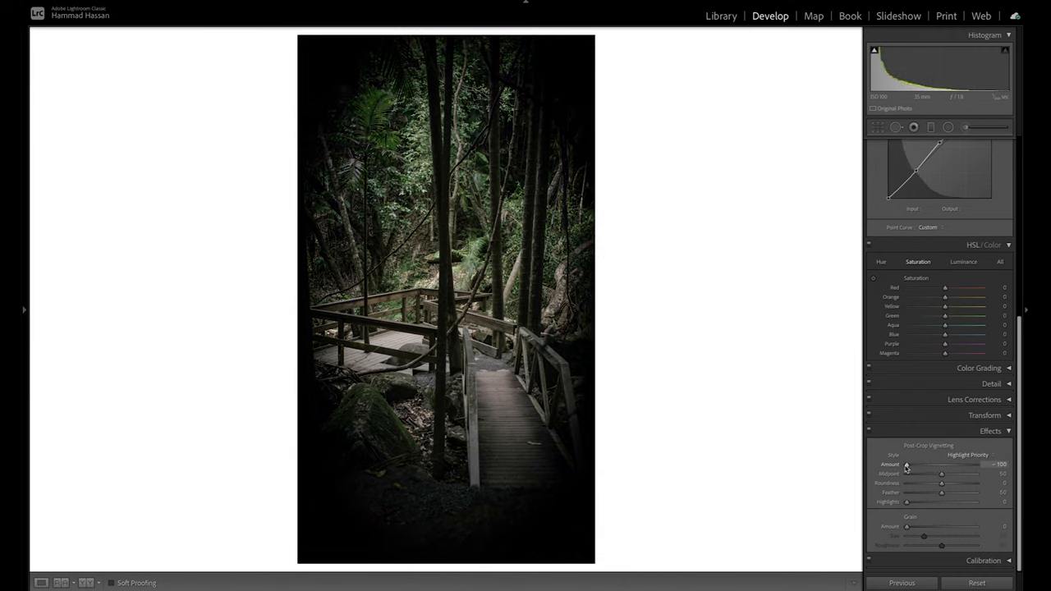
{"action": "left_click_drag", "start_coordinate": [908, 464], "coordinate": [942, 464]}
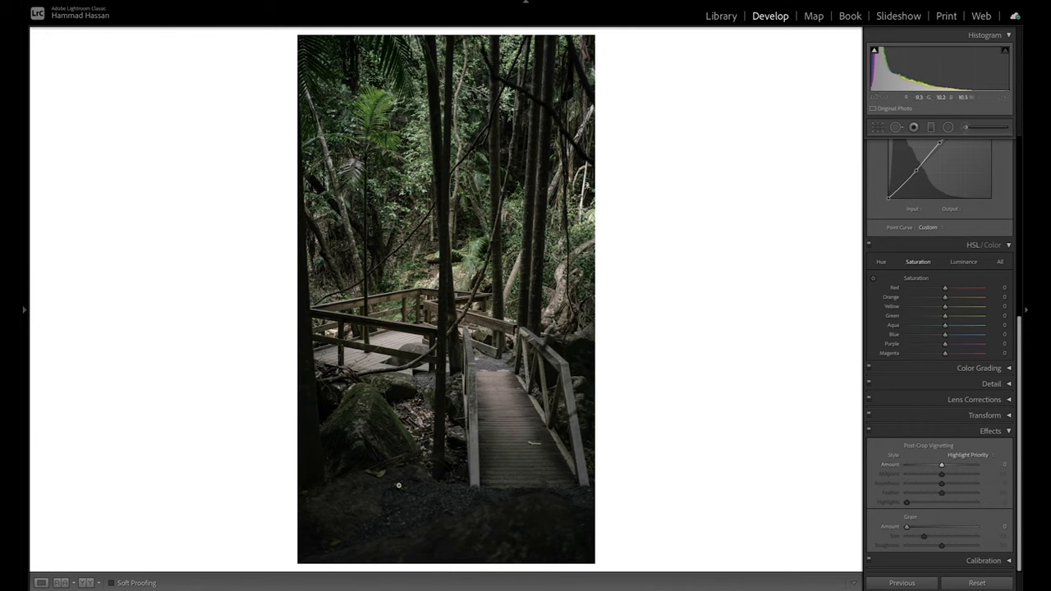
{"action": "mouse_move", "coordinate": [480, 488]}
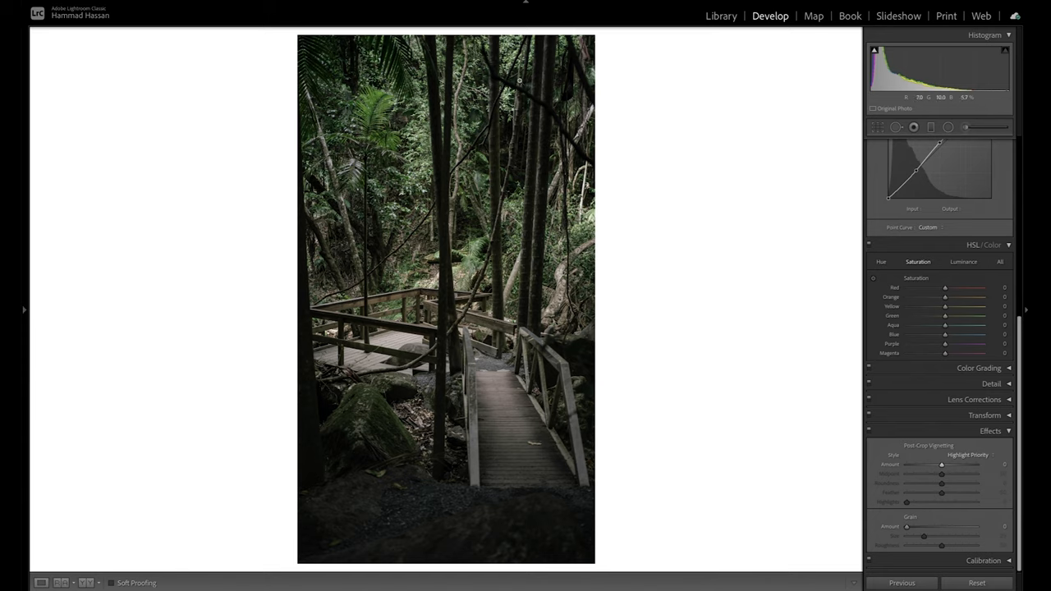
{"action": "mouse_move", "coordinate": [711, 188]}
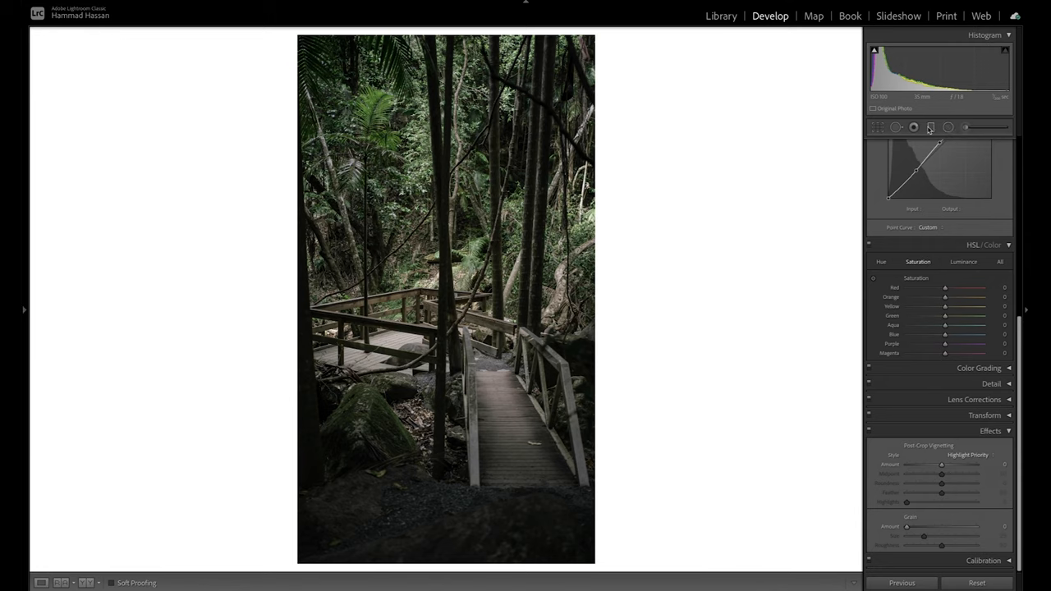
{"action": "mouse_move", "coordinate": [930, 127]}
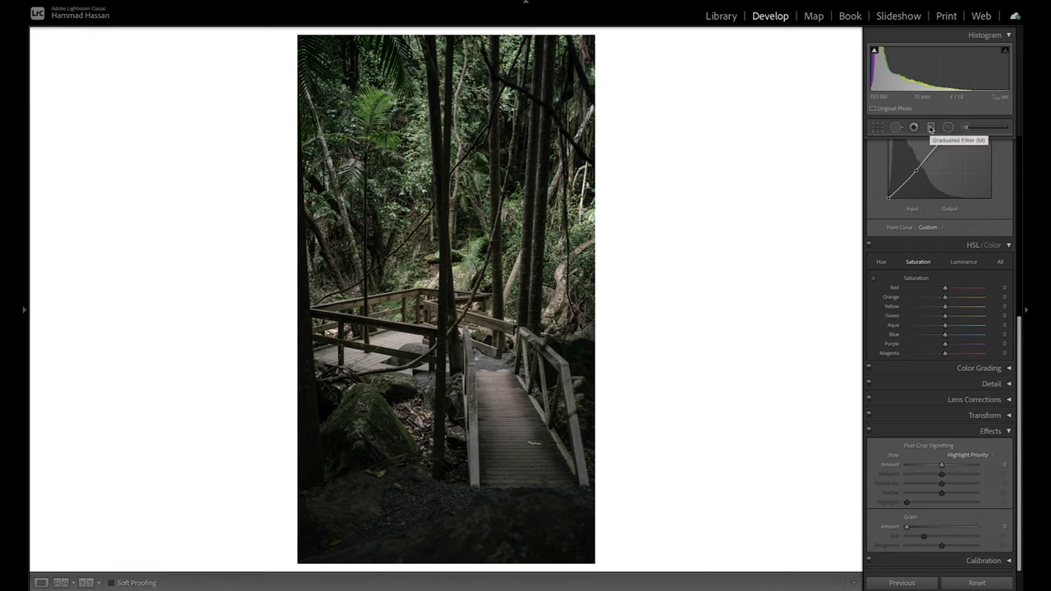
- Place a graduated filter from the photo's bottom edge up to the mossy rocks, mask overlay hidden
{"action": "left_click", "coordinate": [931, 126]}
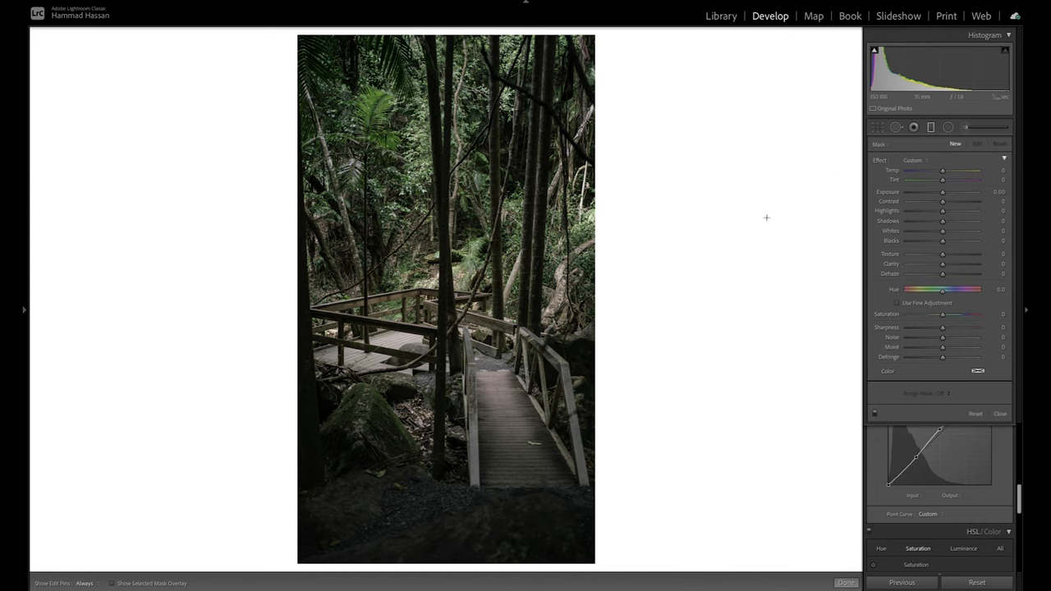
{"action": "mouse_move", "coordinate": [621, 196]}
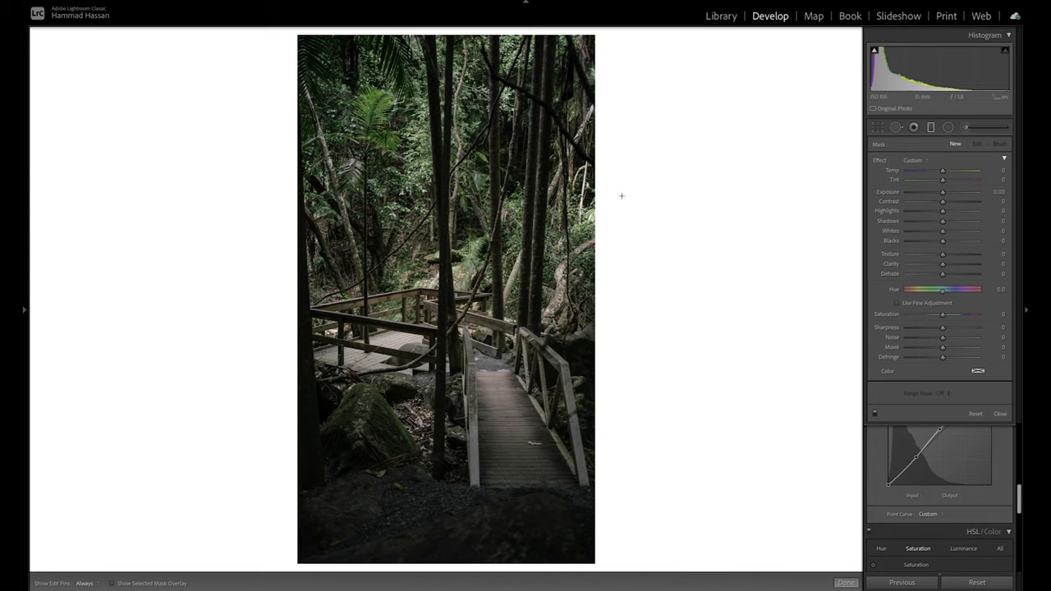
{"action": "mouse_move", "coordinate": [538, 66]}
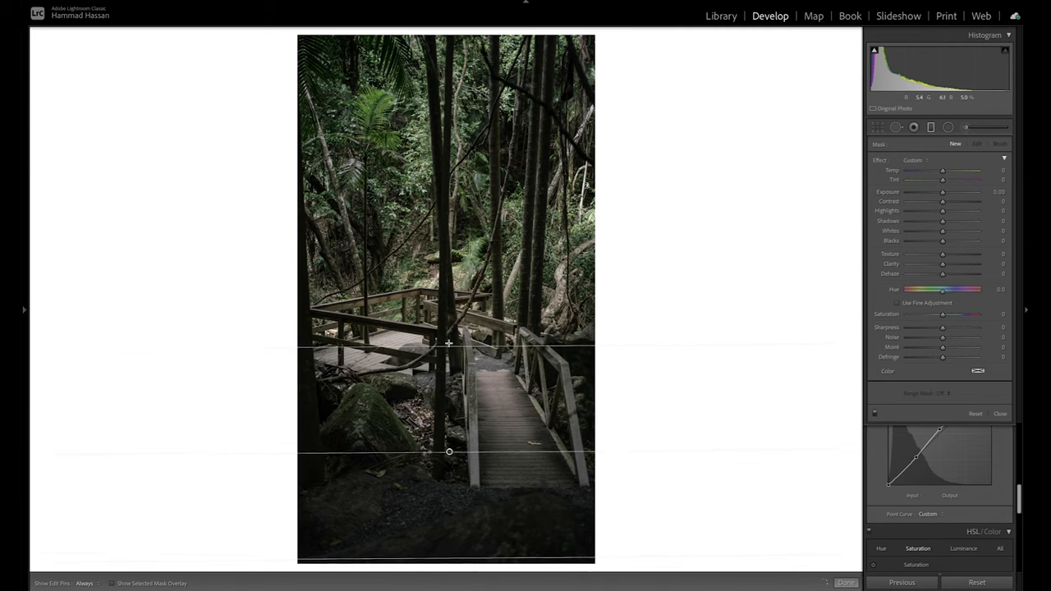
{"action": "left_click_drag", "start_coordinate": [449, 452], "coordinate": [453, 429]}
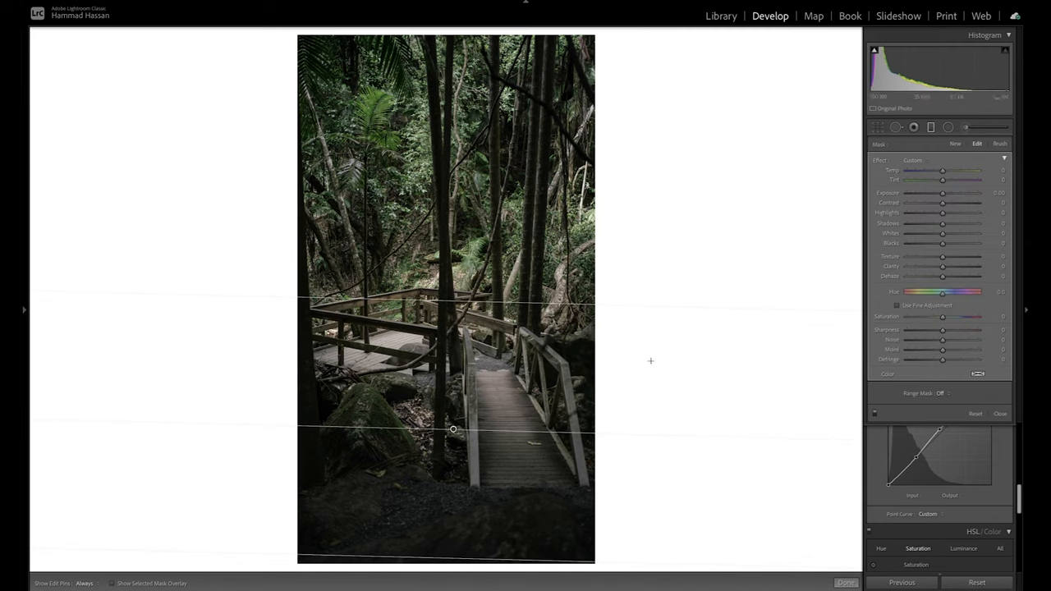
{"action": "left_click", "coordinate": [112, 583]}
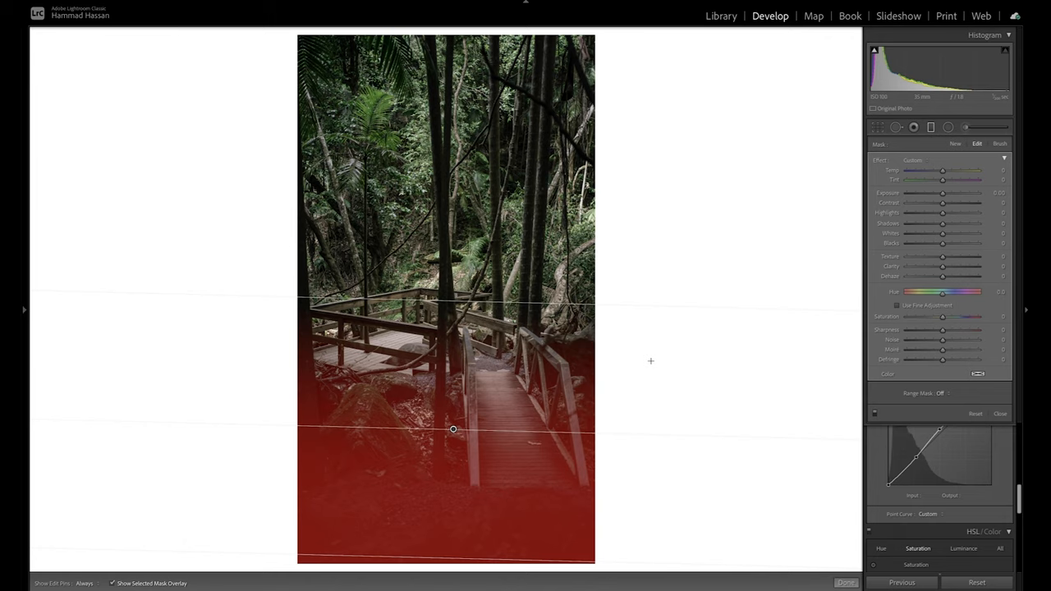
{"action": "mouse_move", "coordinate": [420, 501]}
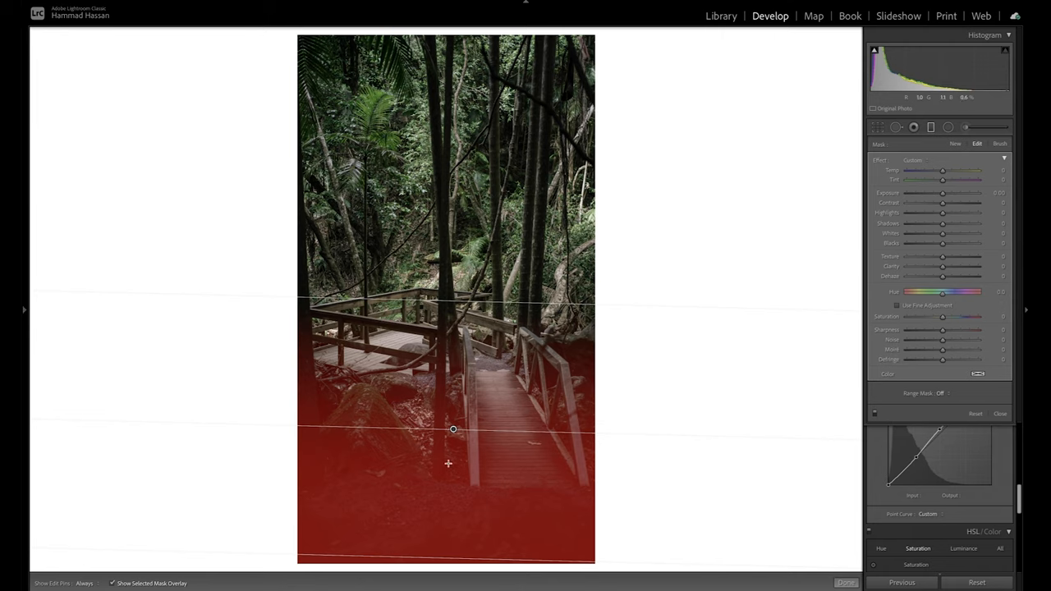
{"action": "mouse_move", "coordinate": [481, 486]}
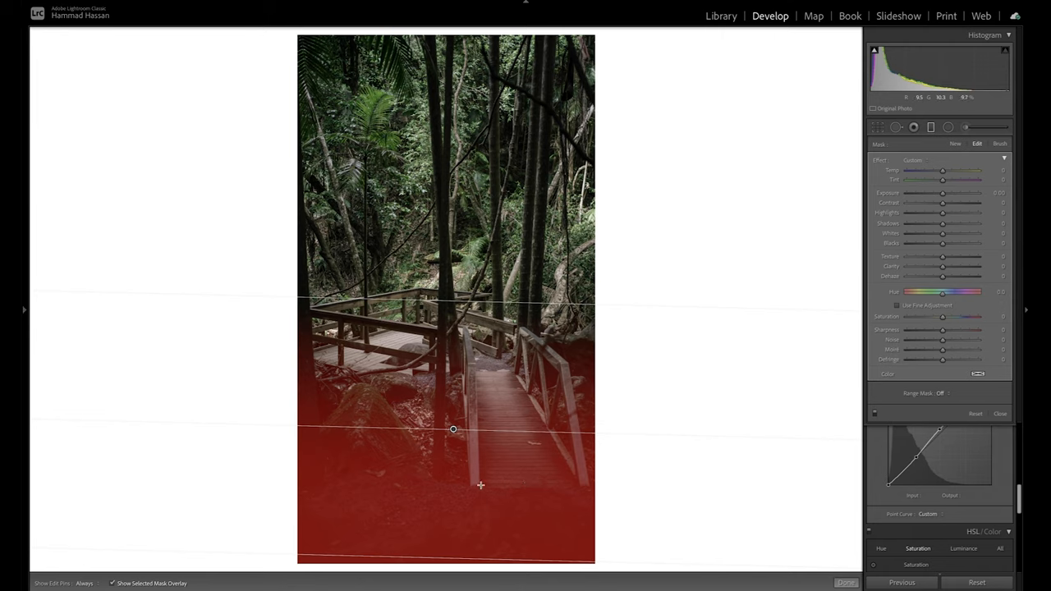
{"action": "mouse_move", "coordinate": [487, 476]}
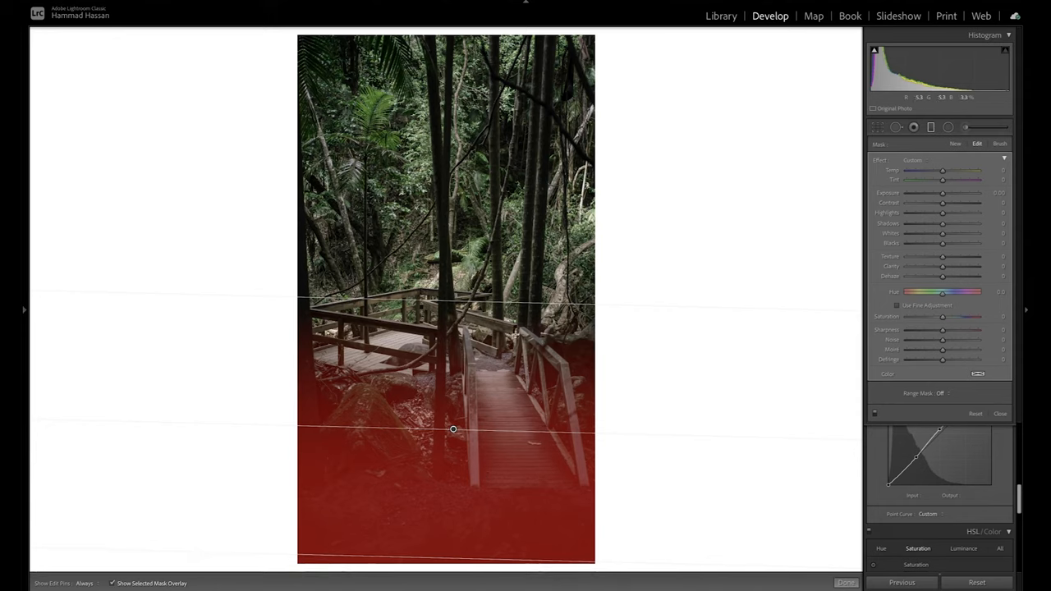
{"action": "mouse_move", "coordinate": [525, 397]}
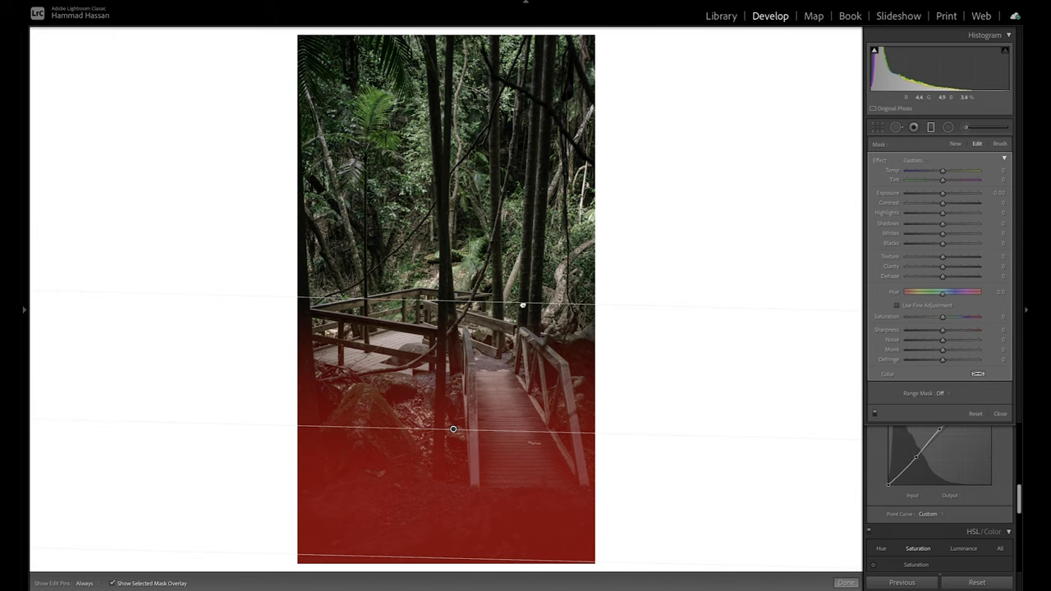
{"action": "left_click_drag", "start_coordinate": [452, 429], "coordinate": [455, 346]}
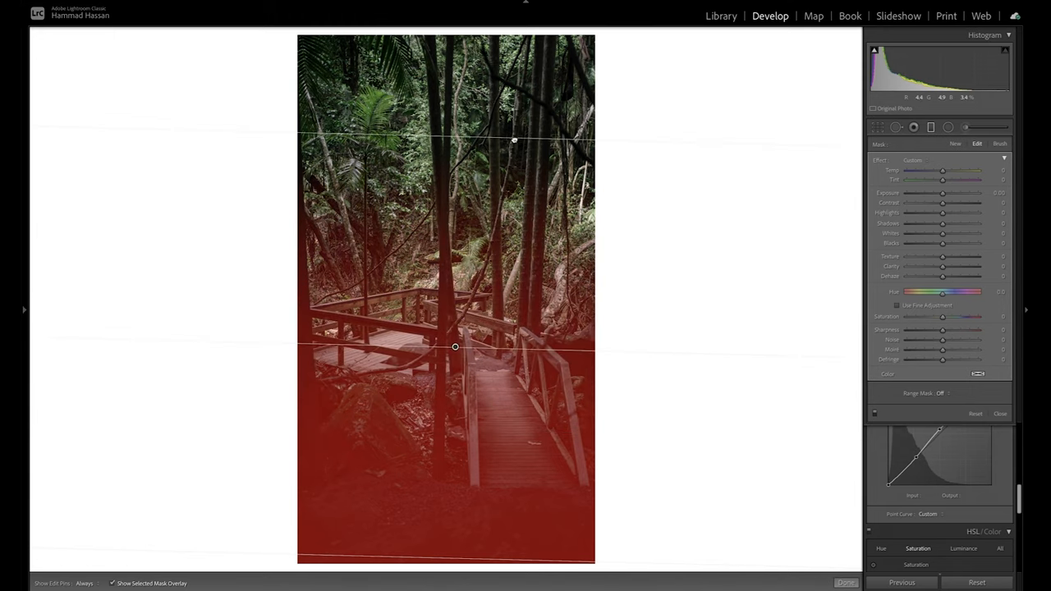
{"action": "left_click_drag", "start_coordinate": [454, 346], "coordinate": [453, 454]}
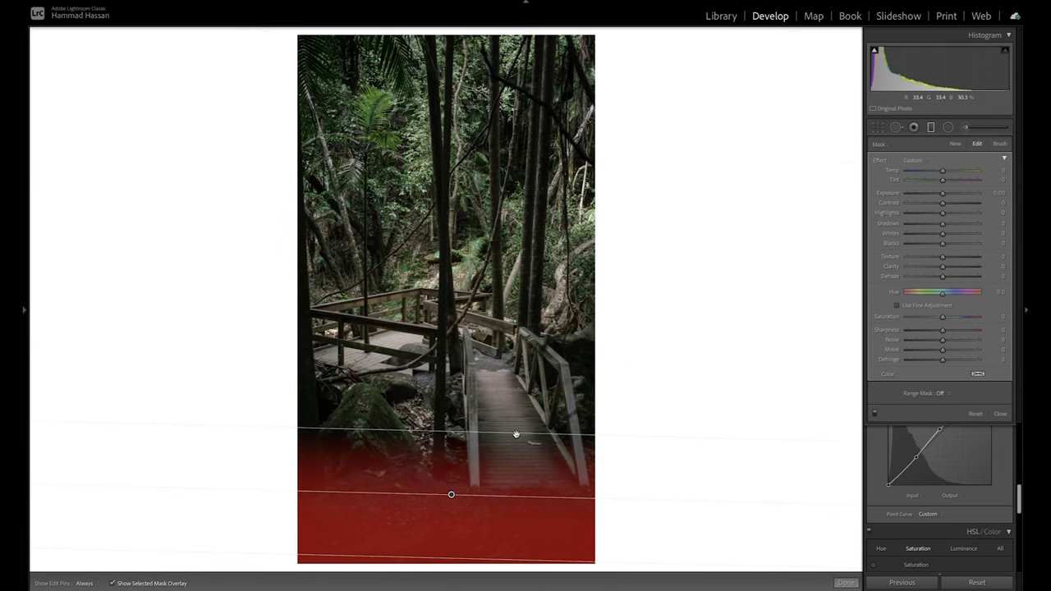
{"action": "left_click_drag", "start_coordinate": [516, 433], "coordinate": [535, 394]}
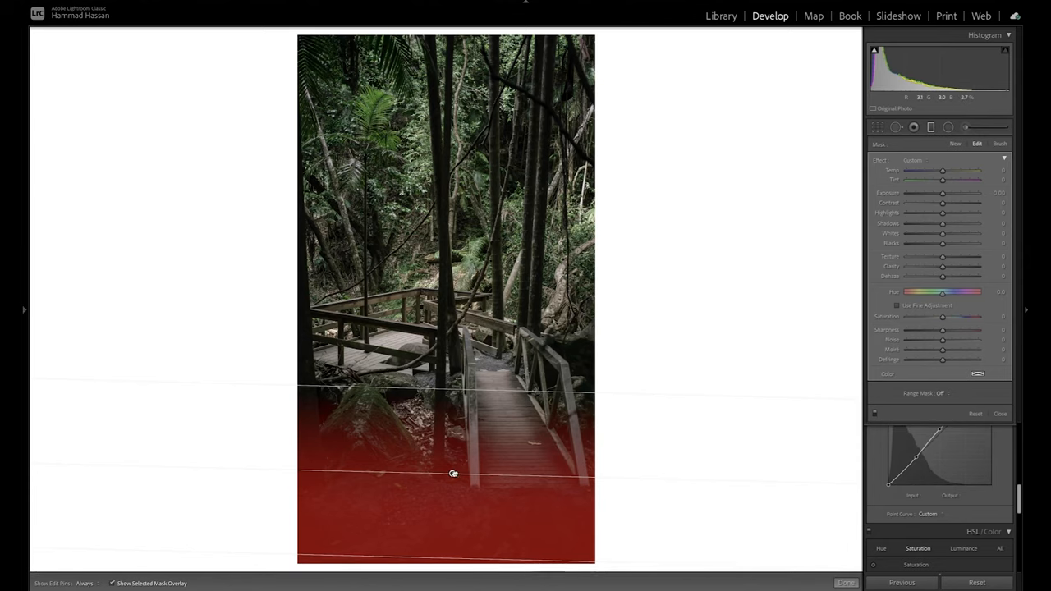
{"action": "left_click_drag", "start_coordinate": [453, 473], "coordinate": [453, 490]}
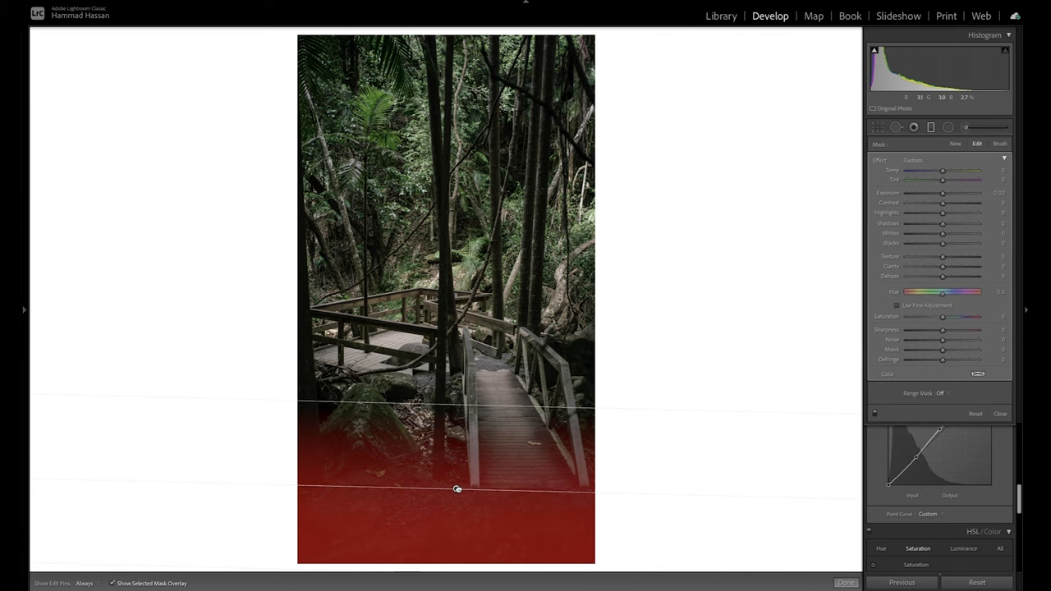
{"action": "left_click", "coordinate": [113, 583]}
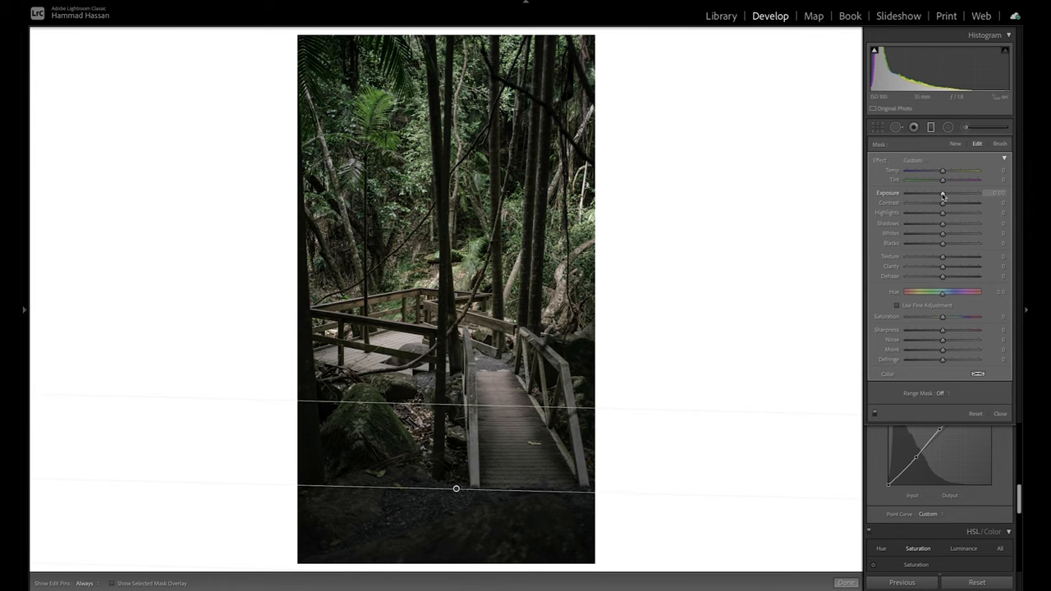
- Set the graduated filter to −1.00 exposure and position it over the lower boardwalk
{"action": "left_click_drag", "start_coordinate": [943, 197], "coordinate": [933, 197]}
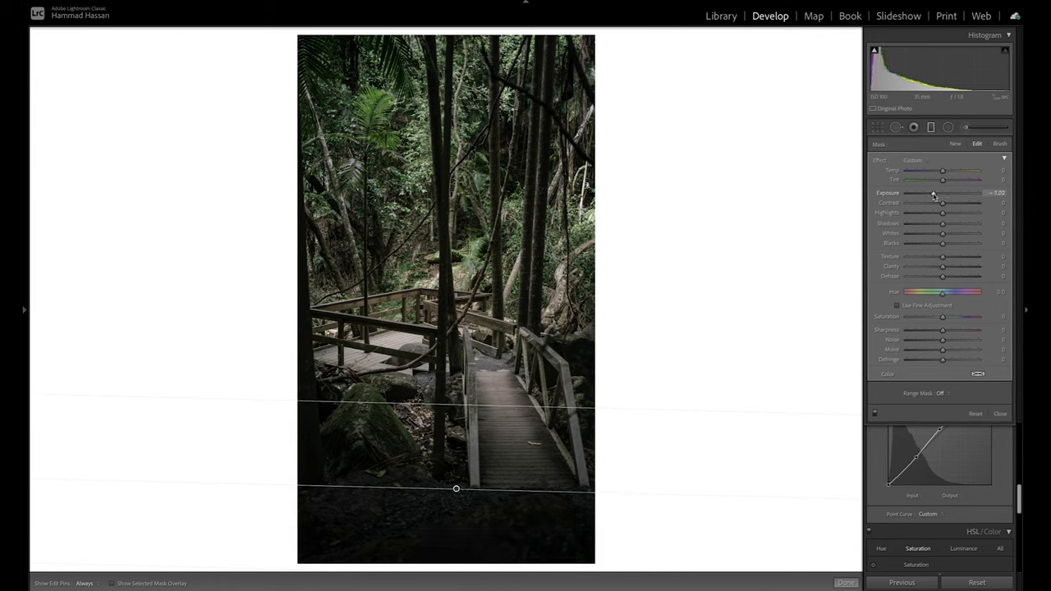
{"action": "left_click_drag", "start_coordinate": [943, 192], "coordinate": [944, 192]}
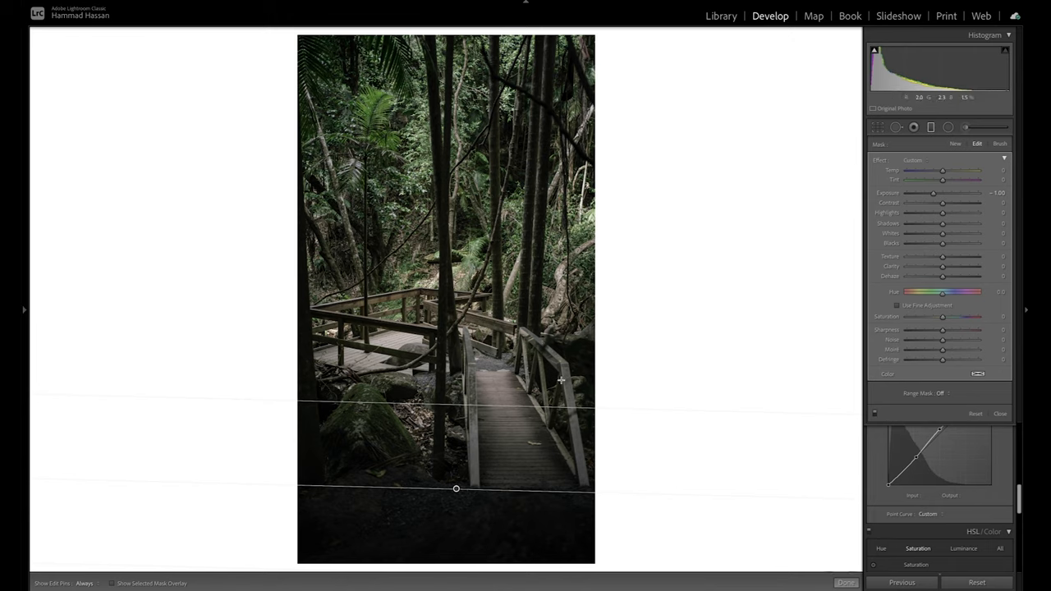
{"action": "mouse_move", "coordinate": [540, 455]}
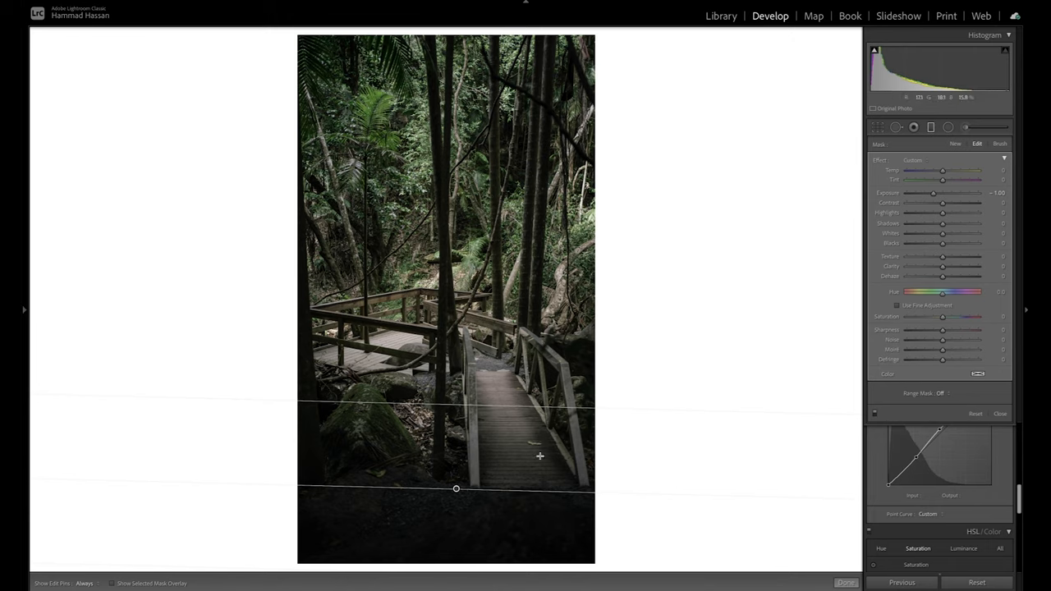
{"action": "left_click_drag", "start_coordinate": [456, 488], "coordinate": [452, 517]}
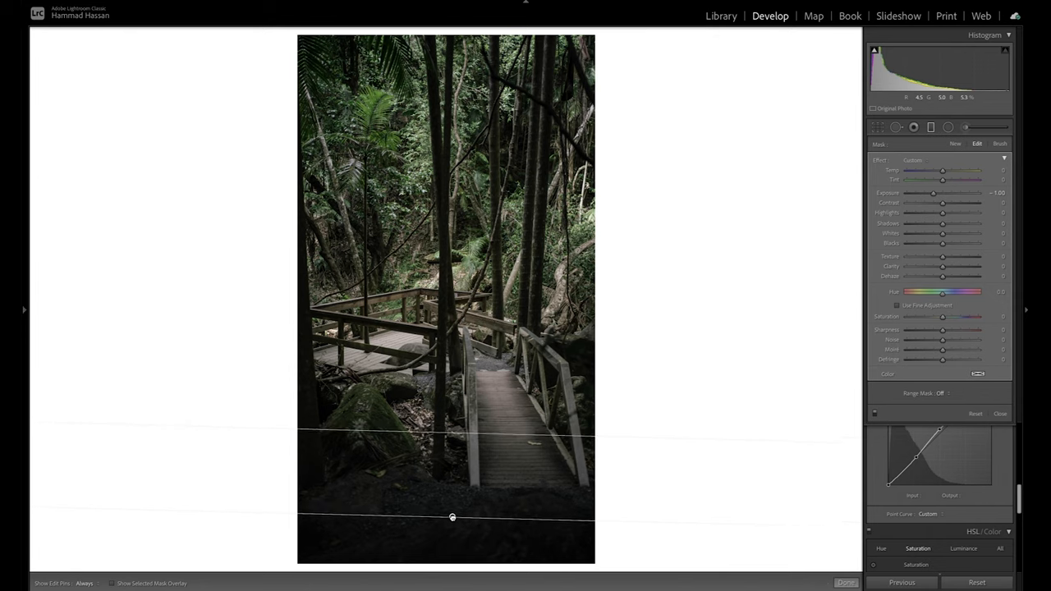
{"action": "left_click_drag", "start_coordinate": [452, 517], "coordinate": [454, 495]}
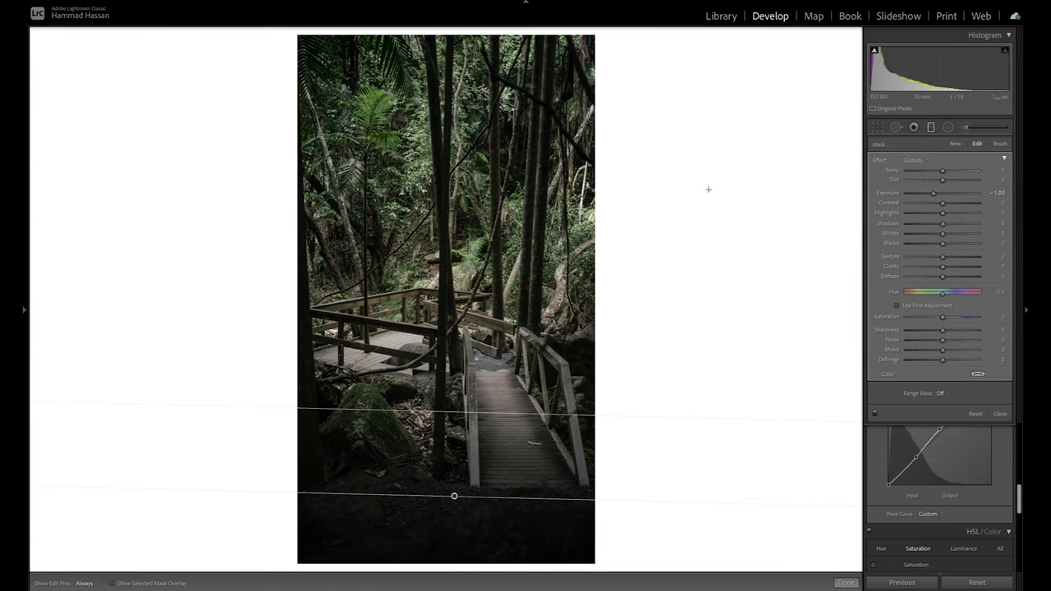
{"action": "mouse_move", "coordinate": [707, 275]}
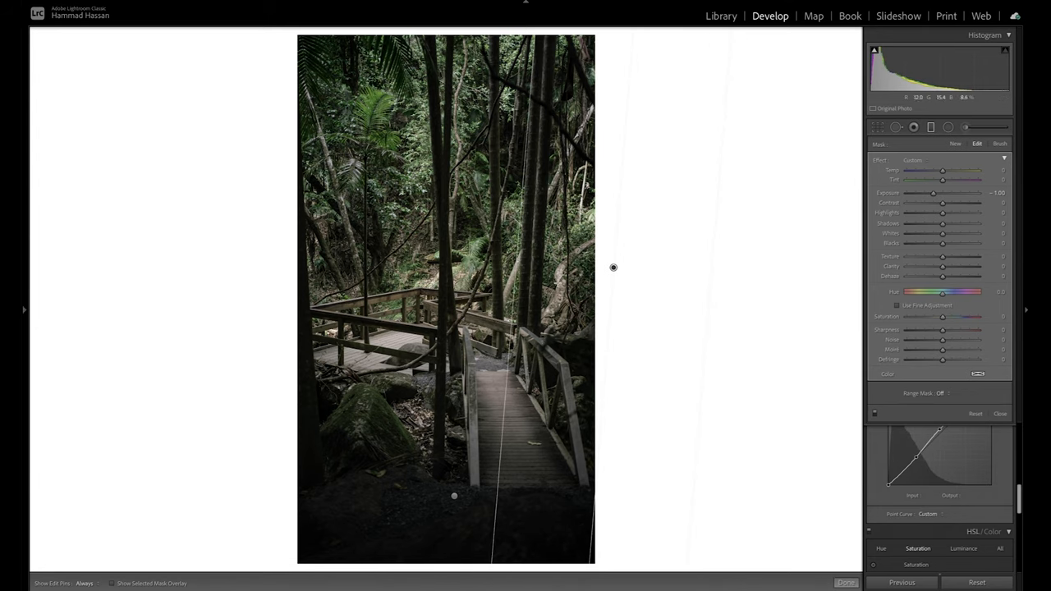
{"action": "mouse_move", "coordinate": [613, 268]}
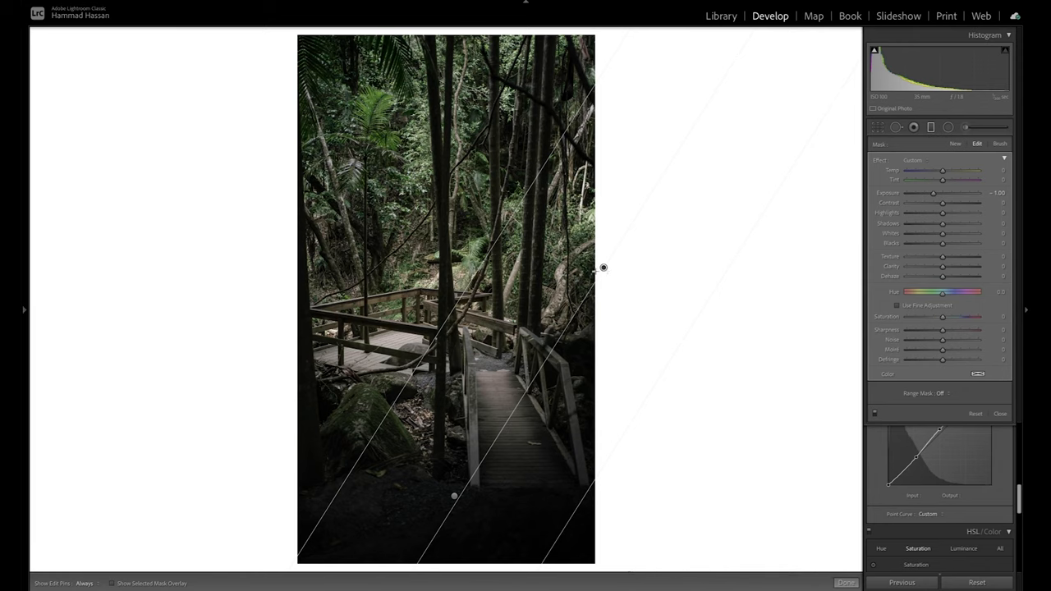
- Add a right-edge graduated filter at −2.02 exposure, then return to the Library
{"action": "key", "text": "ctrl+z"}
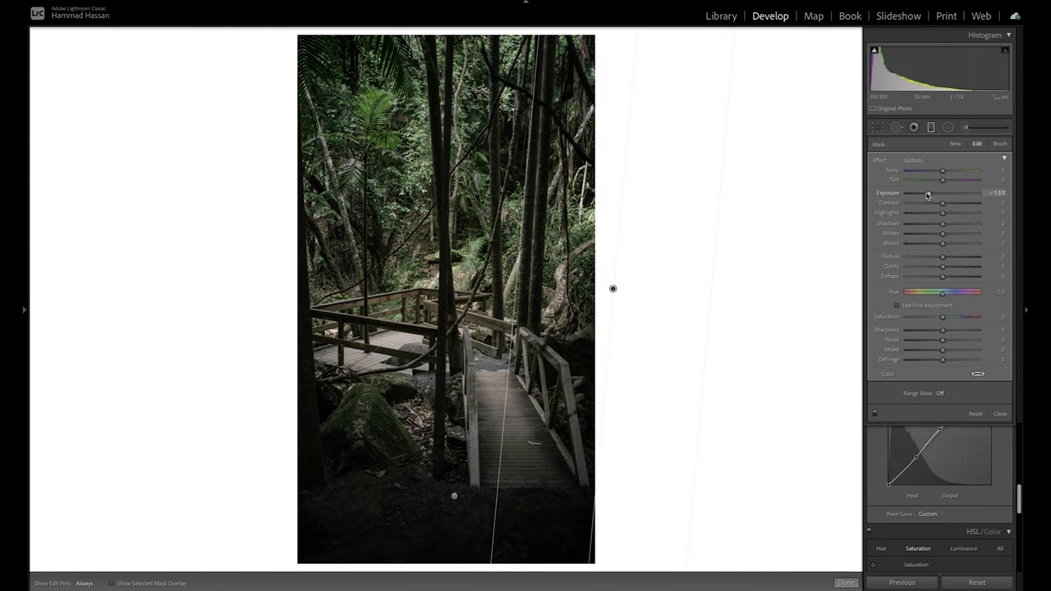
{"action": "left_click_drag", "start_coordinate": [928, 192], "coordinate": [922, 192]}
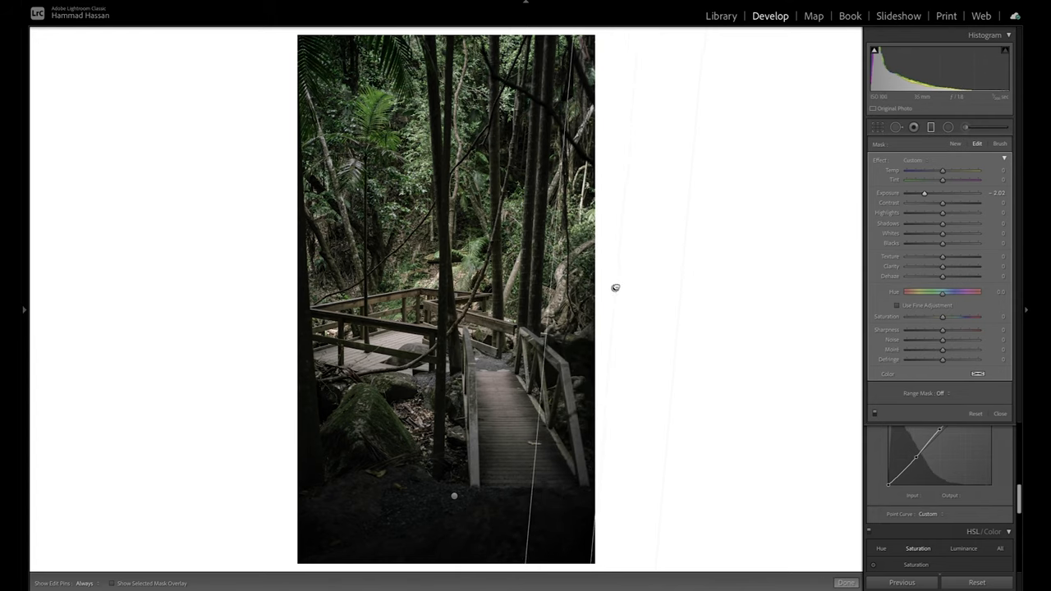
{"action": "left_click_drag", "start_coordinate": [616, 287], "coordinate": [583, 289]}
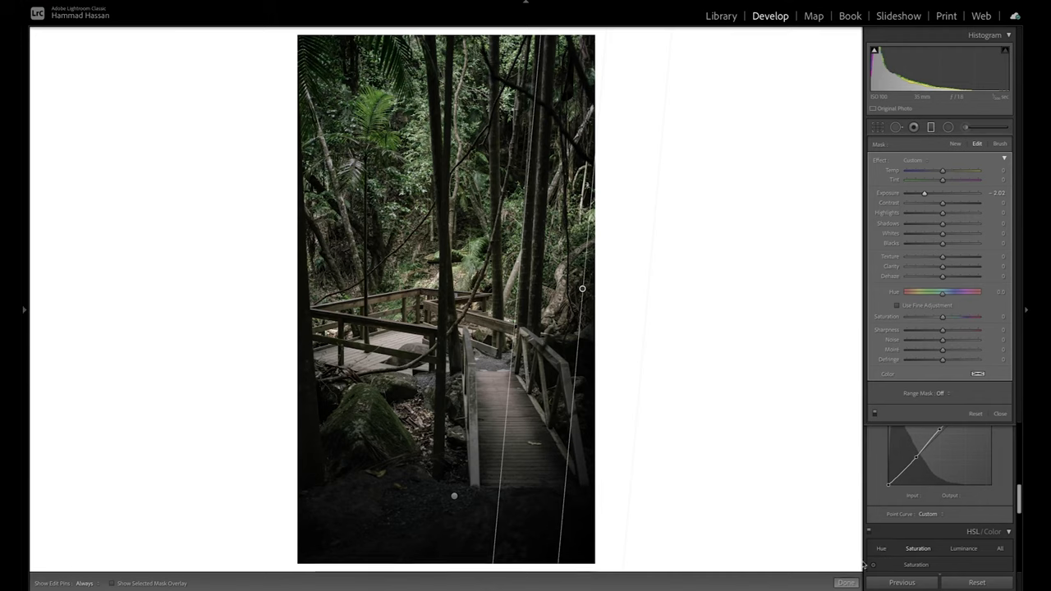
{"action": "left_click", "coordinate": [845, 582]}
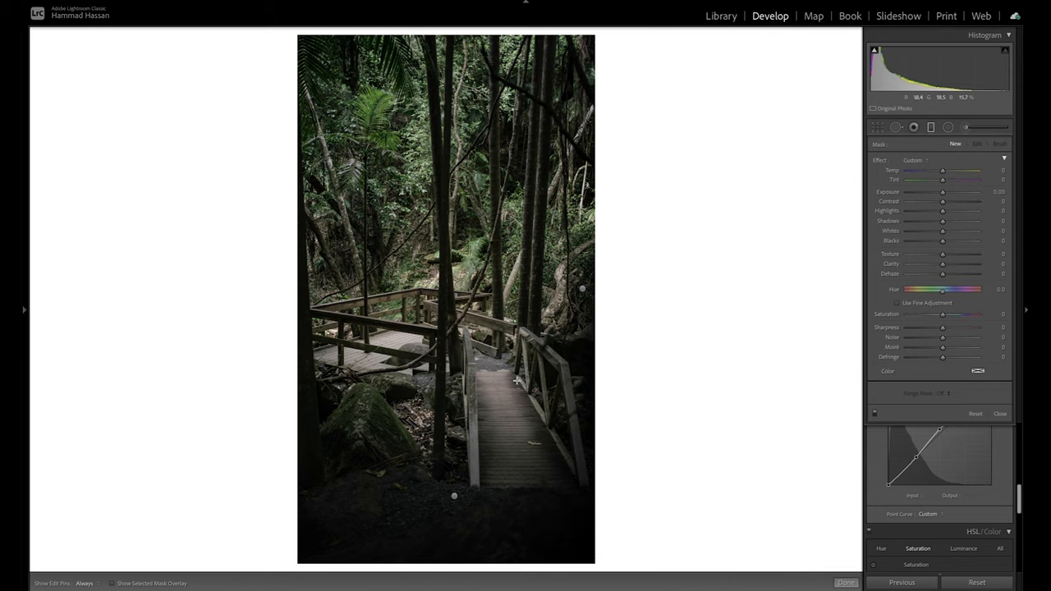
{"action": "mouse_move", "coordinate": [432, 349]}
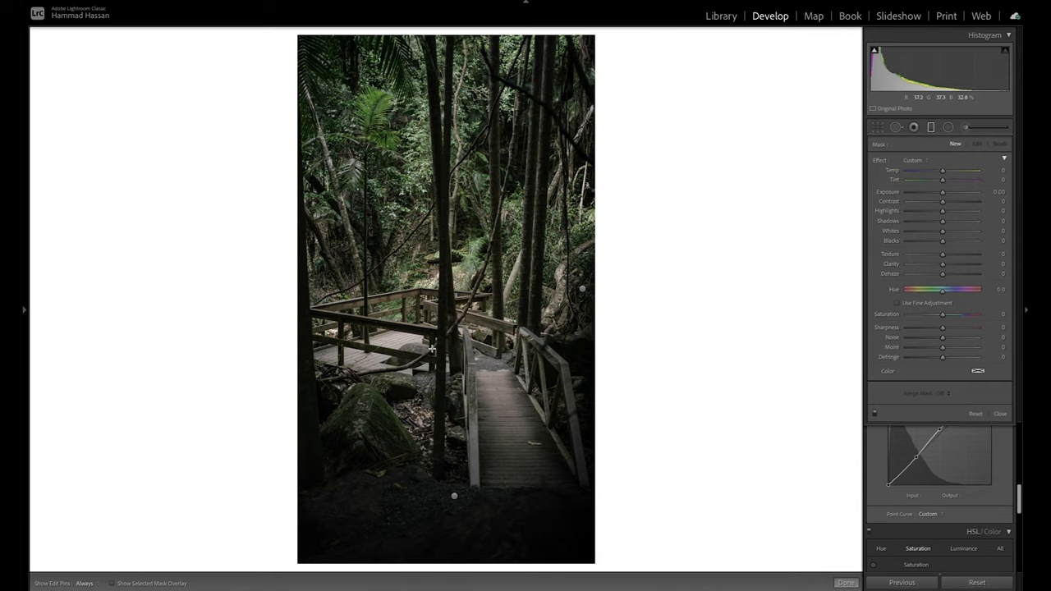
{"action": "mouse_move", "coordinate": [665, 288]}
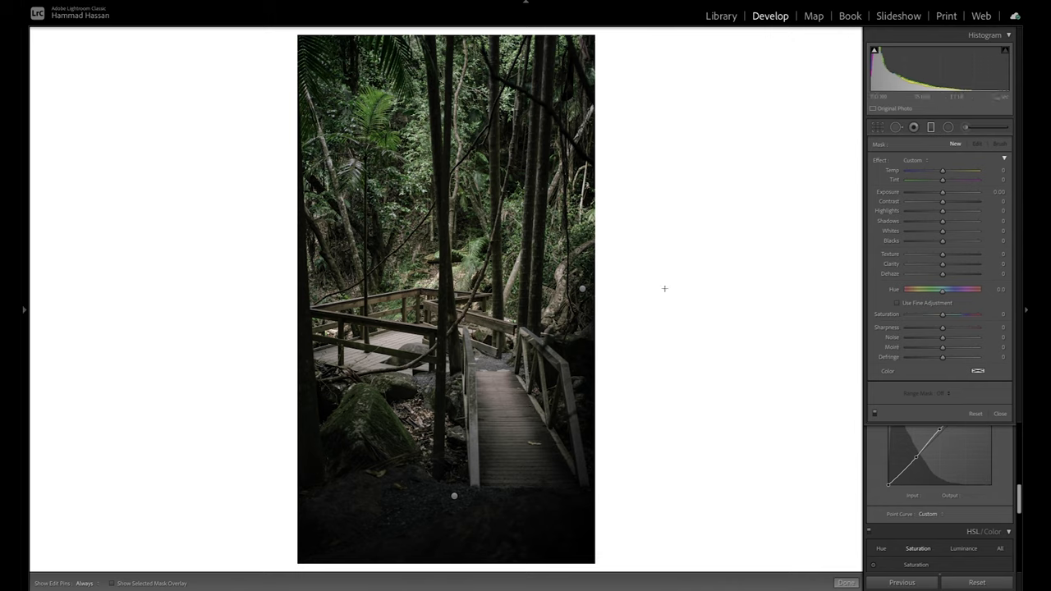
{"action": "mouse_move", "coordinate": [433, 297]}
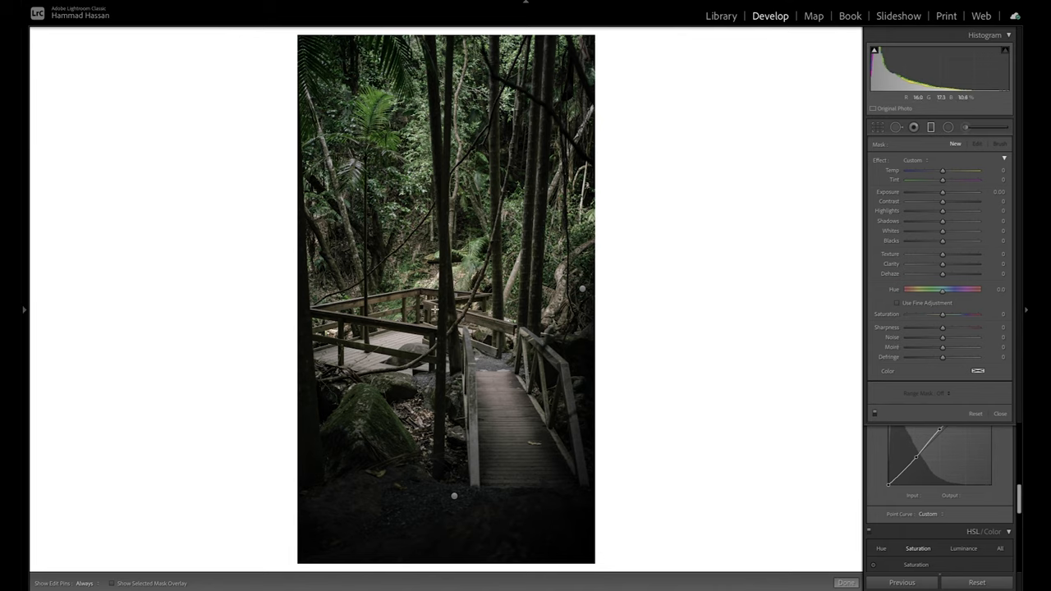
{"action": "left_click", "coordinate": [720, 16]}
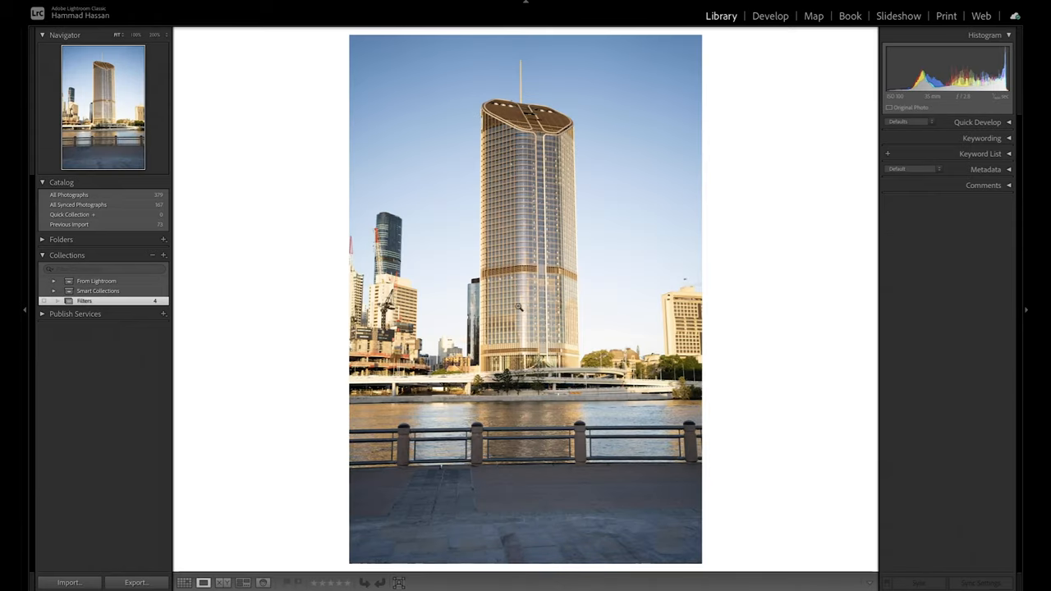
- Open the skyline photo in Develop, try a cooler Temp, then reset white balance to As Shot
{"action": "left_click", "coordinate": [769, 16]}
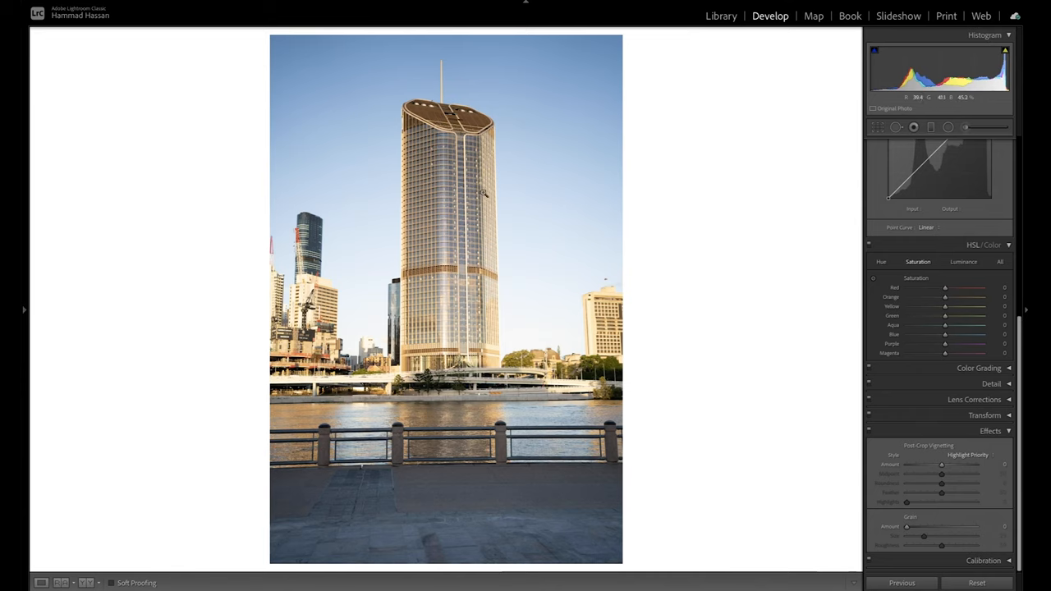
{"action": "mouse_move", "coordinate": [456, 182]}
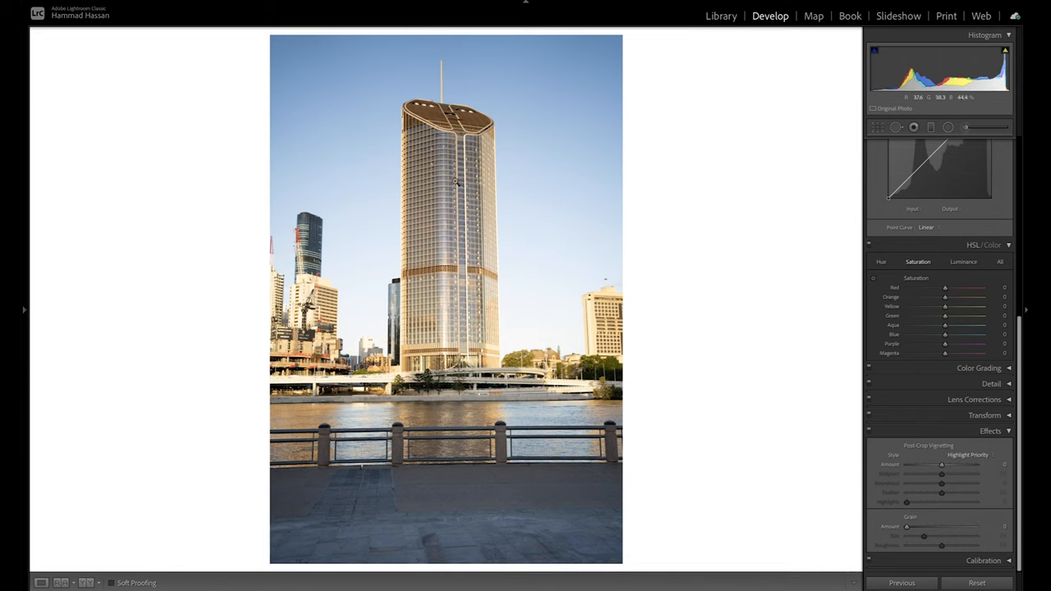
{"action": "mouse_move", "coordinate": [316, 232]}
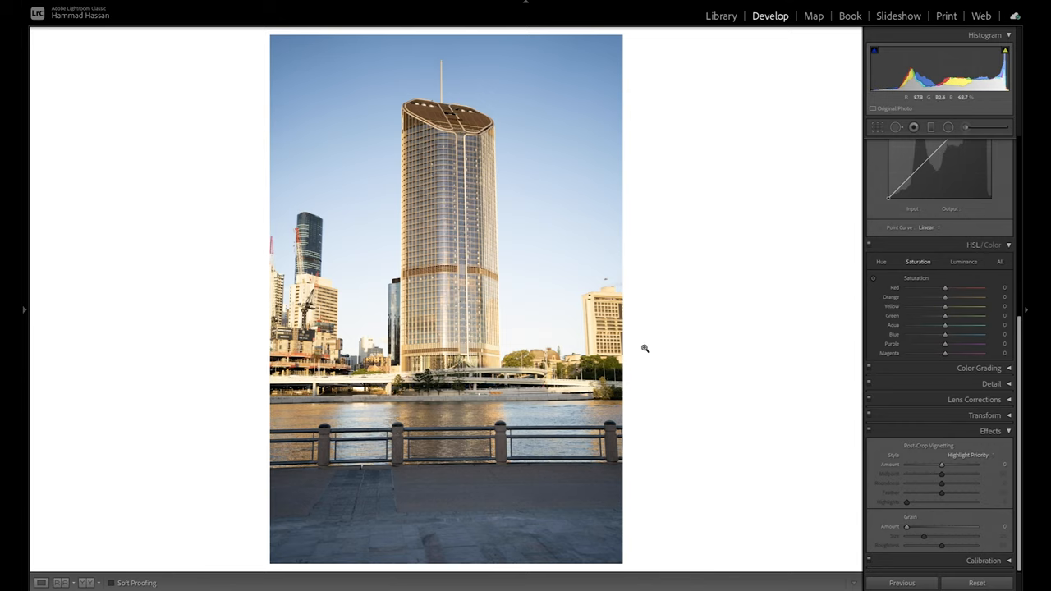
{"action": "mouse_move", "coordinate": [763, 216]}
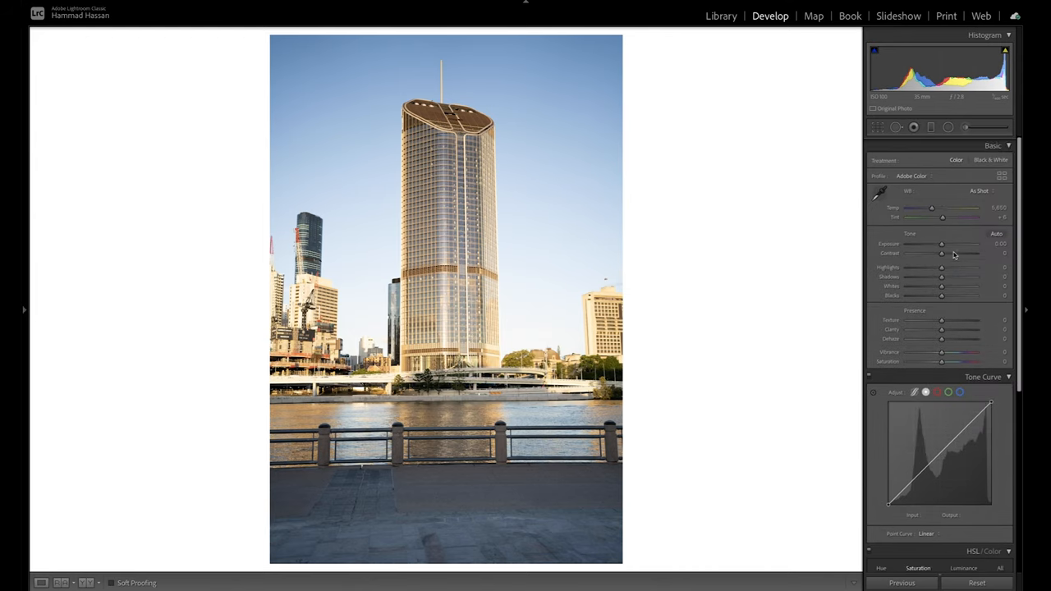
{"action": "left_click_drag", "start_coordinate": [943, 208], "coordinate": [928, 208]}
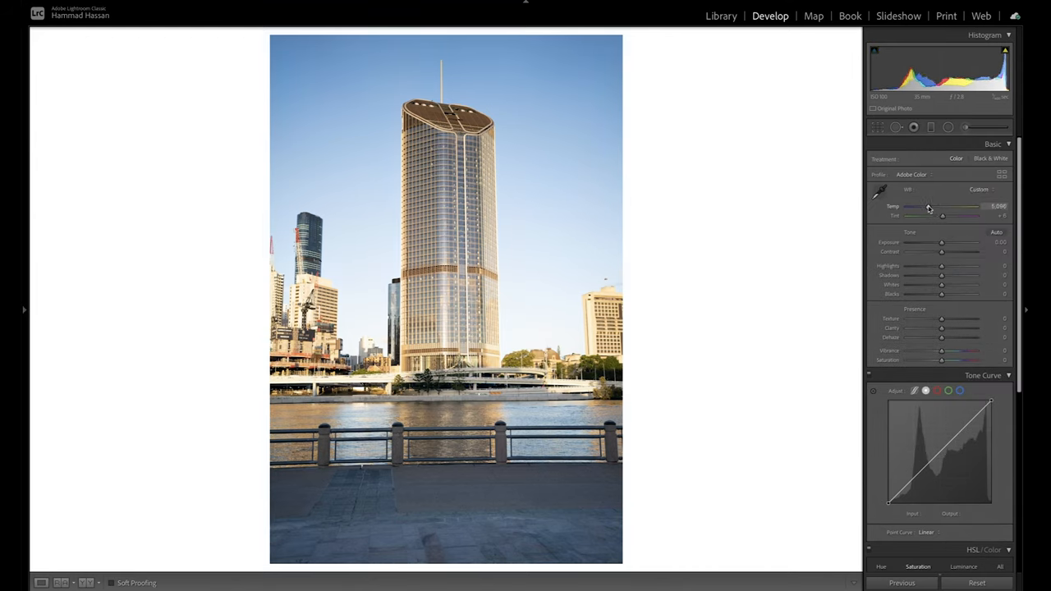
{"action": "left_click_drag", "start_coordinate": [928, 206], "coordinate": [920, 206]}
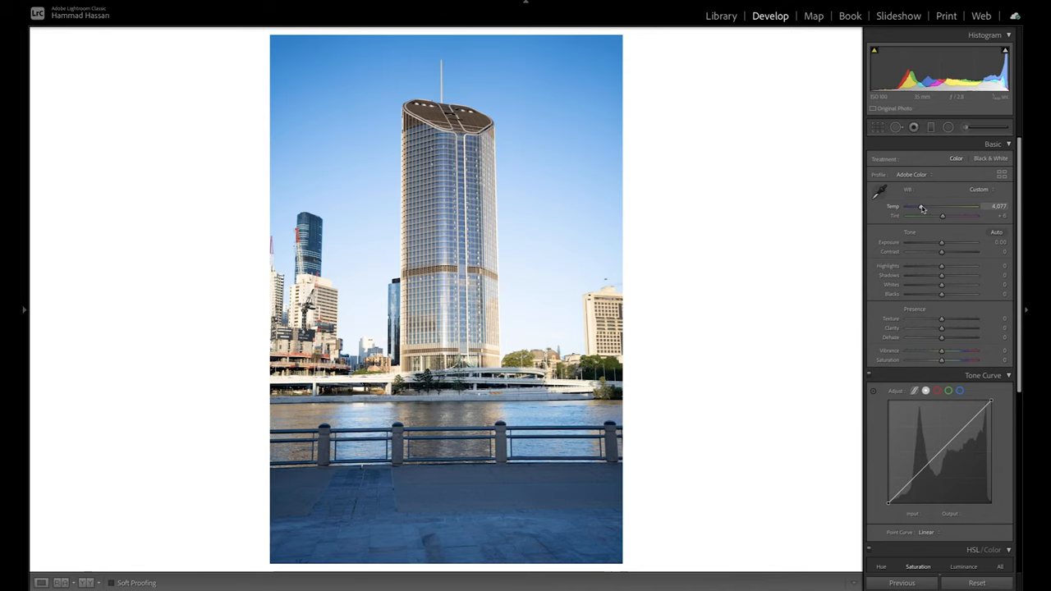
{"action": "mouse_move", "coordinate": [389, 248]}
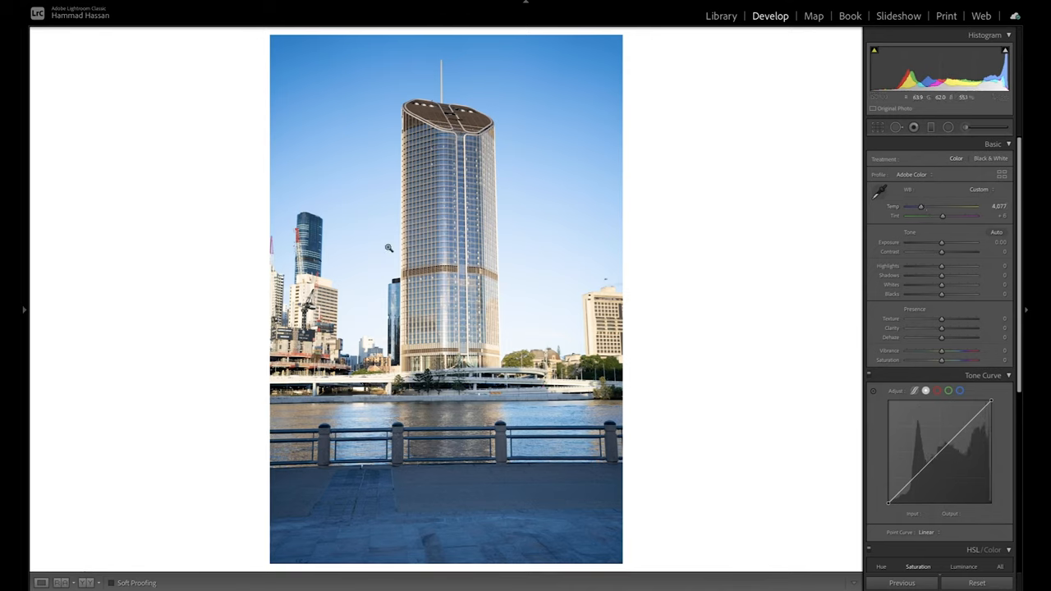
{"action": "mouse_move", "coordinate": [676, 386]}
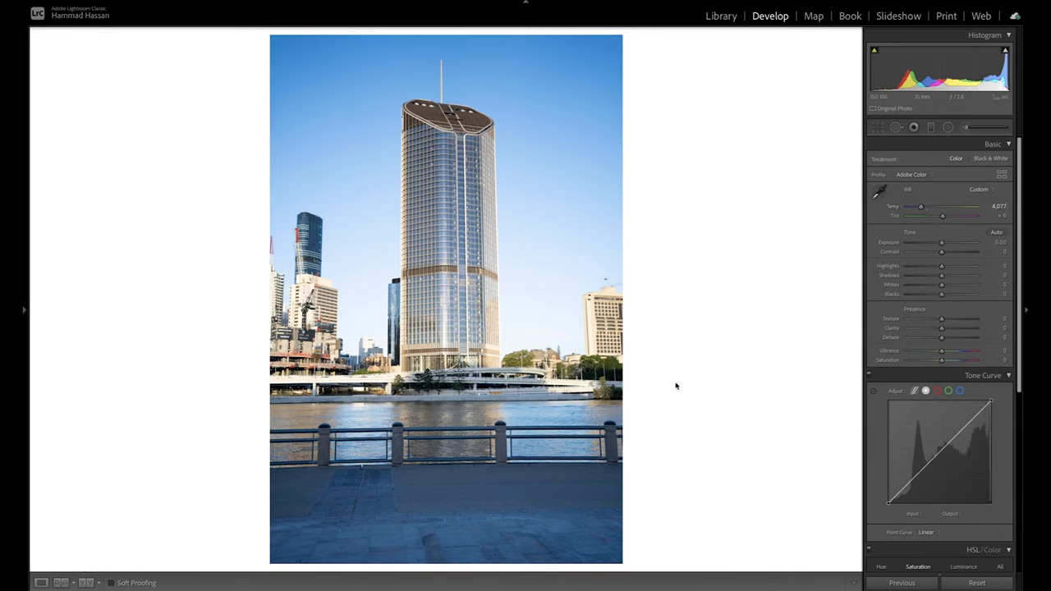
{"action": "left_click", "coordinate": [979, 189]}
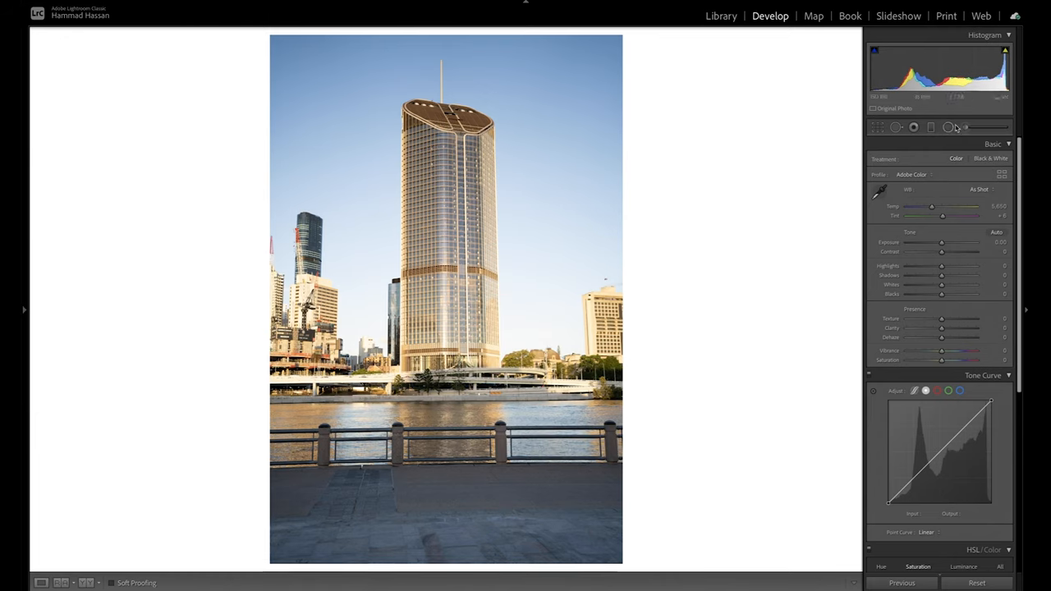
- Trial a cooling radial filter around the tower, then delete it, leaving no local adjustment
{"action": "left_click", "coordinate": [947, 126]}
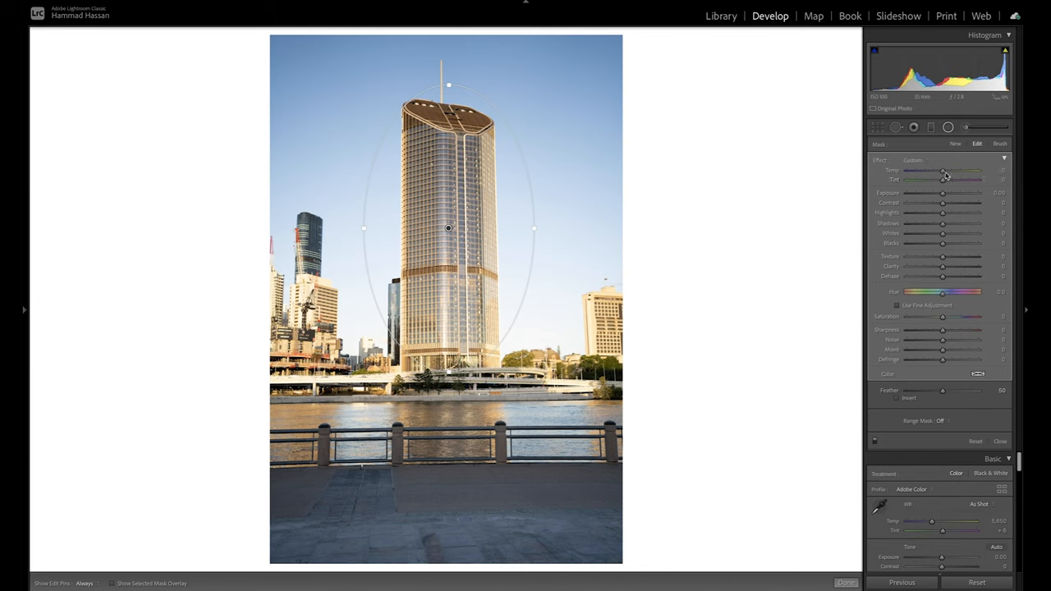
{"action": "left_click_drag", "start_coordinate": [942, 170], "coordinate": [927, 170]}
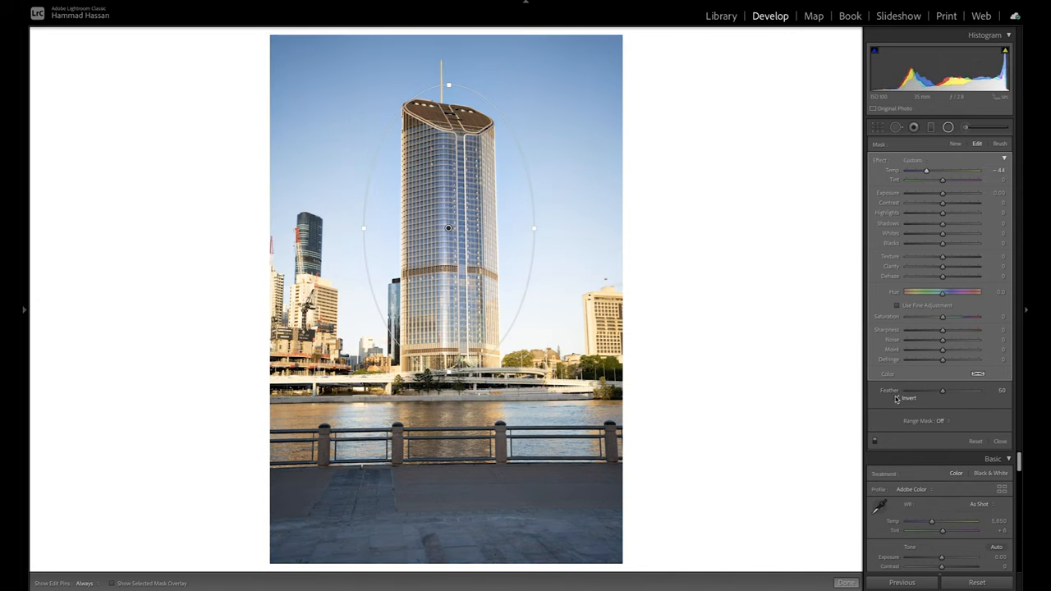
{"action": "left_click", "coordinate": [898, 399]}
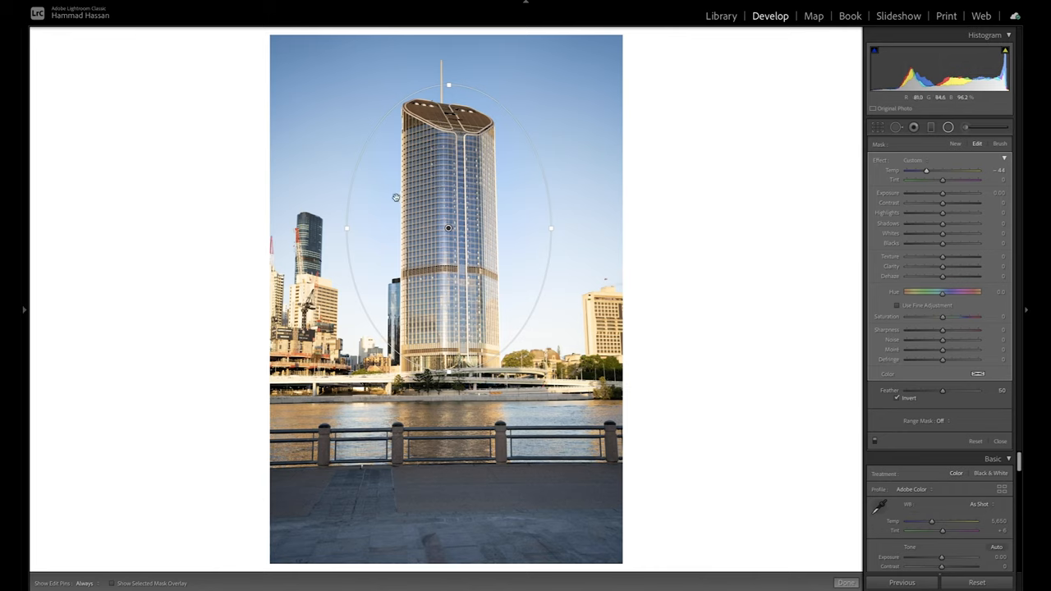
{"action": "mouse_move", "coordinate": [552, 229]}
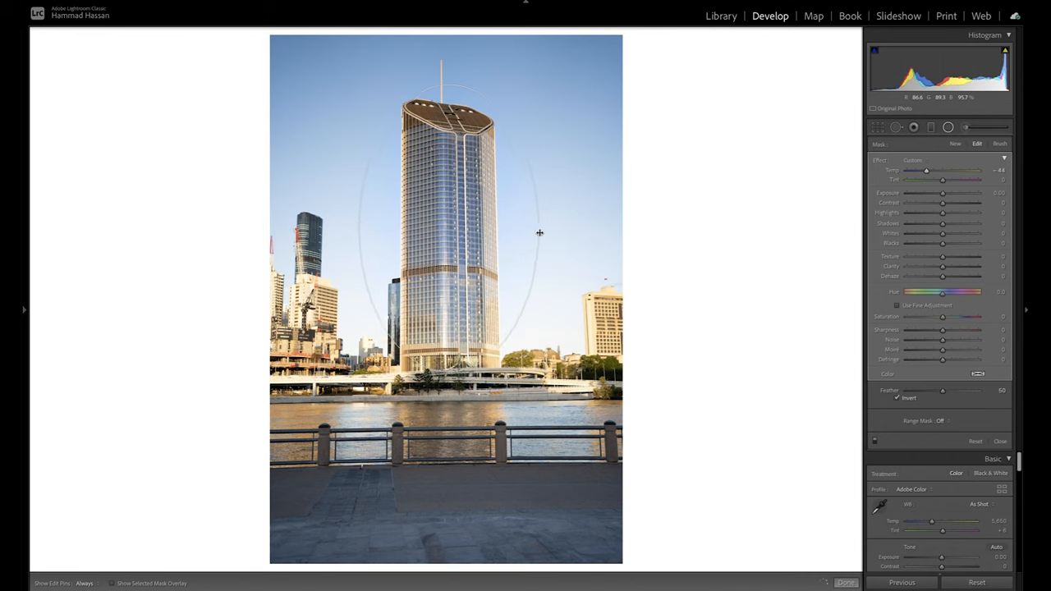
{"action": "left_click", "coordinate": [954, 144]}
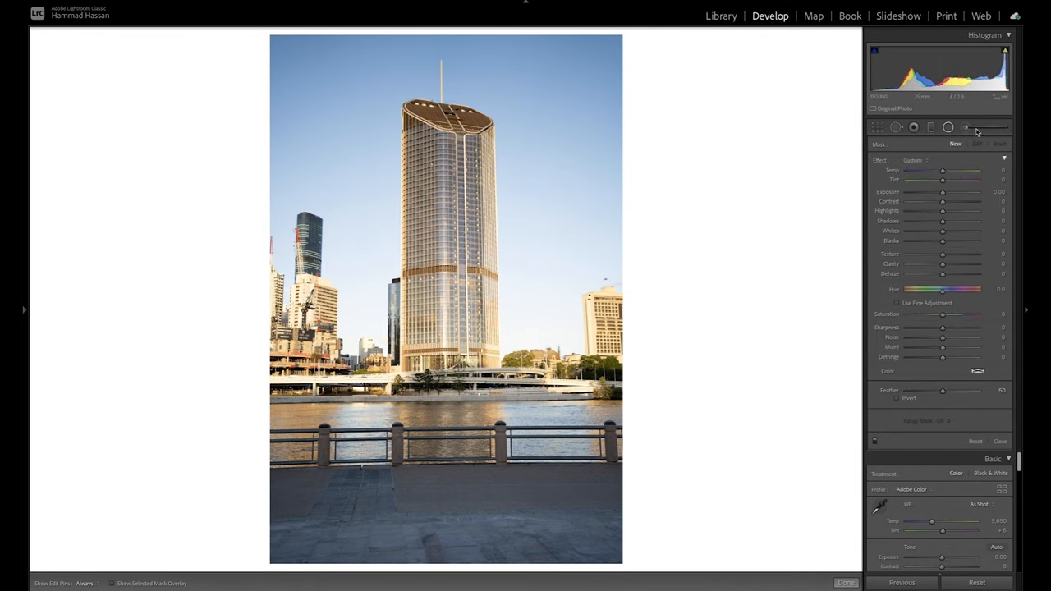
{"action": "mouse_move", "coordinate": [966, 127]}
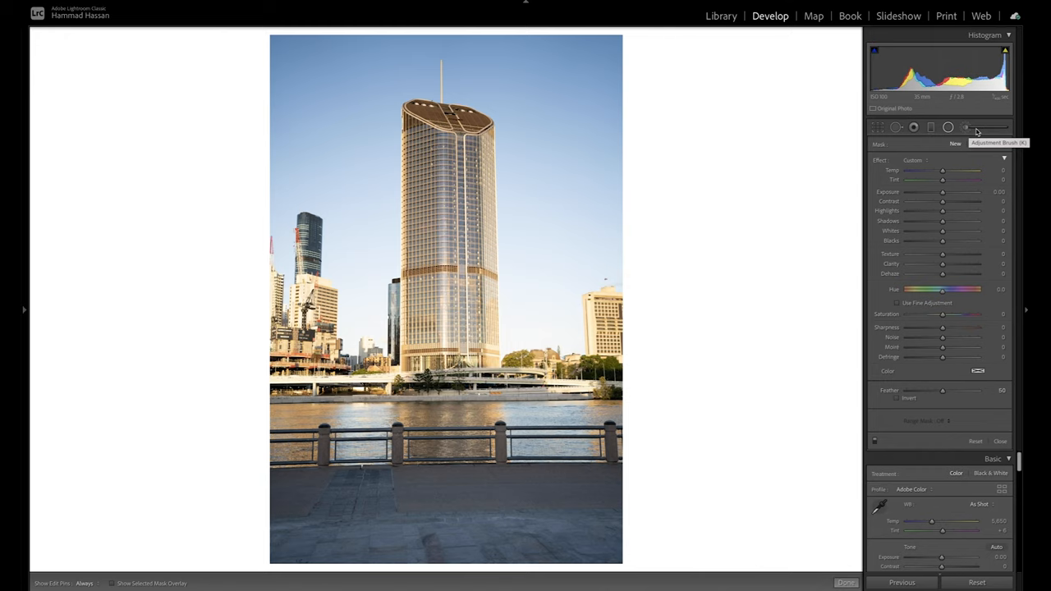
- Paint an adjustment brush mask over the tower at Temp −50, then return to Library
{"action": "left_click", "coordinate": [964, 127]}
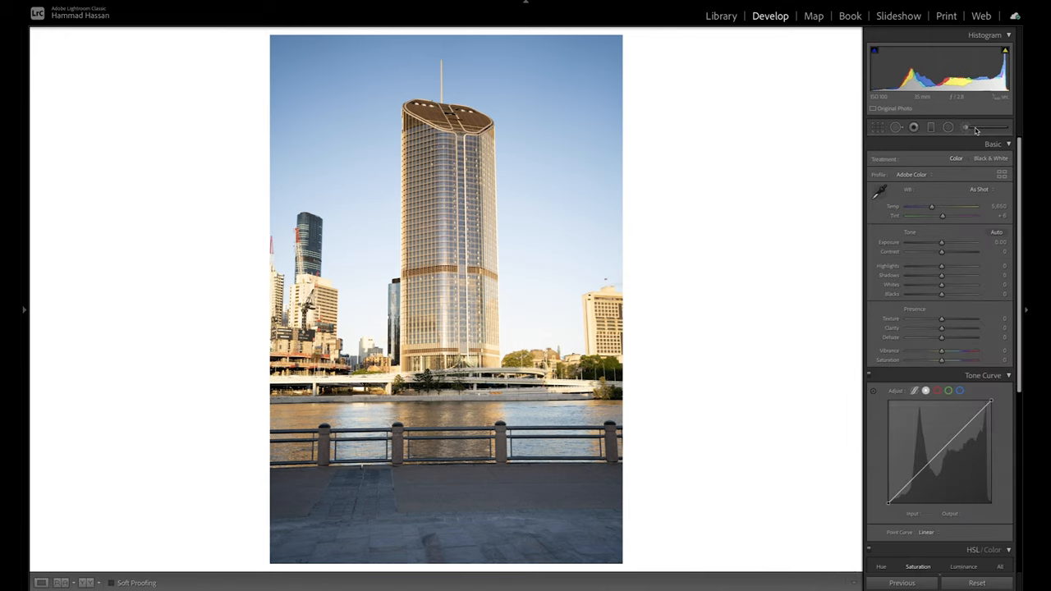
{"action": "left_click", "coordinate": [966, 126]}
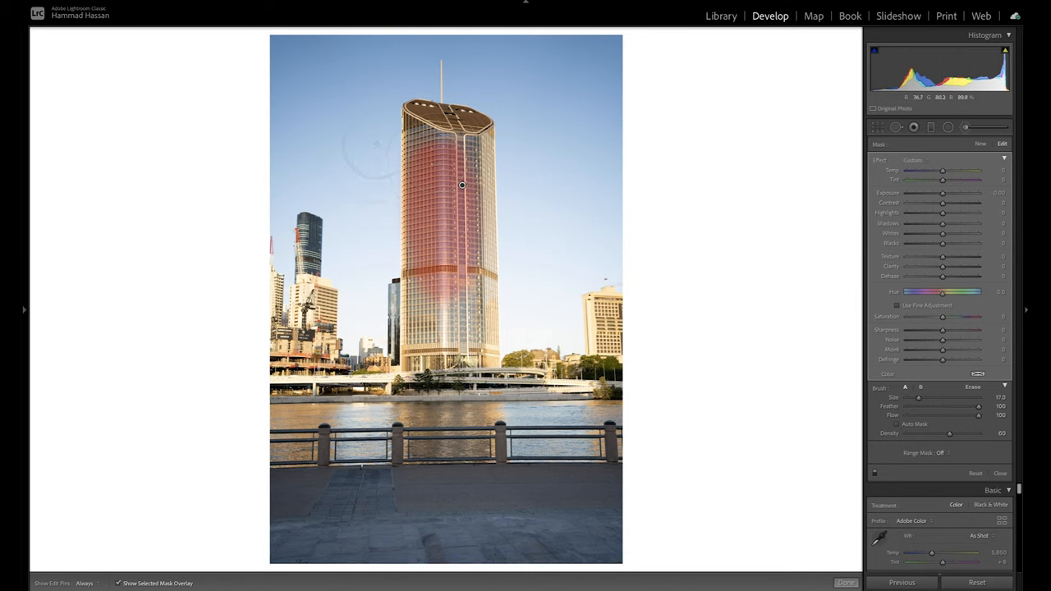
{"action": "scroll", "scroll_direction": "down", "scroll_amount": 3}
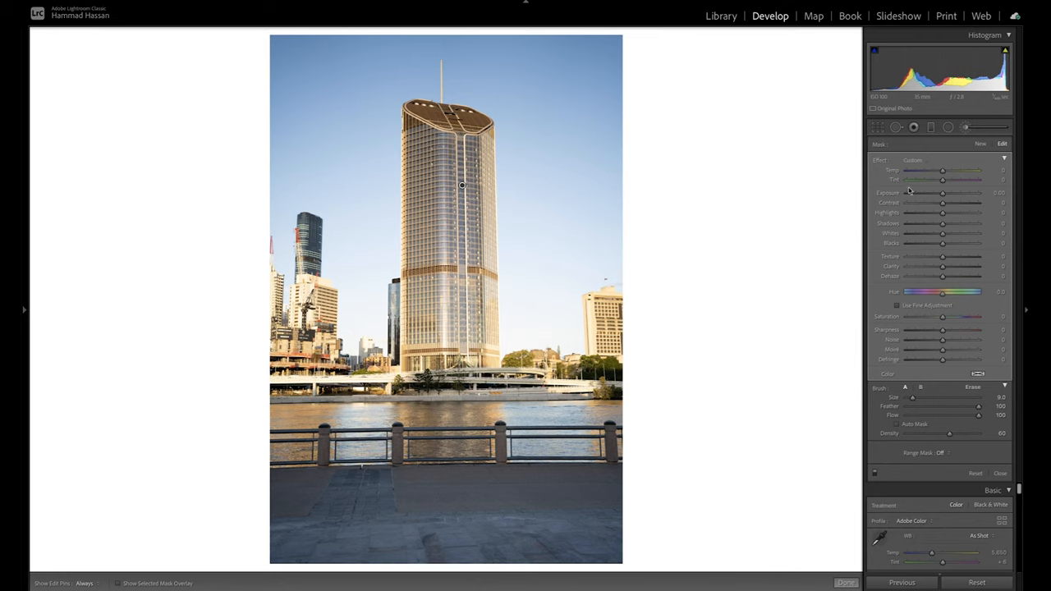
{"action": "left_click_drag", "start_coordinate": [942, 170], "coordinate": [934, 171]}
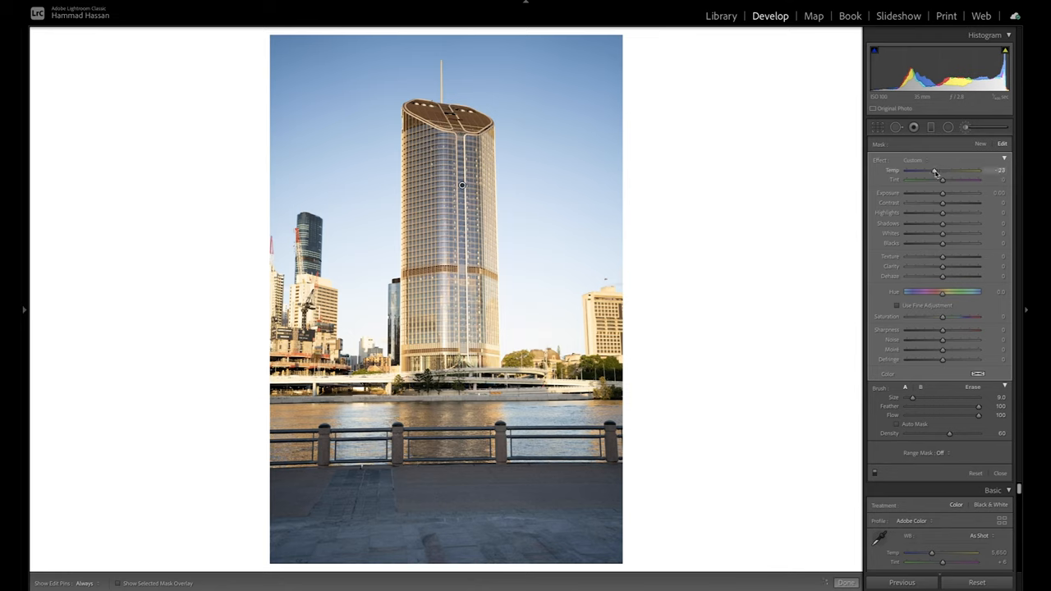
{"action": "left_click_drag", "start_coordinate": [934, 170], "coordinate": [925, 170]}
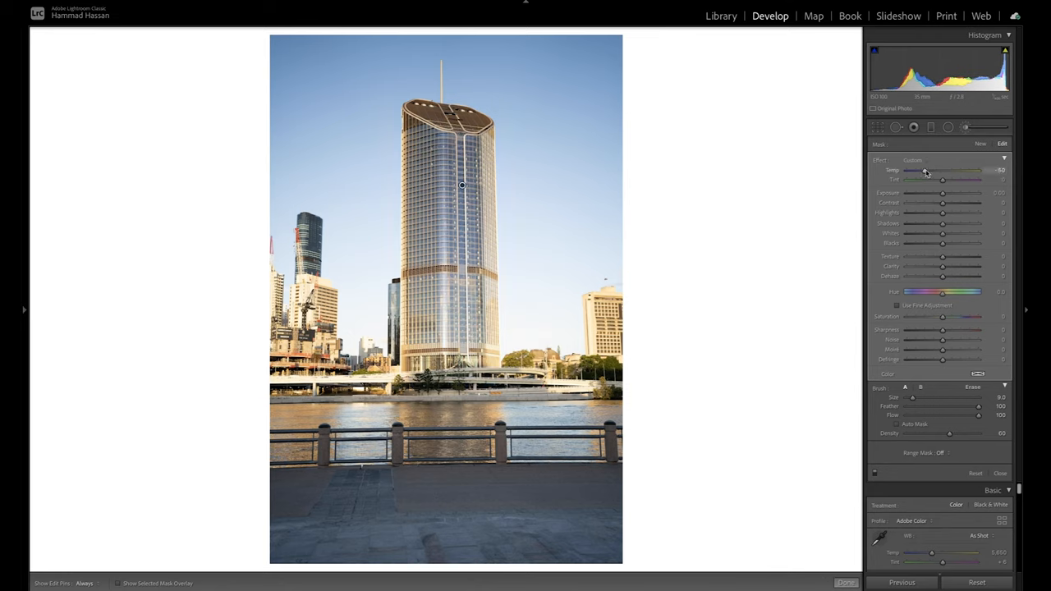
{"action": "left_click_drag", "start_coordinate": [926, 170], "coordinate": [923, 170]}
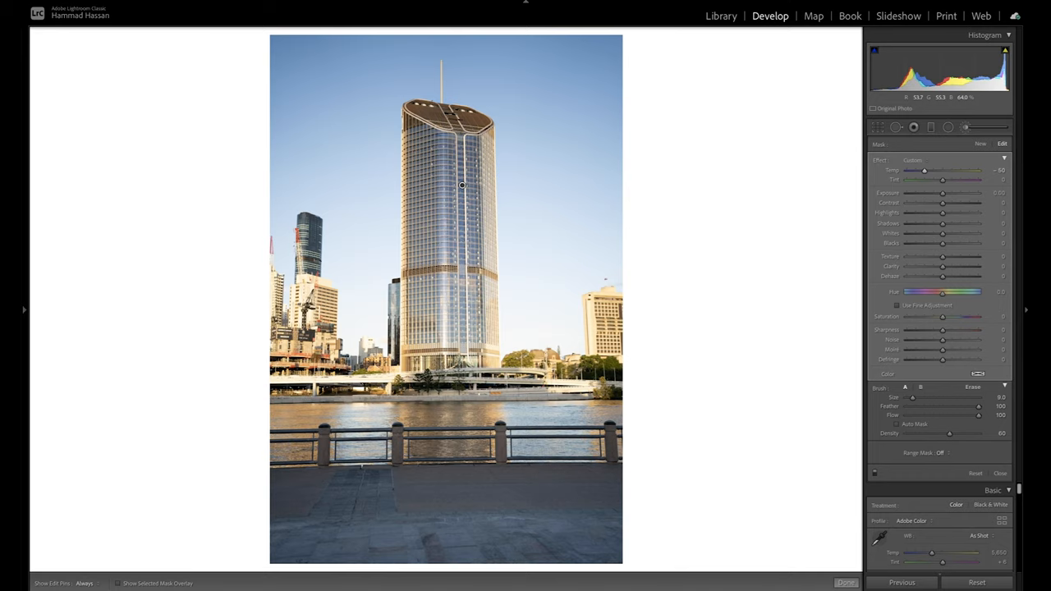
{"action": "left_click", "coordinate": [720, 16]}
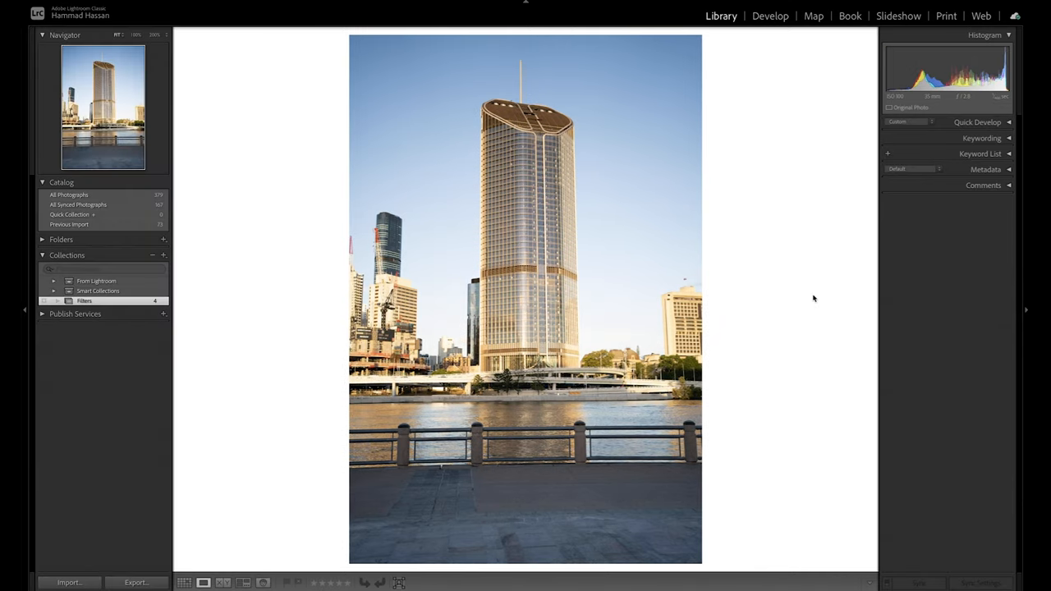
- Pick the telescope photo from the collection grid and open it in Develop
{"action": "left_click", "coordinate": [184, 582]}
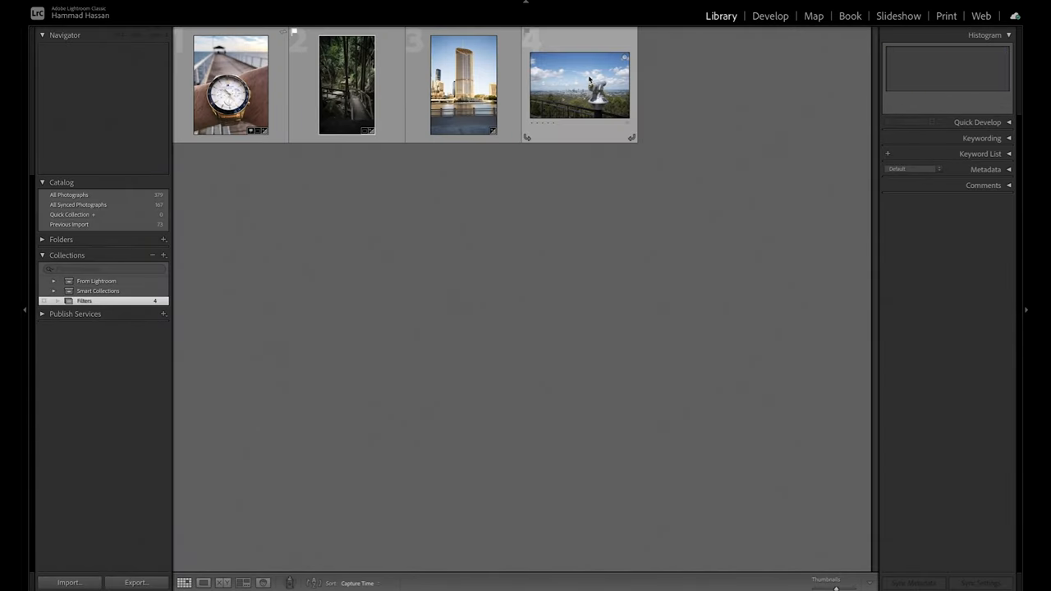
{"action": "double_click", "coordinate": [579, 85]}
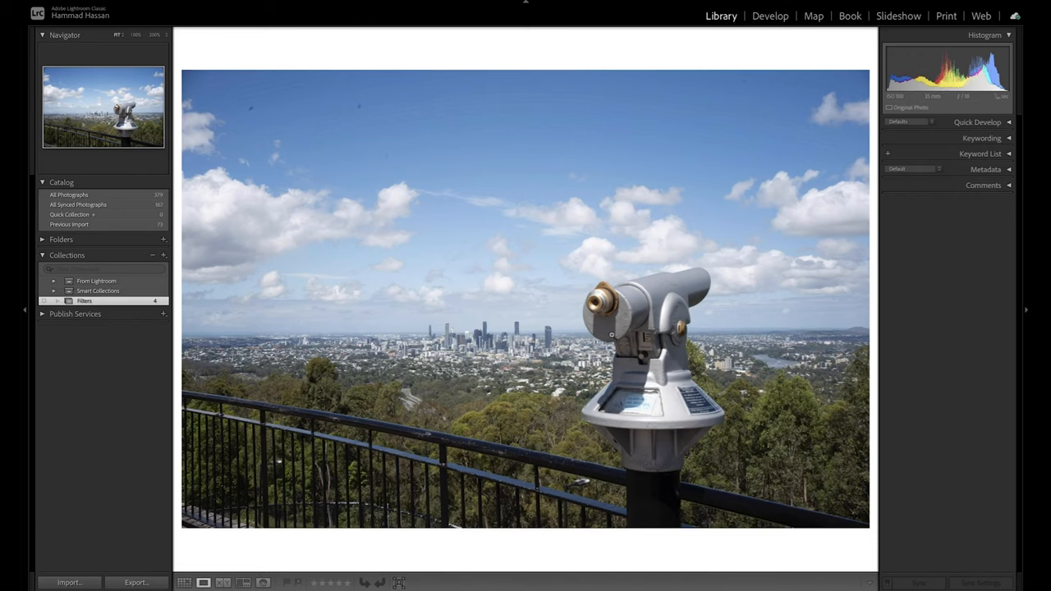
{"action": "mouse_move", "coordinate": [770, 16]}
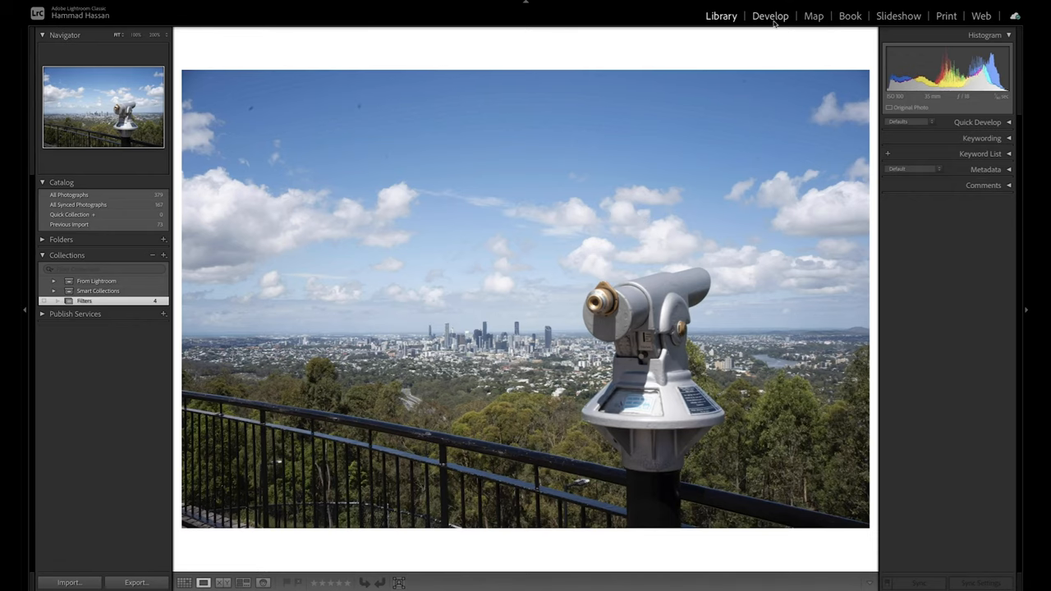
{"action": "left_click", "coordinate": [769, 16]}
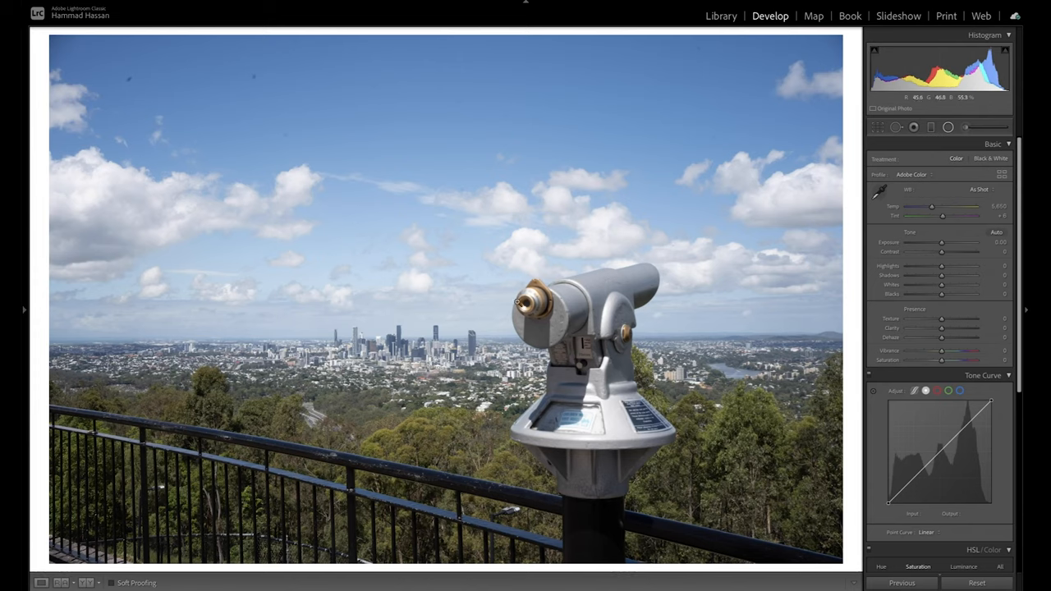
{"action": "mouse_move", "coordinate": [677, 301]}
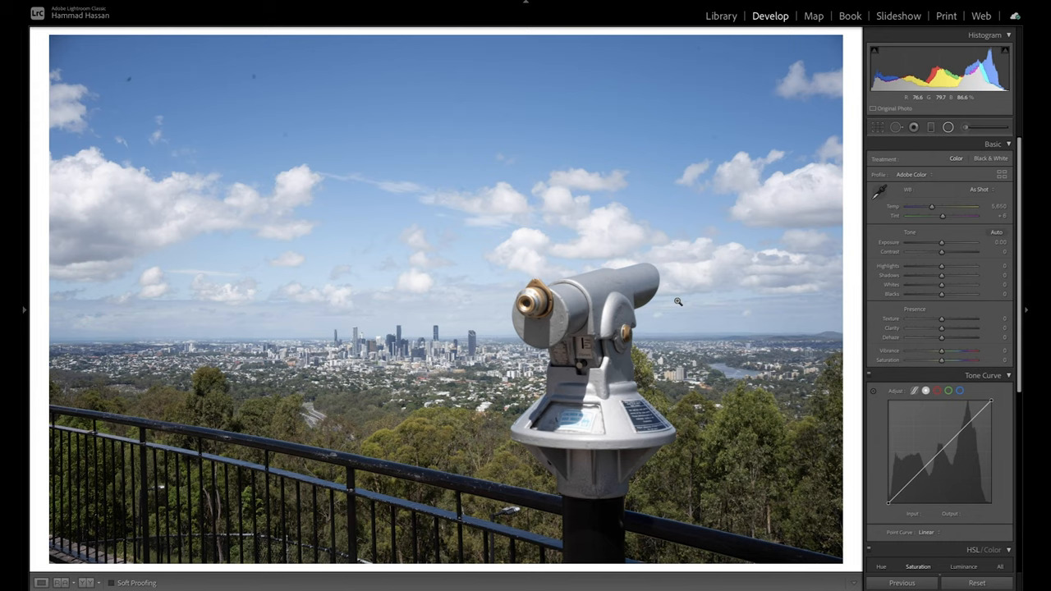
{"action": "mouse_move", "coordinate": [584, 144]}
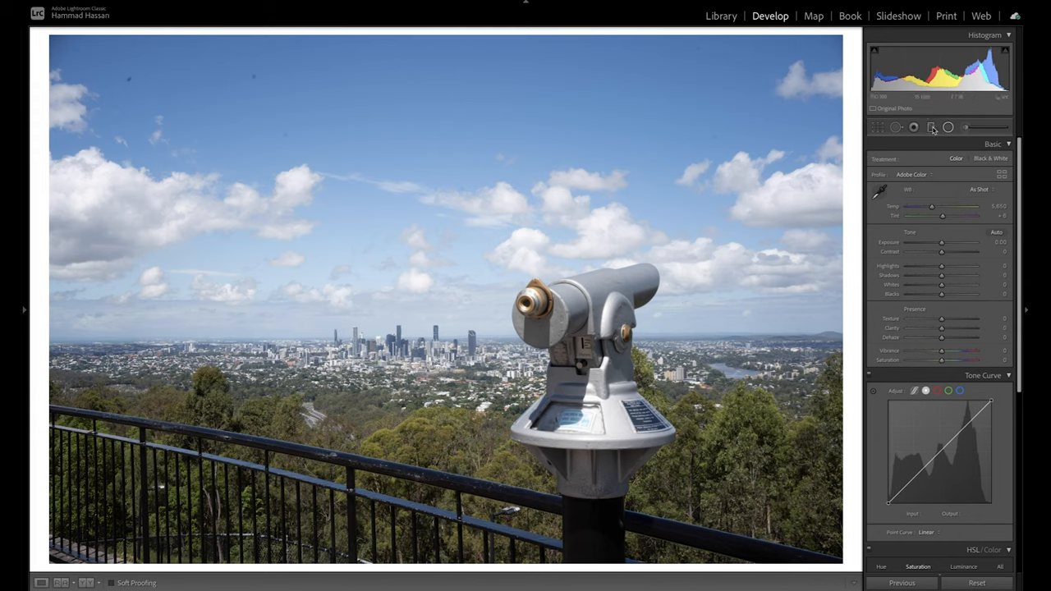
- Add a graduated filter across the sky with lowered exposure to darken it
{"action": "left_click", "coordinate": [931, 127]}
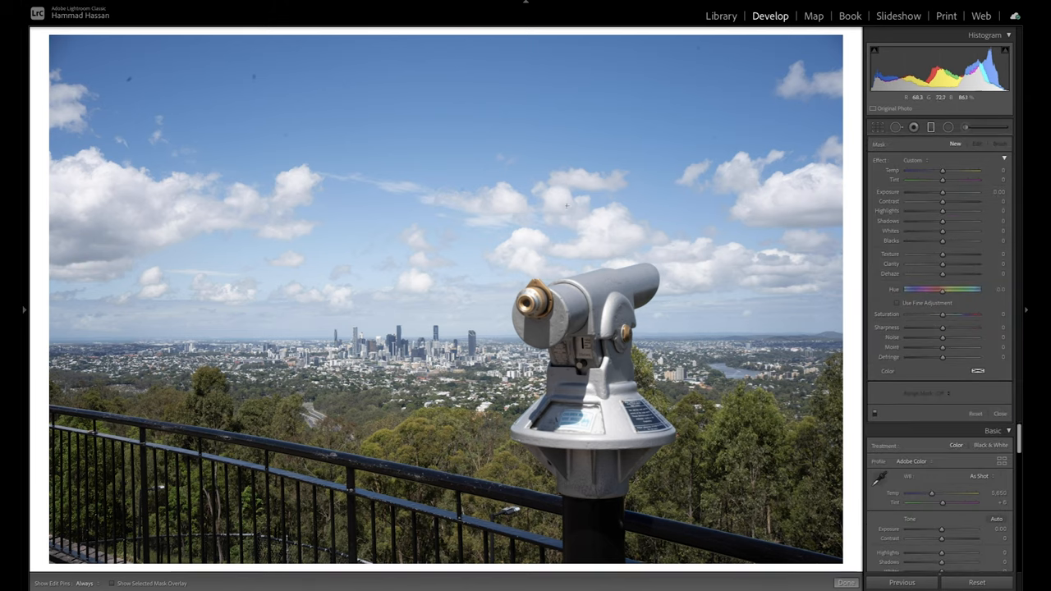
{"action": "left_click", "coordinate": [443, 114]}
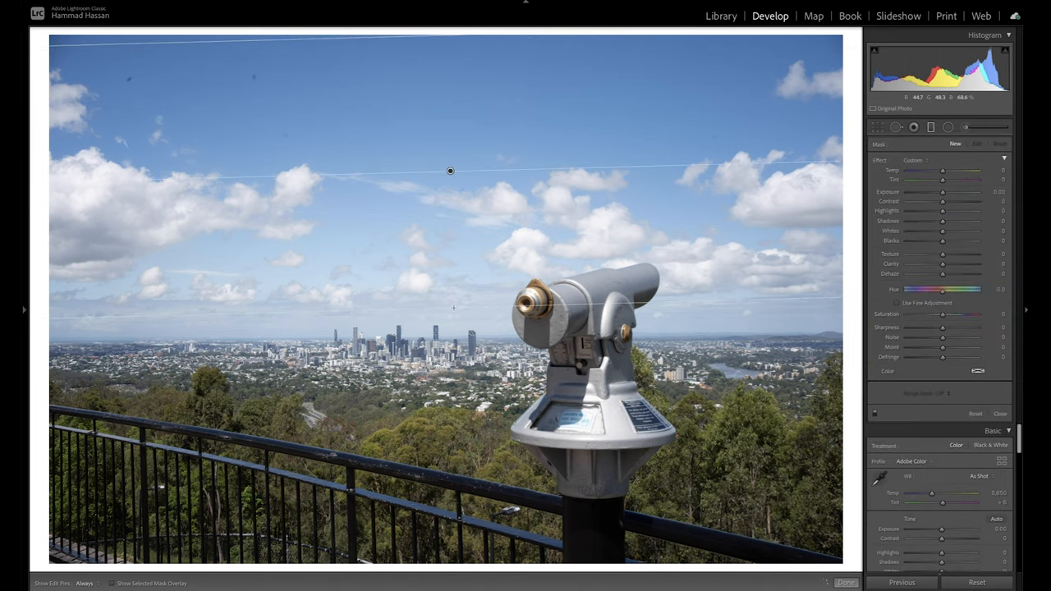
{"action": "left_click", "coordinate": [976, 144]}
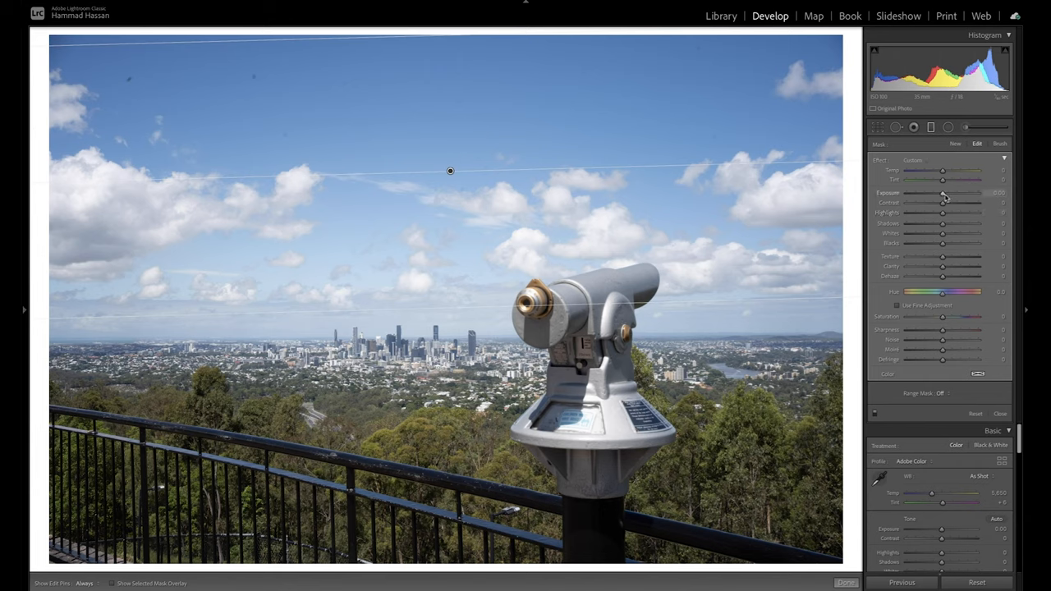
{"action": "left_click_drag", "start_coordinate": [943, 193], "coordinate": [932, 193]}
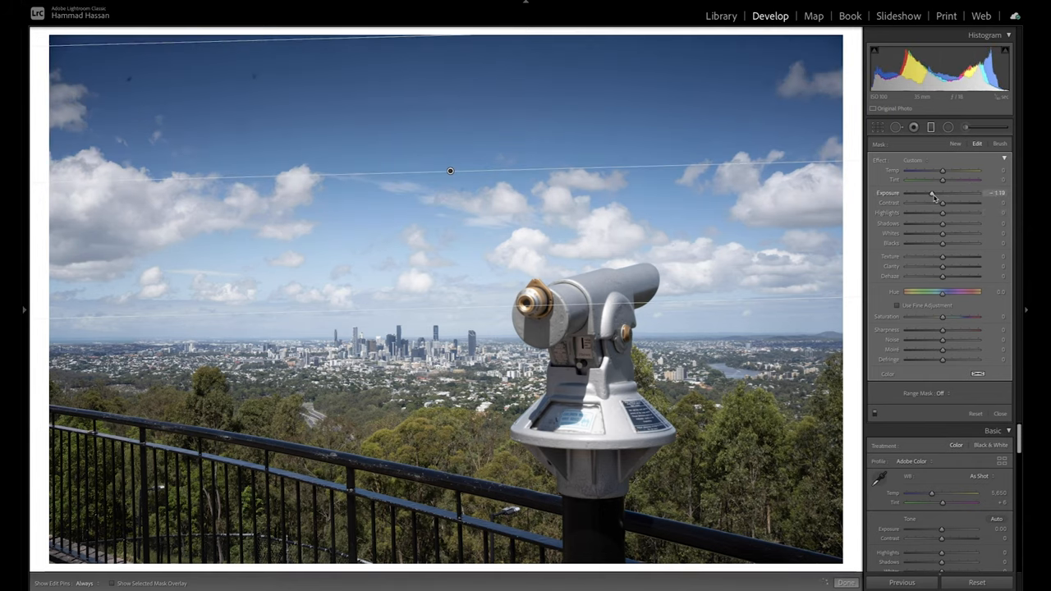
{"action": "left_click_drag", "start_coordinate": [930, 192], "coordinate": [936, 192]}
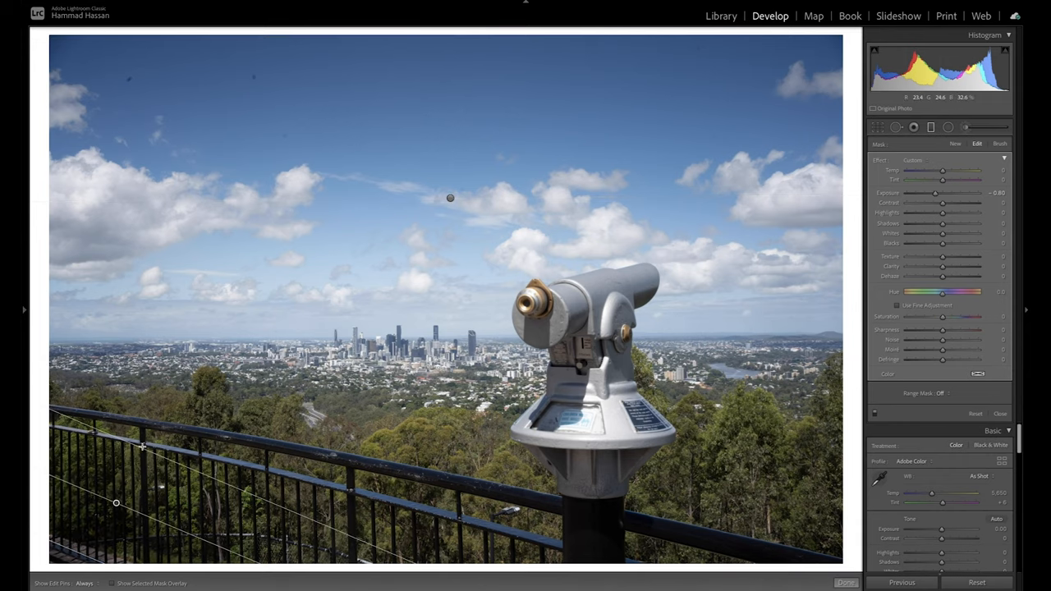
- Add a second graduated filter darkening the foreground railing, then finish the filters
{"action": "left_click_drag", "start_coordinate": [117, 503], "coordinate": [141, 458]}
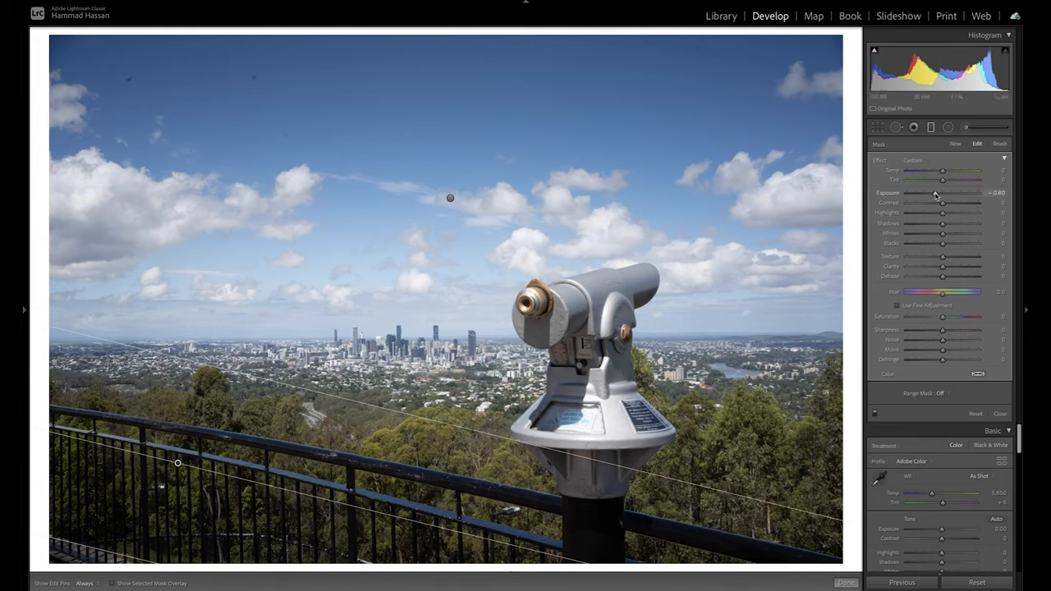
{"action": "left_click_drag", "start_coordinate": [944, 198], "coordinate": [942, 199]}
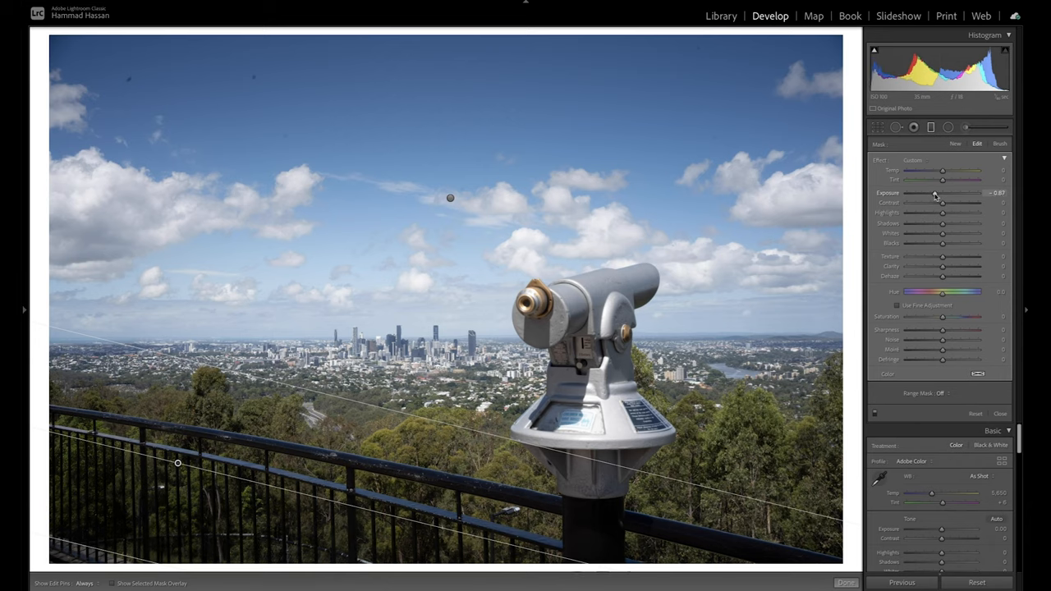
{"action": "mouse_move", "coordinate": [525, 448]}
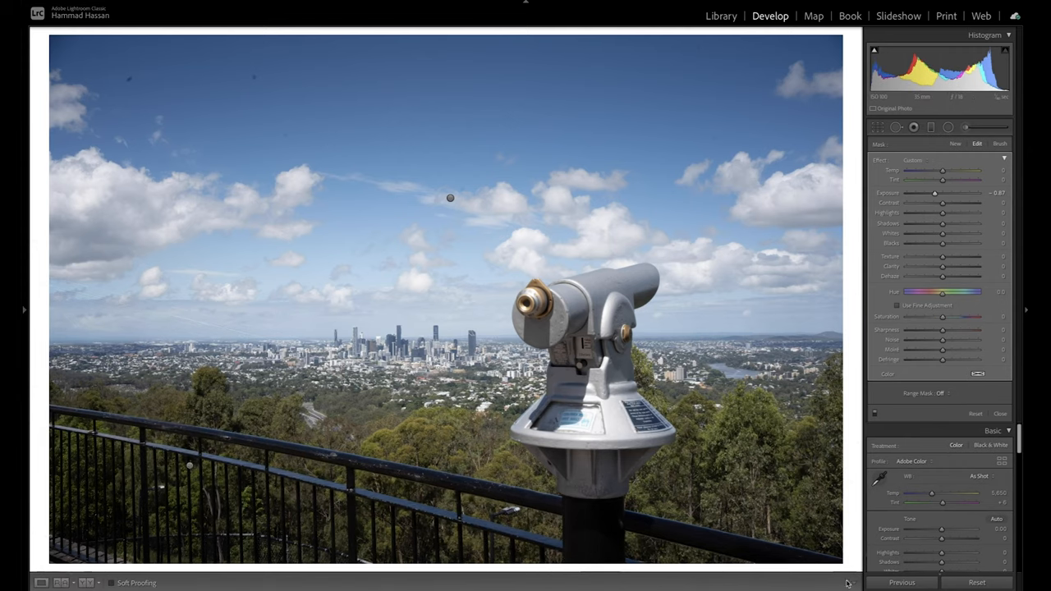
{"action": "left_click", "coordinate": [1000, 413]}
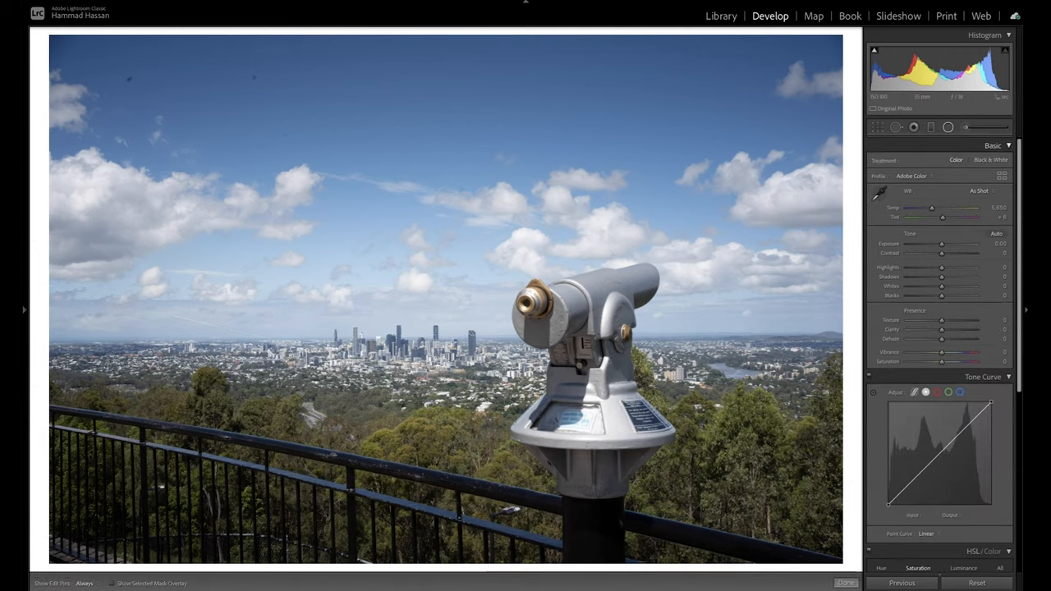
- Add a radial filter on the city with more contrast, Highlights −43, Shadows −32, adjusted Whites
{"action": "left_click", "coordinate": [949, 126]}
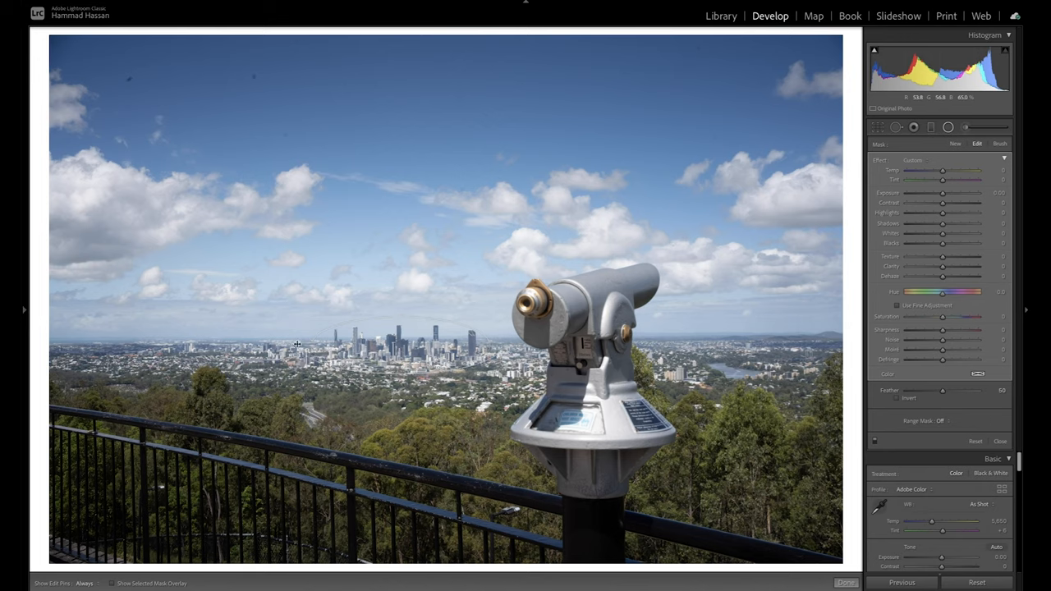
{"action": "mouse_move", "coordinate": [400, 347]}
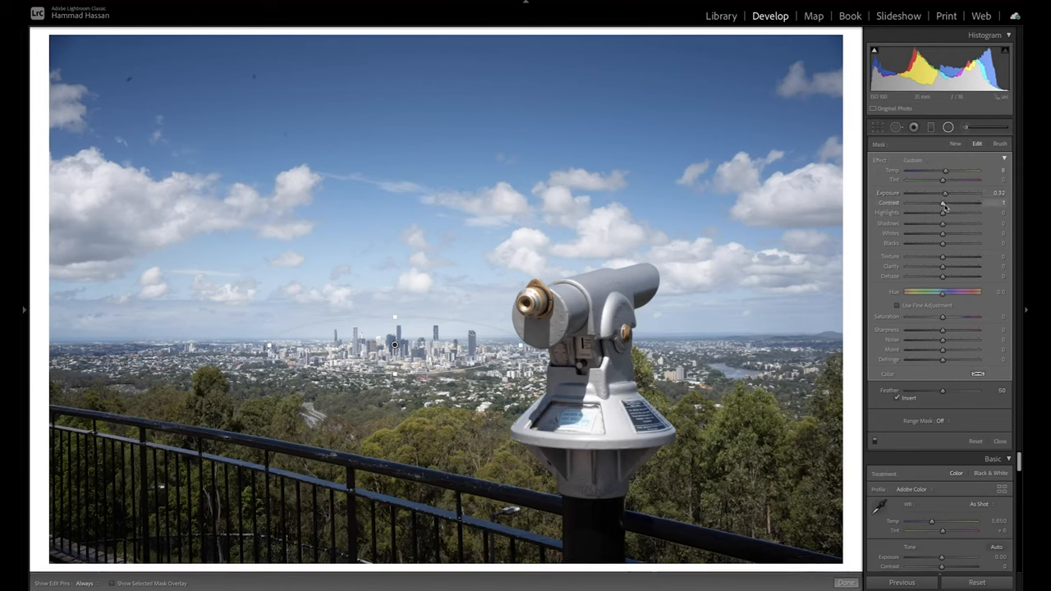
{"action": "left_click_drag", "start_coordinate": [943, 203], "coordinate": [949, 203]}
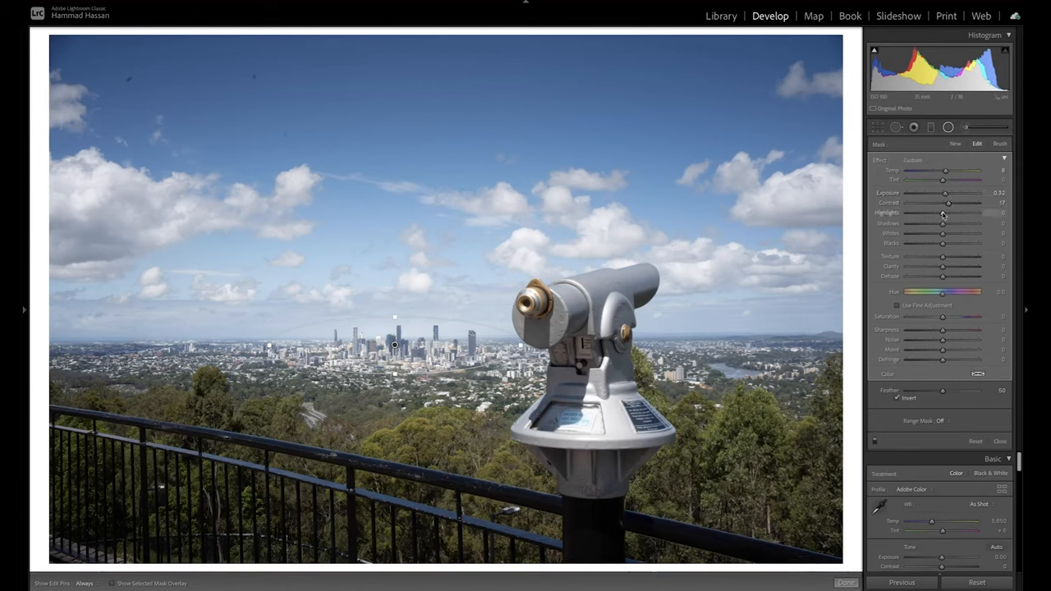
{"action": "left_click_drag", "start_coordinate": [943, 213], "coordinate": [924, 213]}
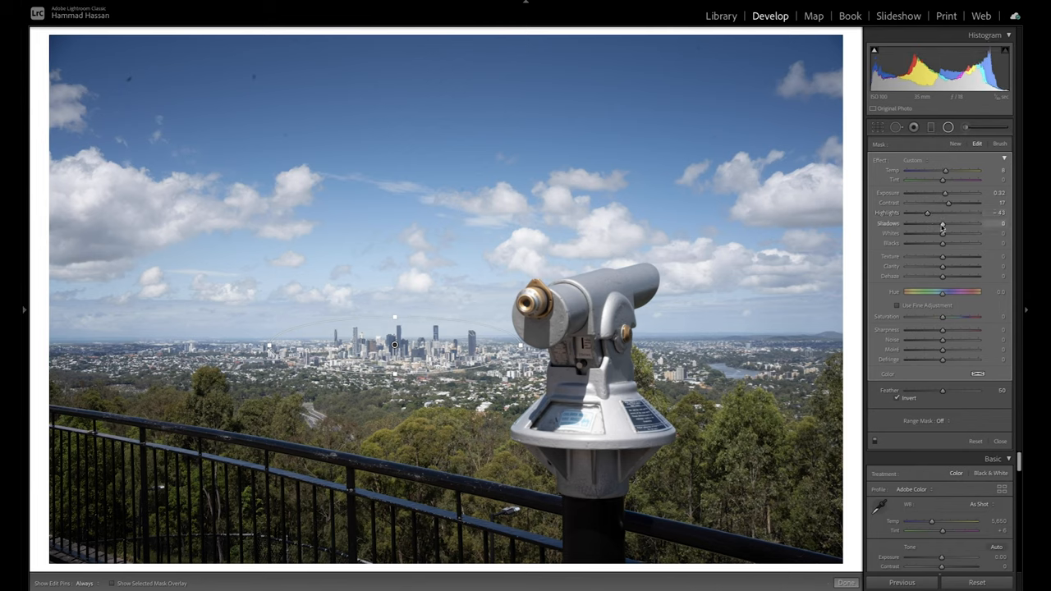
{"action": "left_click_drag", "start_coordinate": [942, 222], "coordinate": [931, 222]}
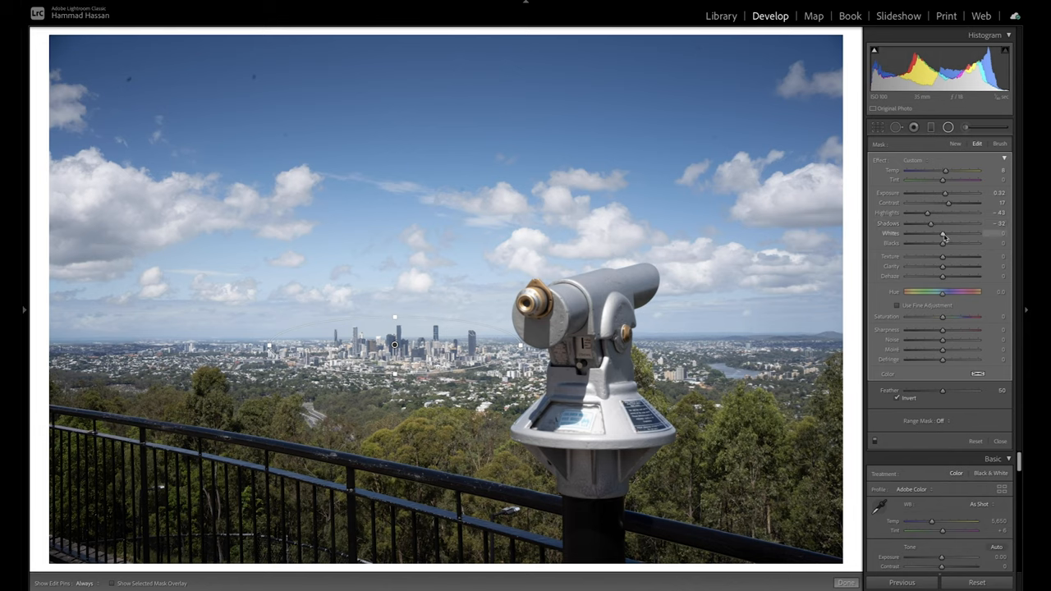
{"action": "left_click_drag", "start_coordinate": [945, 233], "coordinate": [941, 233]}
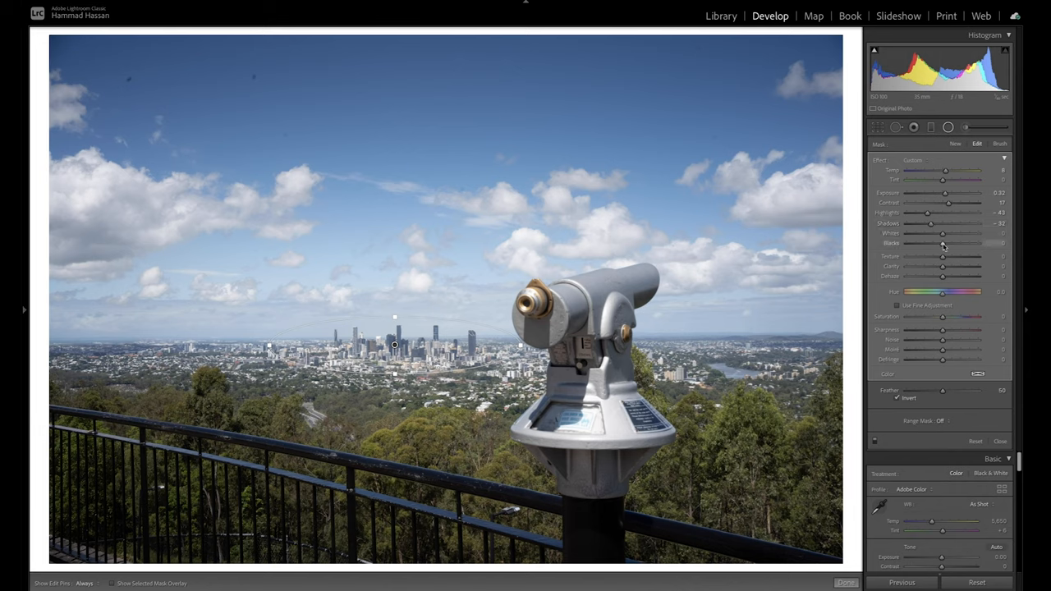
- Set the radial filter's Blacks to −11 and Exposure to 0.47
{"action": "left_click_drag", "start_coordinate": [942, 243], "coordinate": [938, 243]}
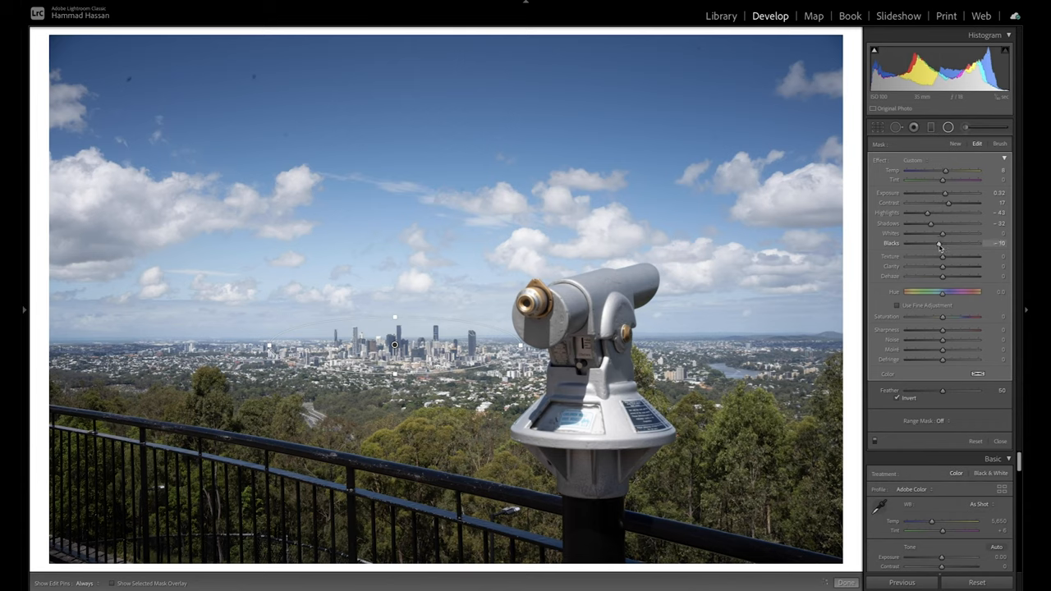
{"action": "left_click_drag", "start_coordinate": [944, 243], "coordinate": [942, 243]}
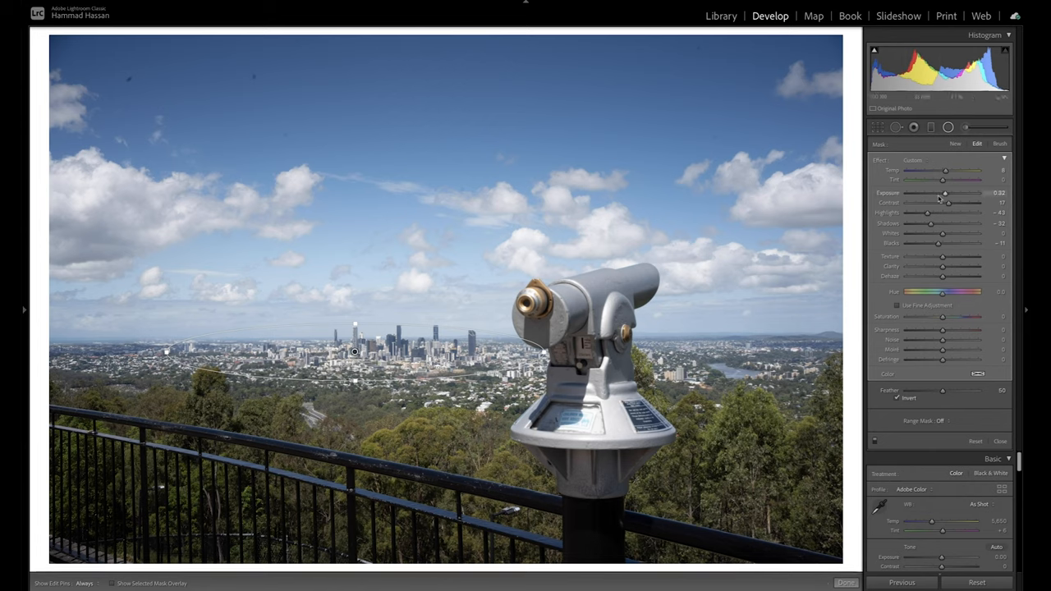
{"action": "left_click_drag", "start_coordinate": [944, 193], "coordinate": [948, 193]}
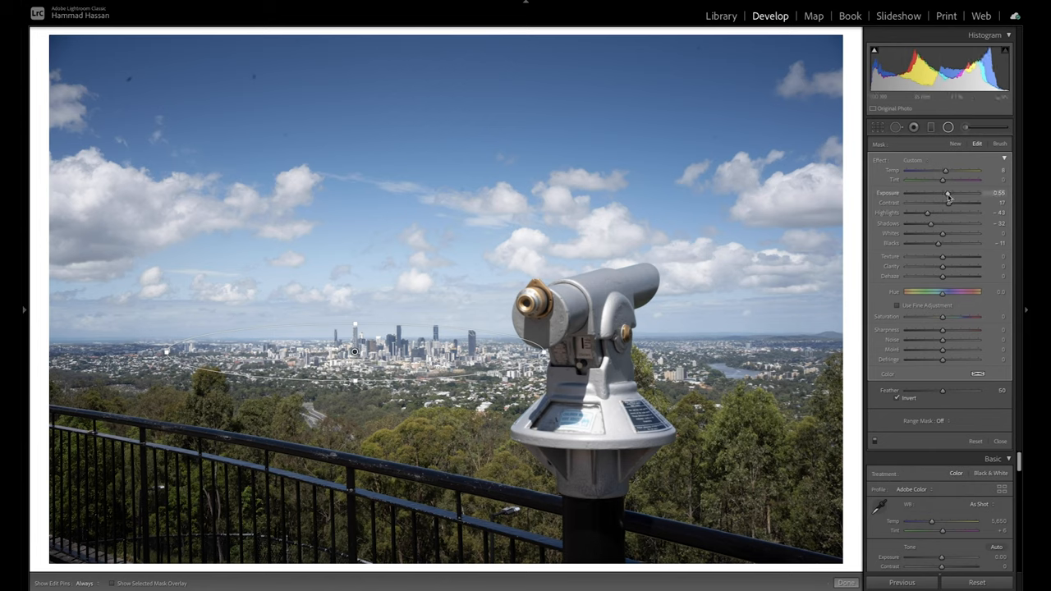
{"action": "left_click_drag", "start_coordinate": [948, 193], "coordinate": [943, 193]}
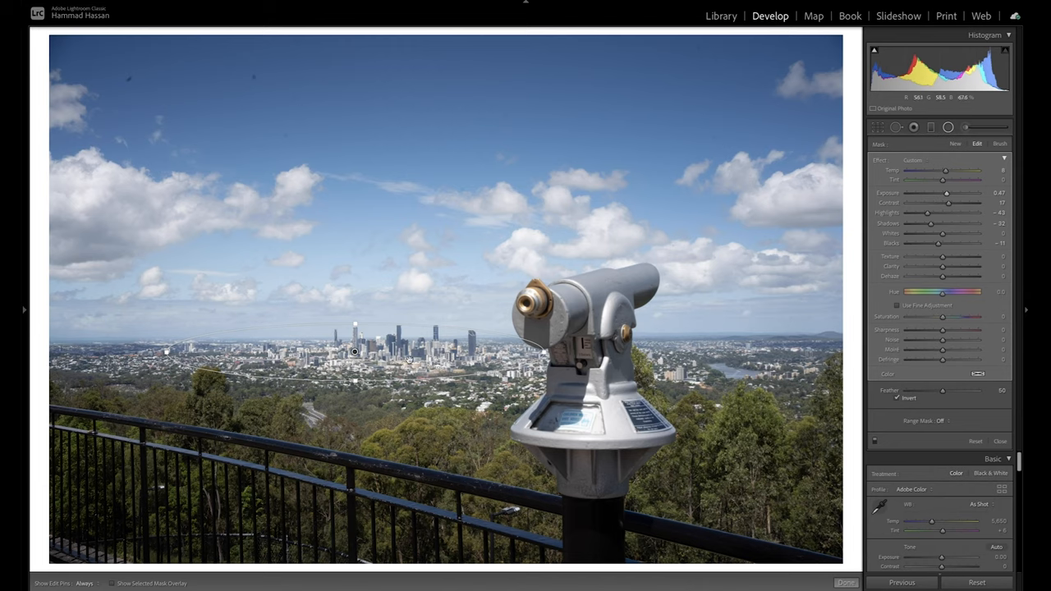
{"action": "mouse_move", "coordinate": [700, 294]}
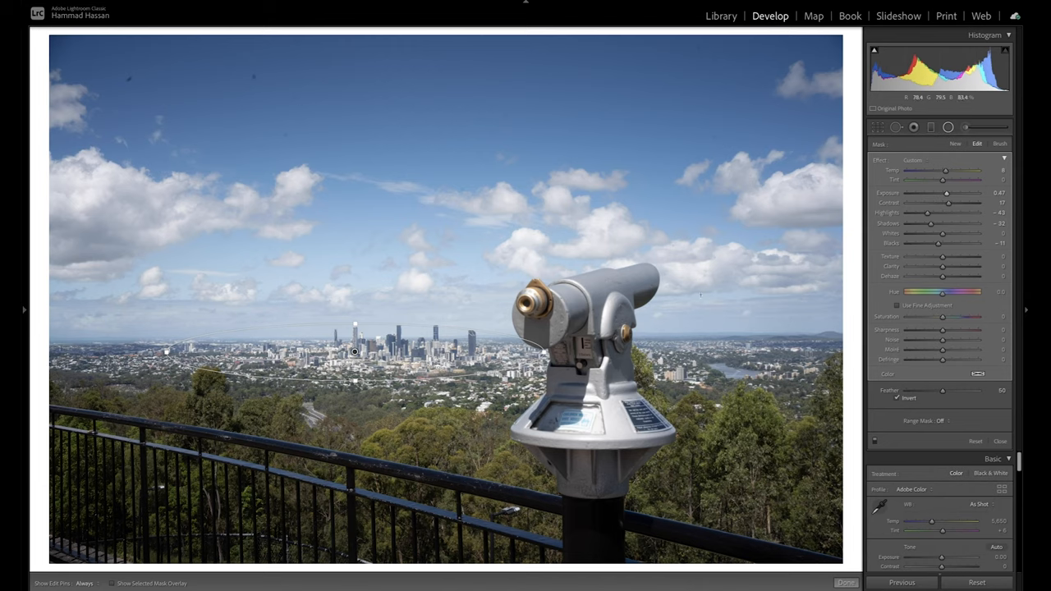
{"action": "mouse_move", "coordinate": [583, 311]}
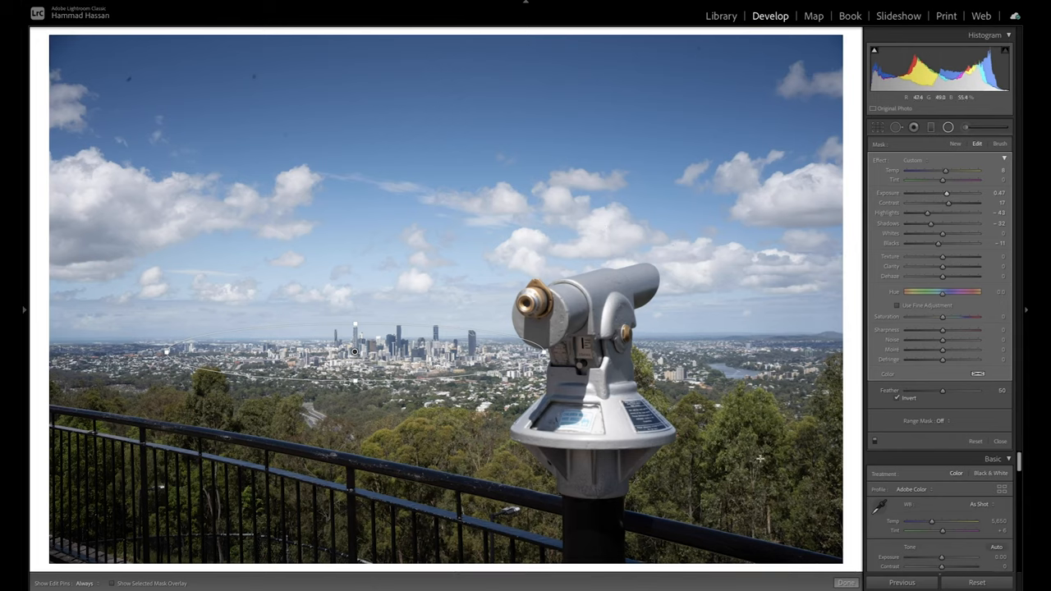
- Commit the radial filter and paint a brush mask on the telescope at Exposure −0.62
{"action": "left_click", "coordinate": [1000, 441]}
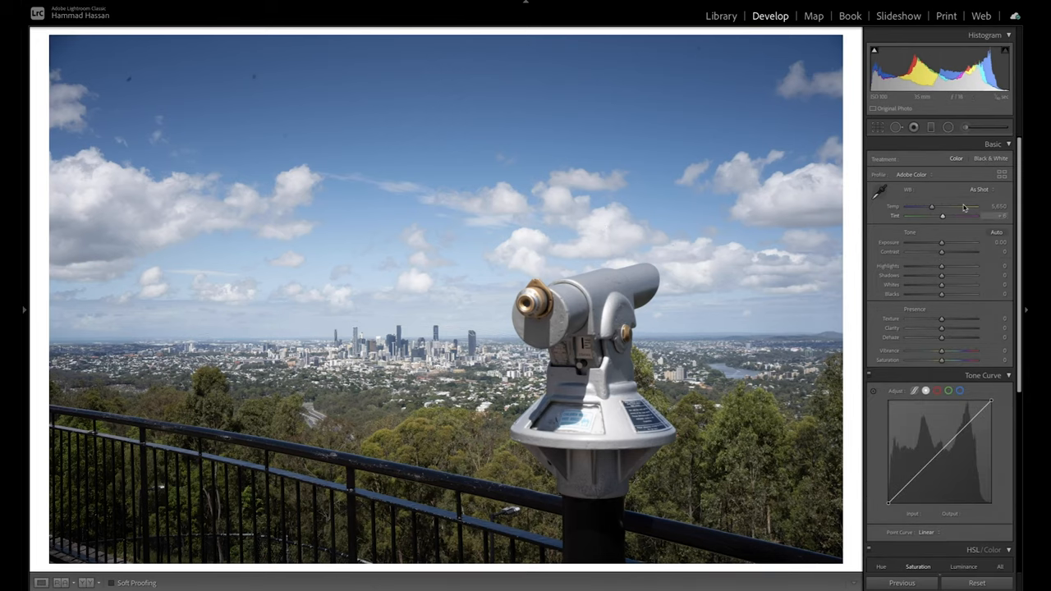
{"action": "left_click", "coordinate": [964, 127]}
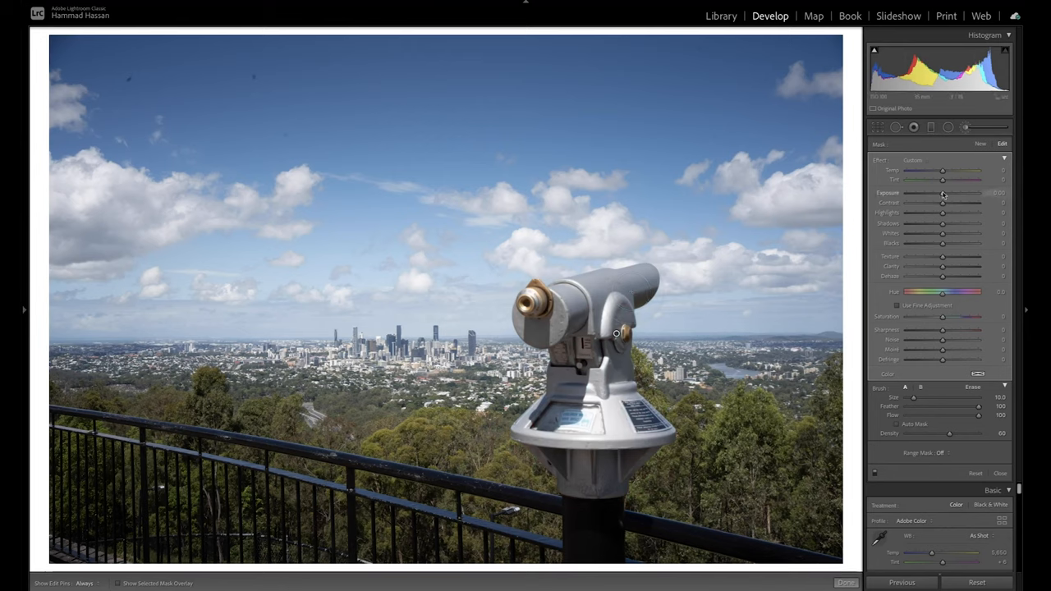
{"action": "left_click_drag", "start_coordinate": [943, 193], "coordinate": [955, 192]}
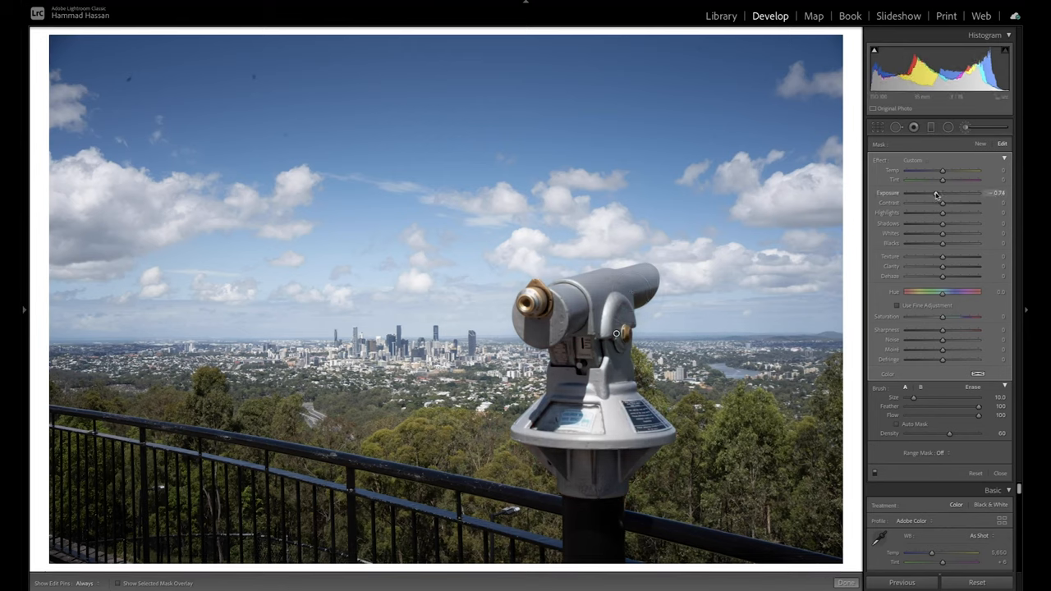
{"action": "left_click_drag", "start_coordinate": [942, 192], "coordinate": [934, 192]}
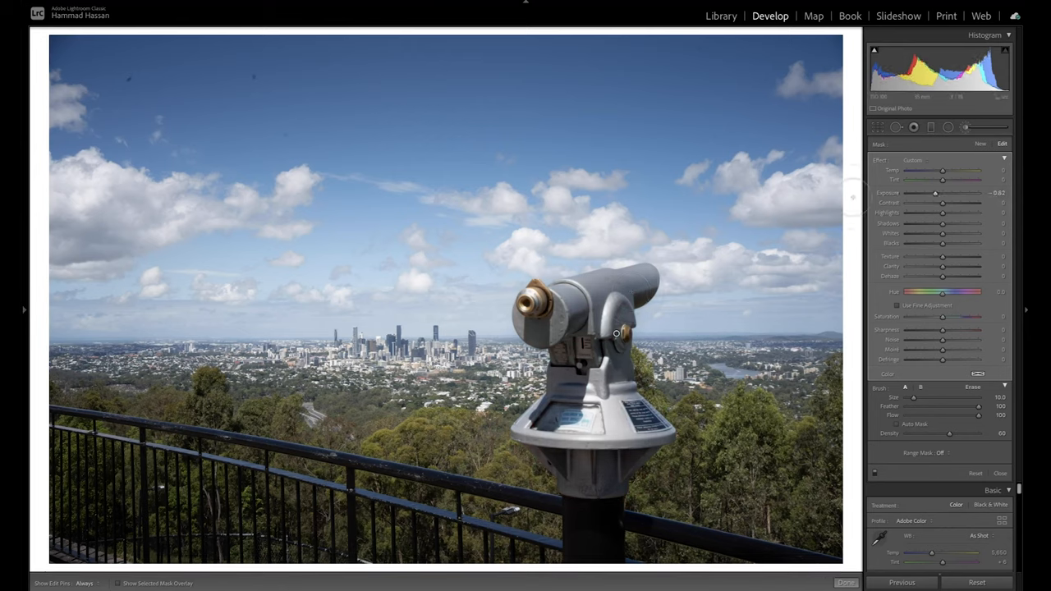
- Crop the photo to a 4x5 portrait ratio with auto-straighten and apply it
{"action": "left_click", "coordinate": [931, 127]}
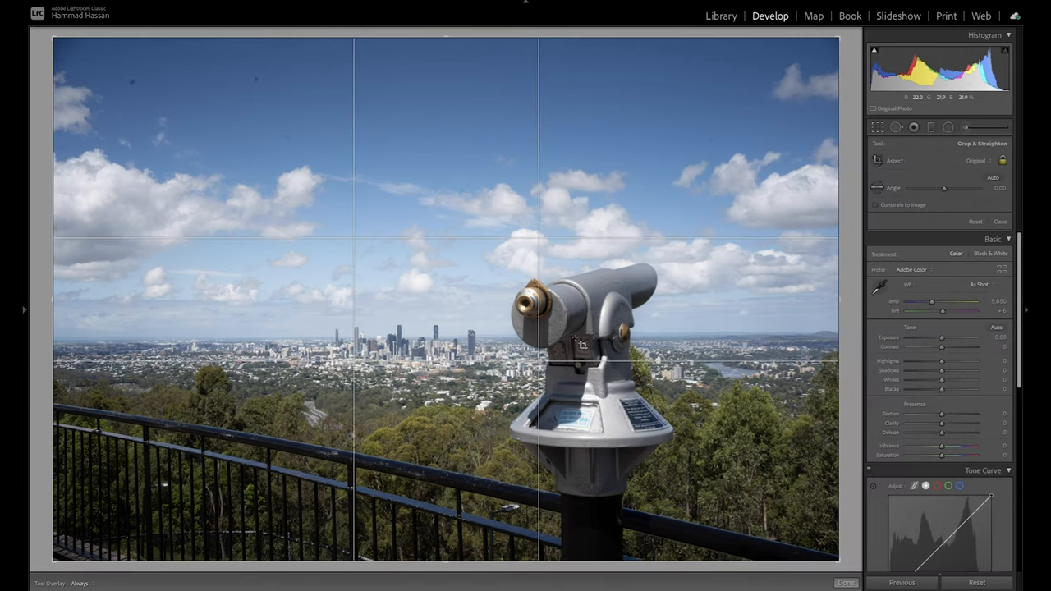
{"action": "left_click", "coordinate": [978, 160]}
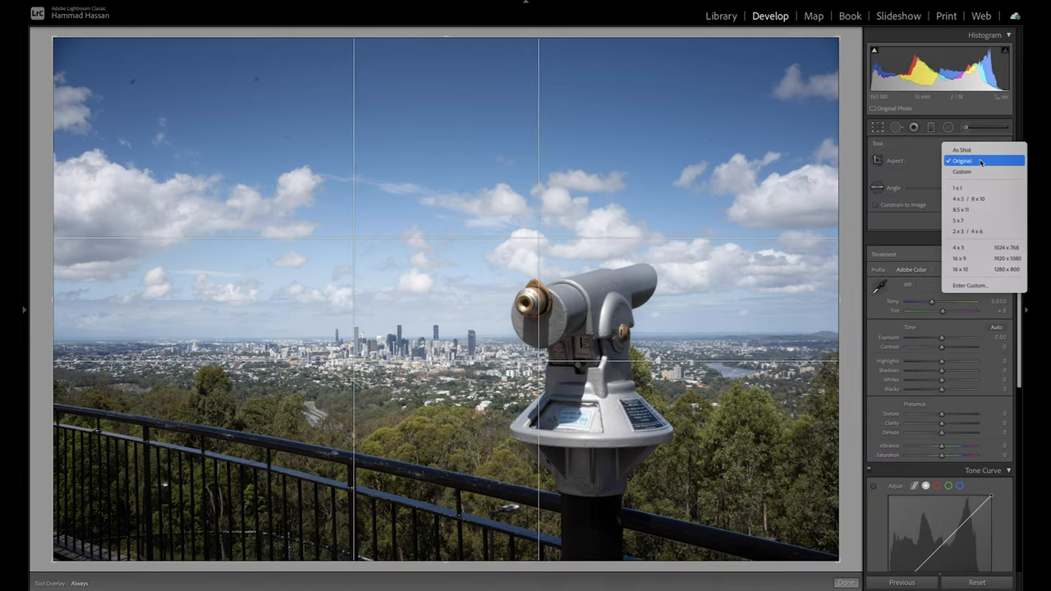
{"action": "left_click", "coordinate": [969, 198]}
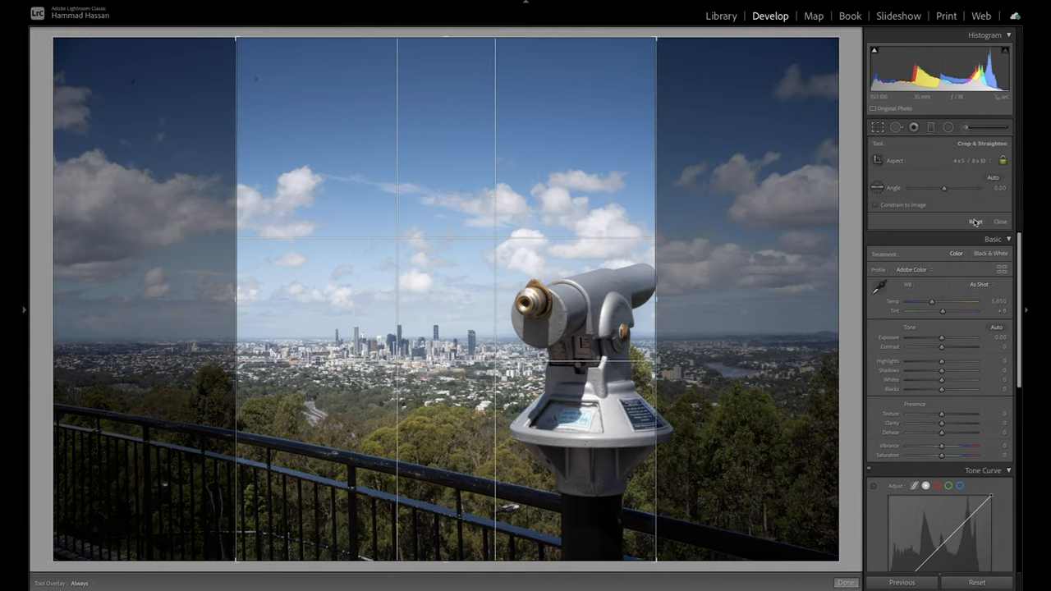
{"action": "left_click", "coordinate": [993, 178]}
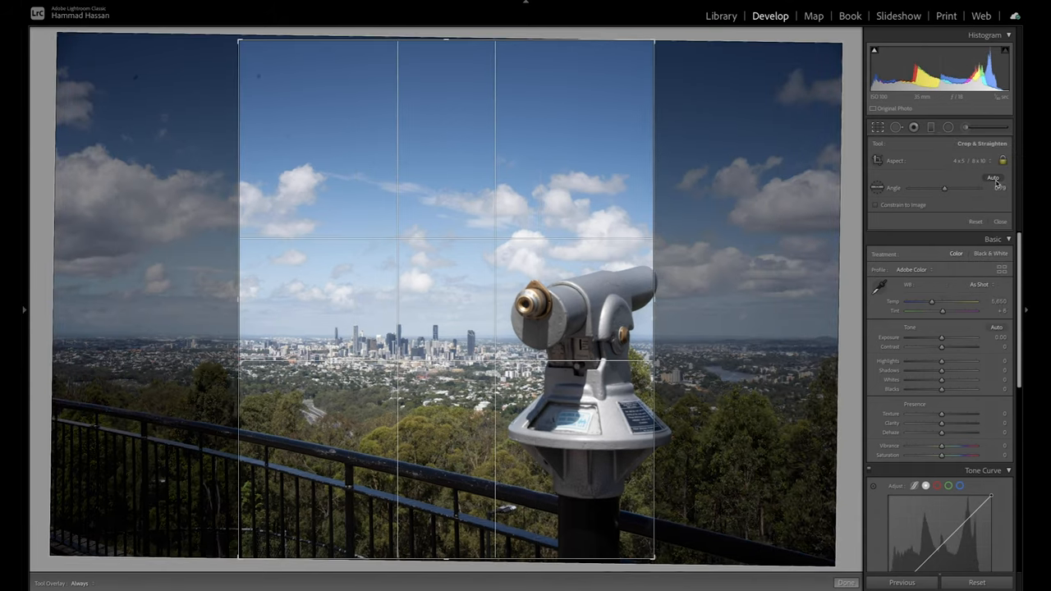
{"action": "left_click", "coordinate": [994, 177]}
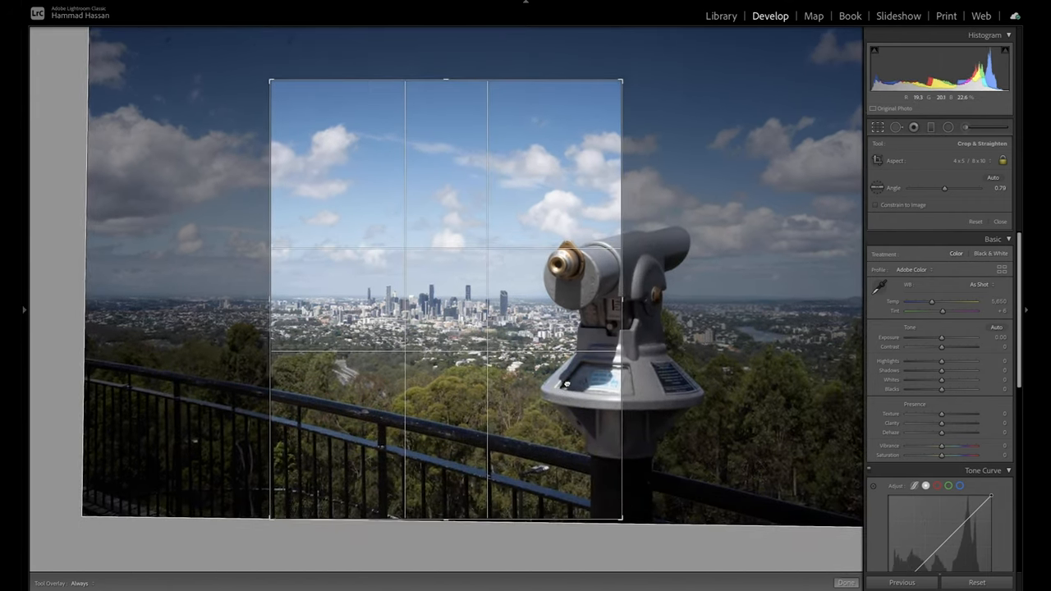
{"action": "left_click", "coordinate": [846, 583]}
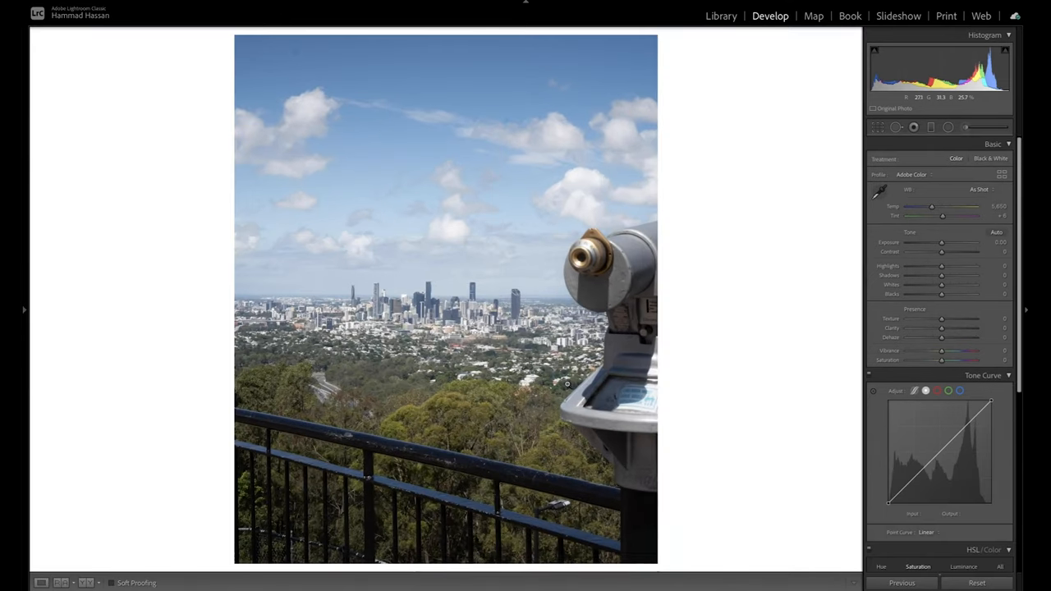
{"action": "mouse_move", "coordinate": [787, 252]}
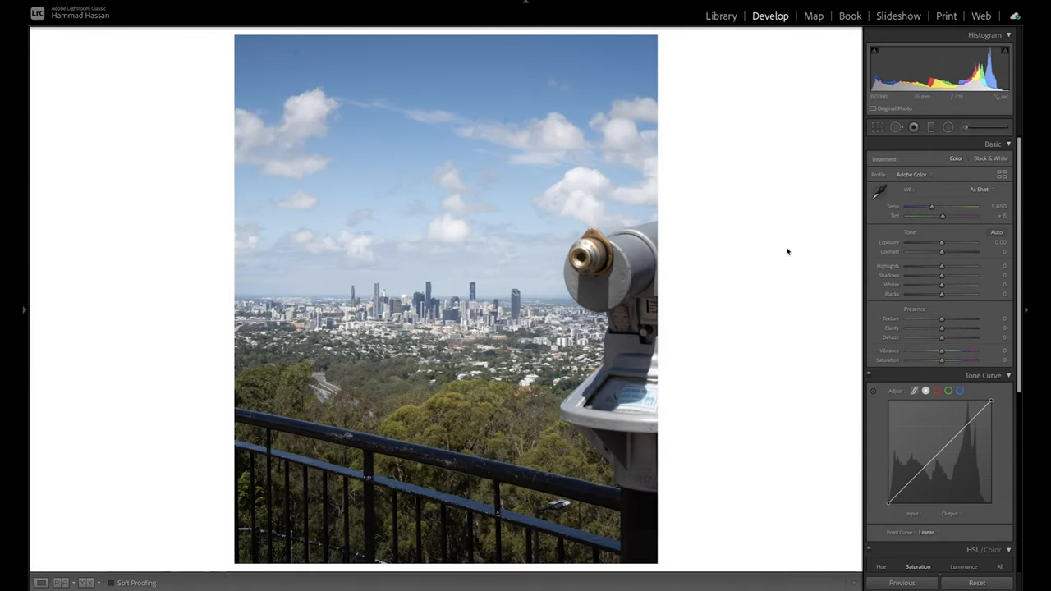
{"action": "mouse_move", "coordinate": [703, 264]}
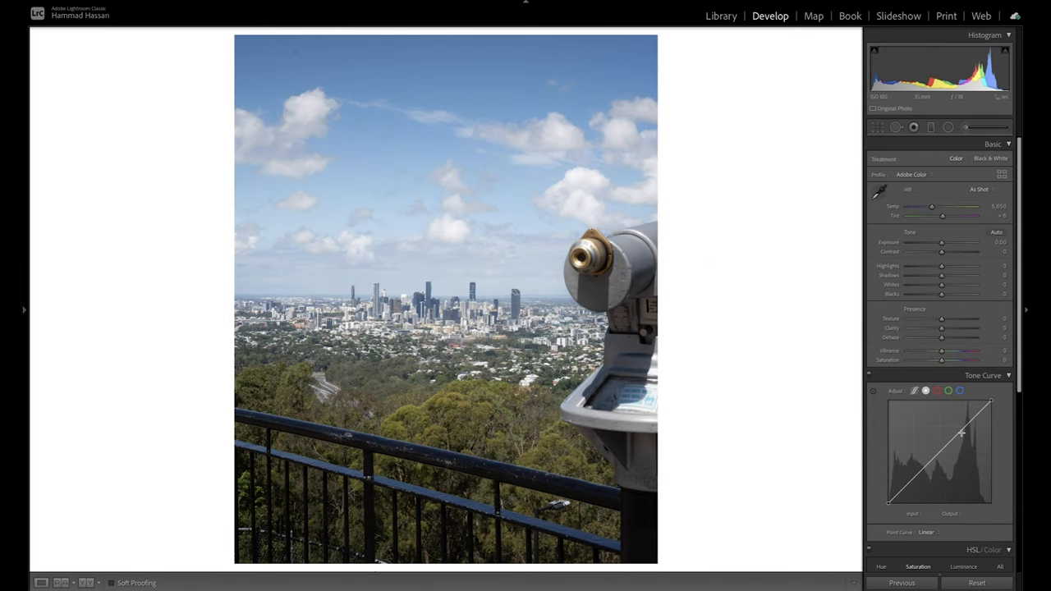
- Add a −8 post-crop vignette to subtly darken the photo's edges
{"action": "scroll", "scroll_direction": "down", "scroll_amount": 3}
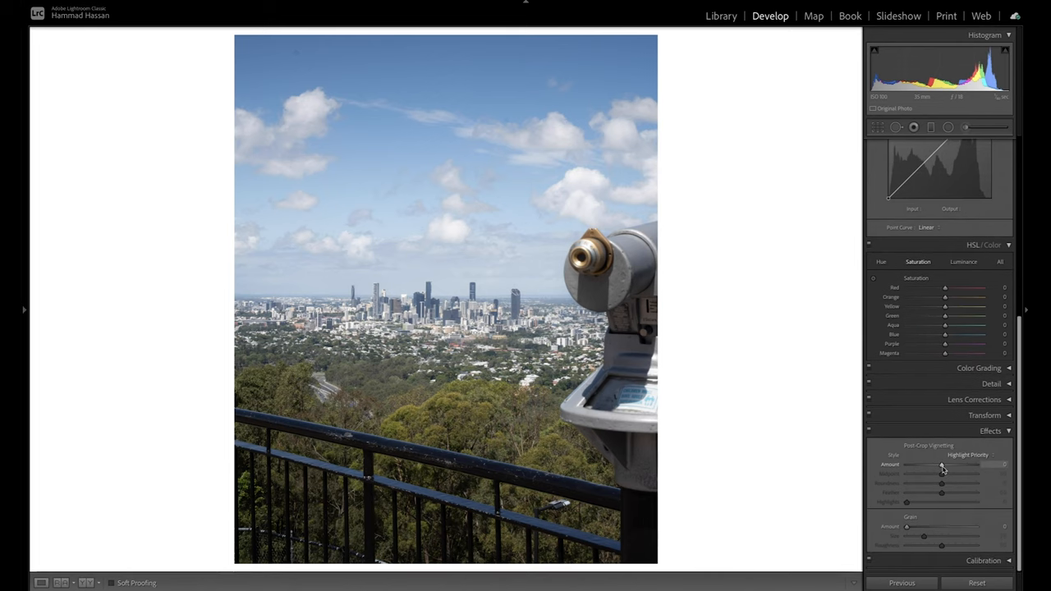
{"action": "left_click_drag", "start_coordinate": [924, 464], "coordinate": [940, 464]}
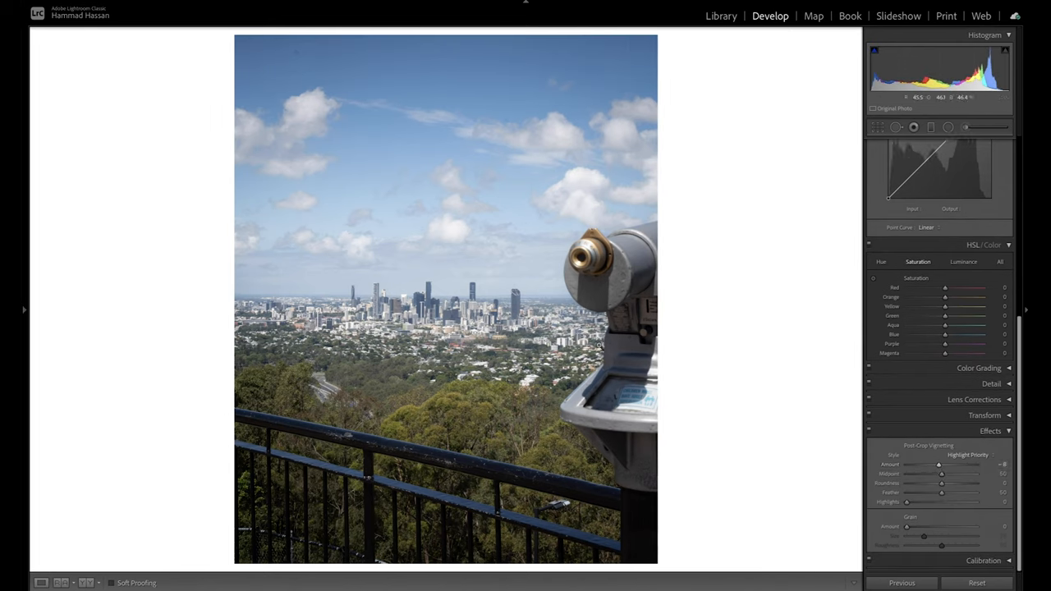
{"action": "mouse_move", "coordinate": [699, 253]}
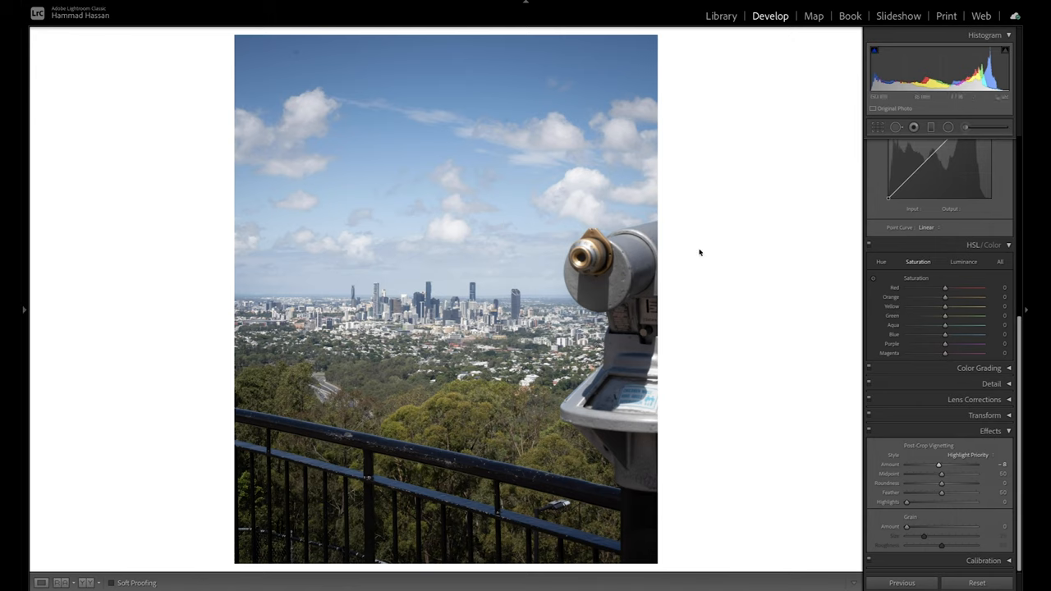
{"action": "left_click", "coordinate": [948, 127]}
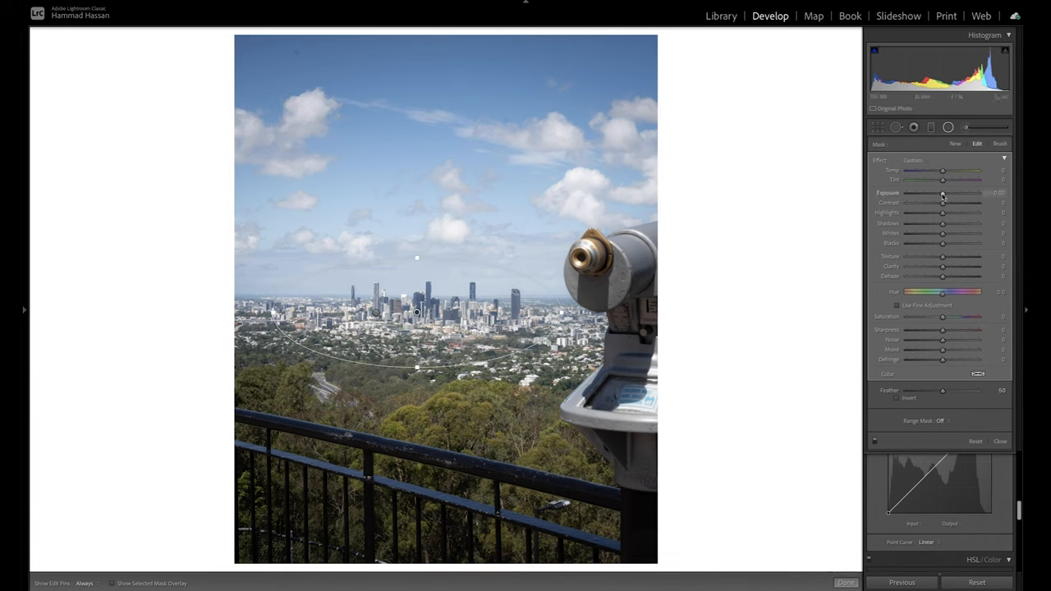
- Position the radial mask over the city skyline, lower Highlights to −40, and commit it
{"action": "left_click_drag", "start_coordinate": [942, 197], "coordinate": [939, 197]}
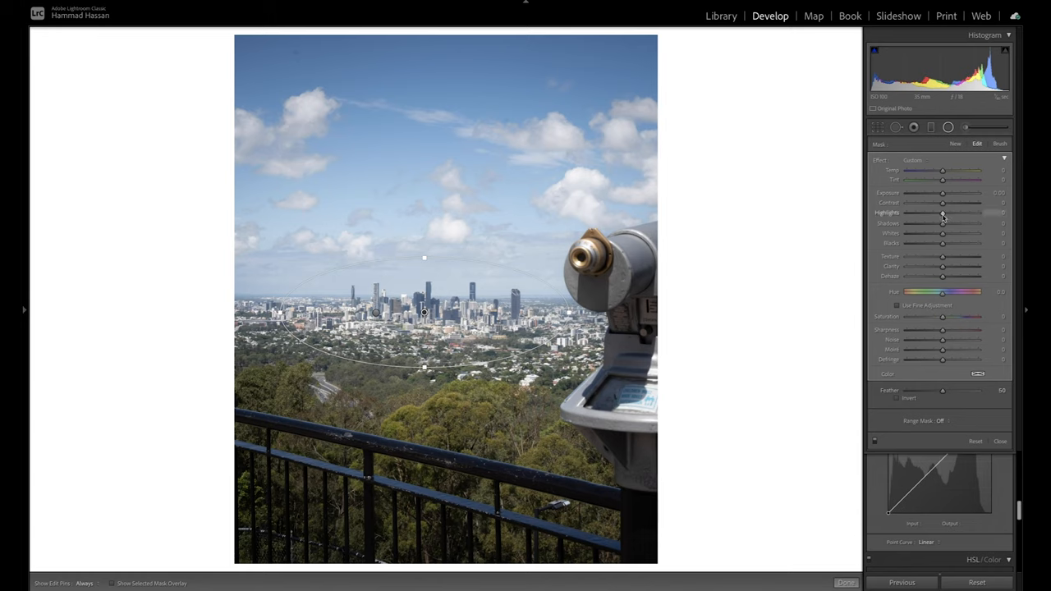
{"action": "left_click_drag", "start_coordinate": [942, 212], "coordinate": [928, 213]}
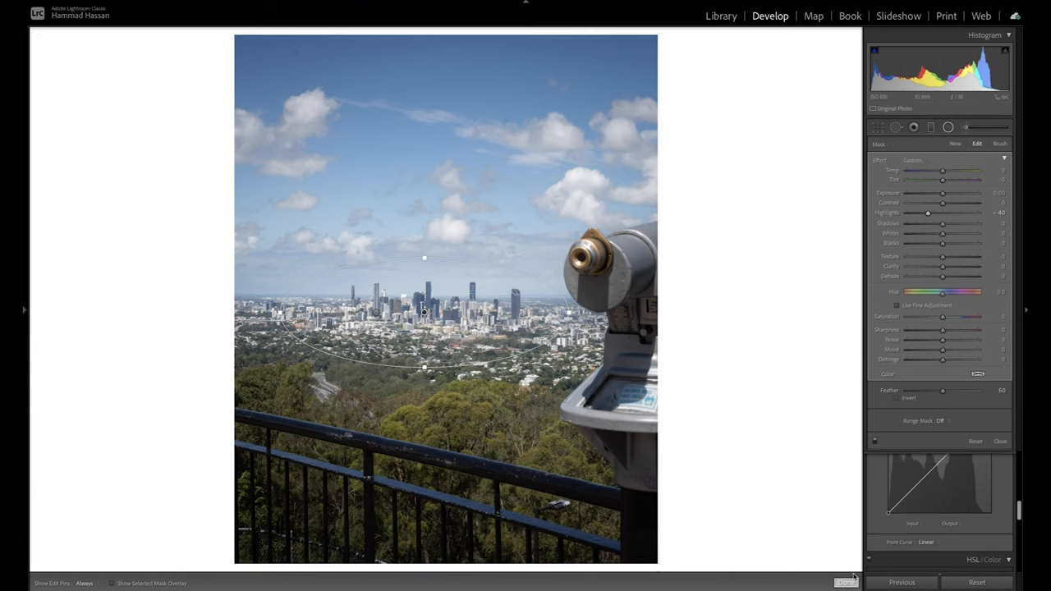
{"action": "left_click", "coordinate": [846, 583]}
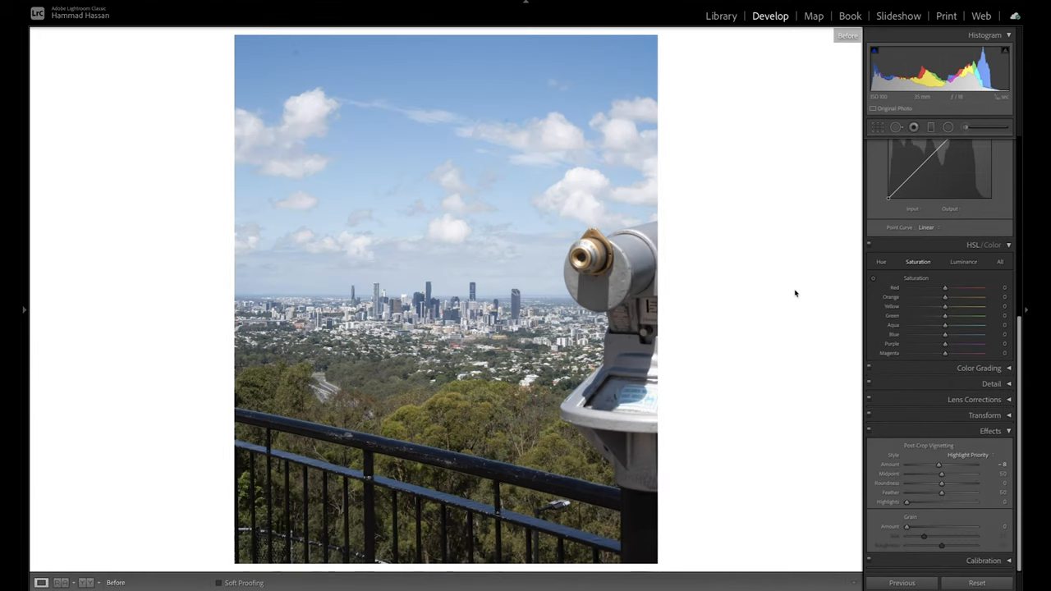